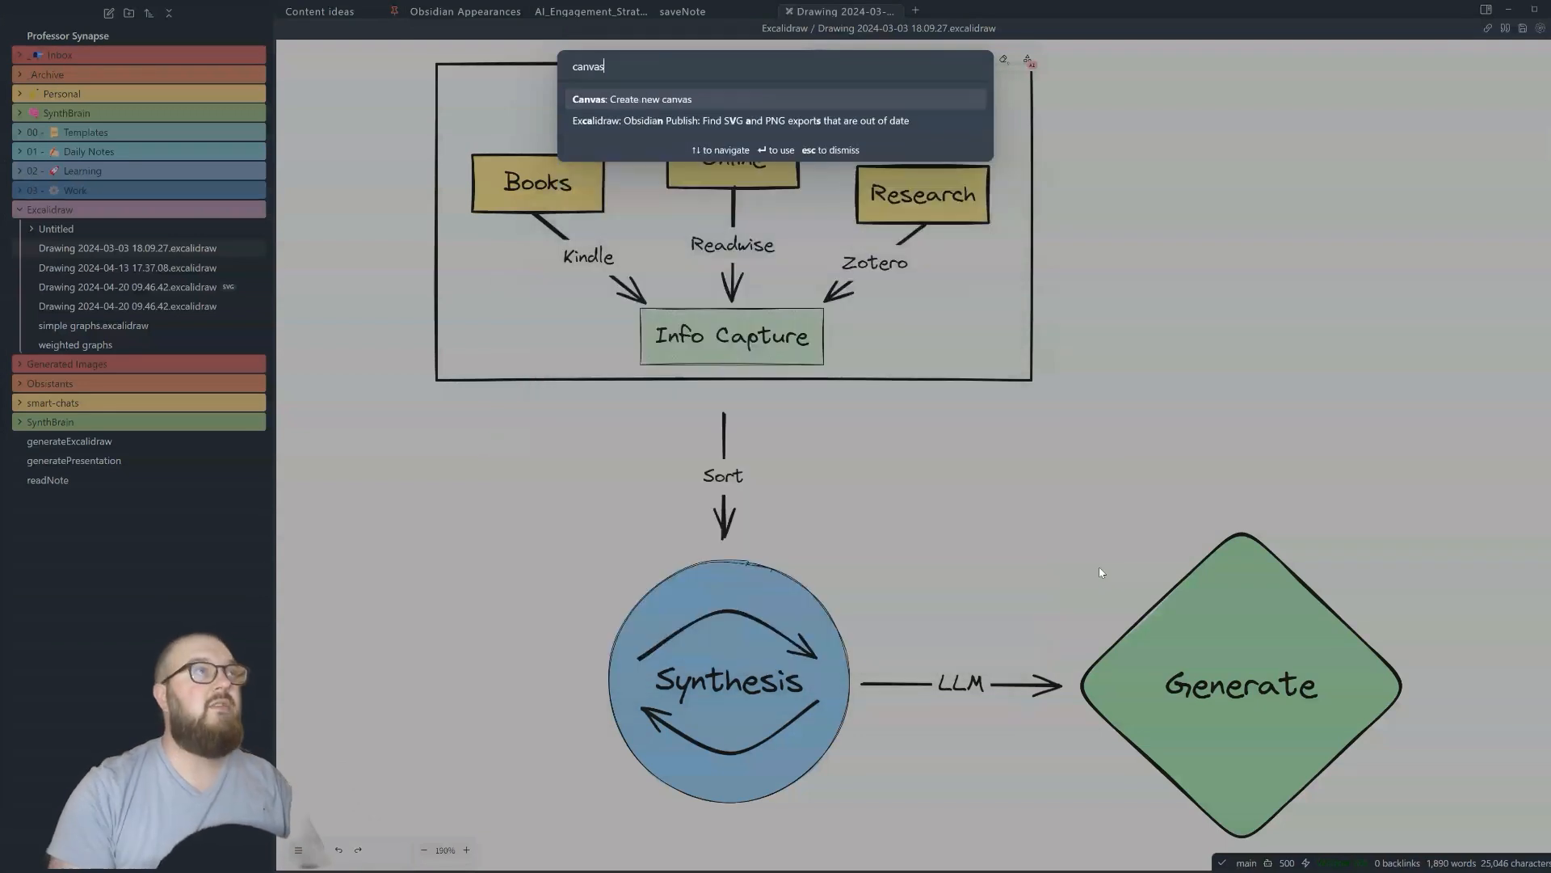
- Create a new canvas with 'box' and 'boxes' cards, arrow from box to boxes
click(633, 99)
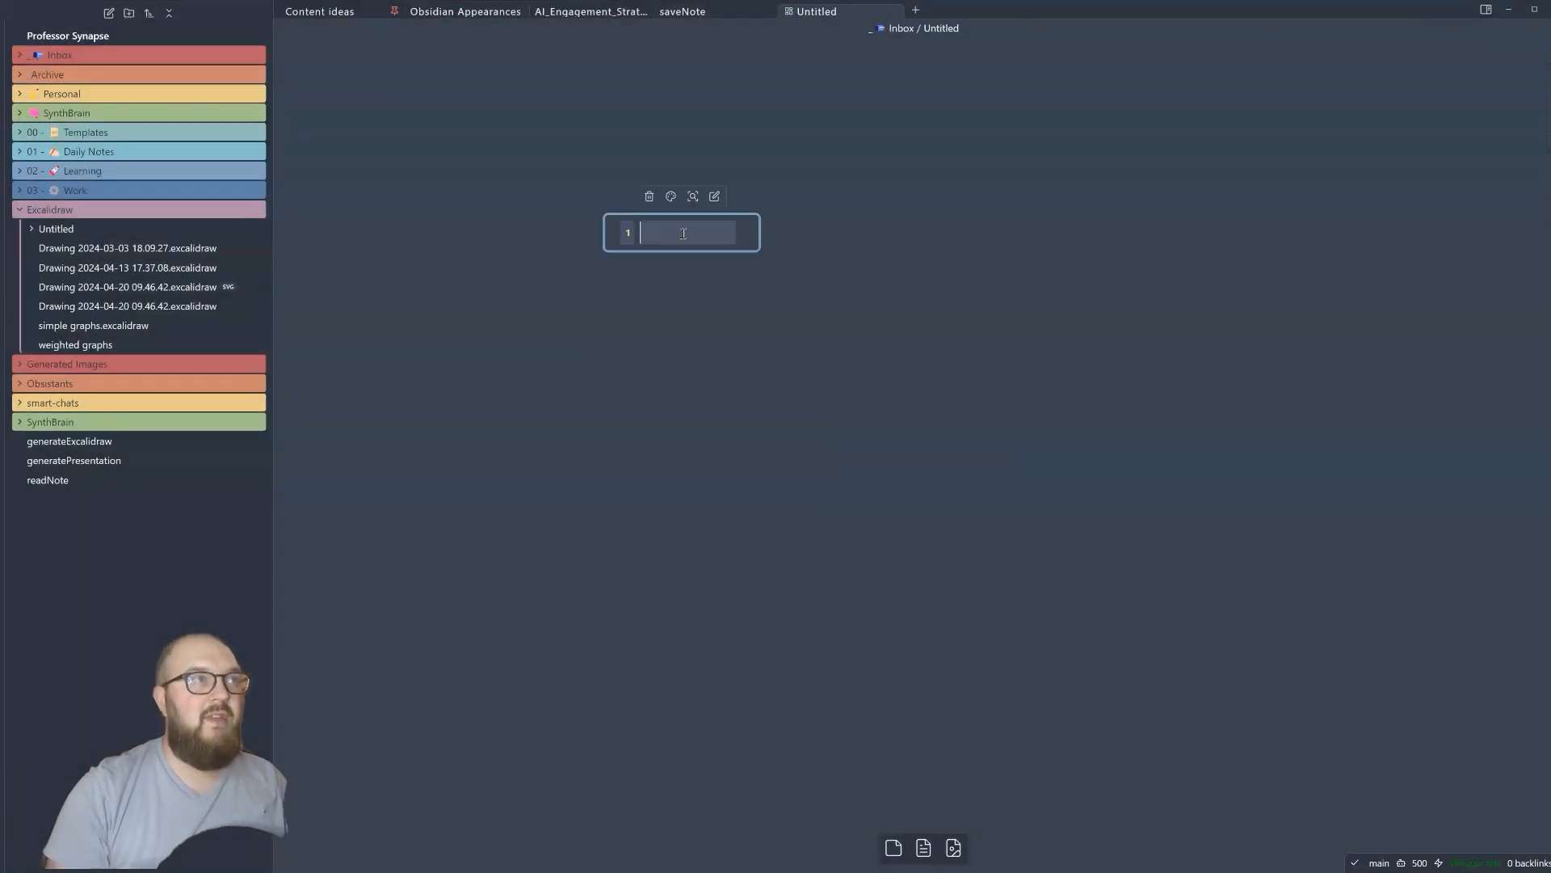
text(bod)
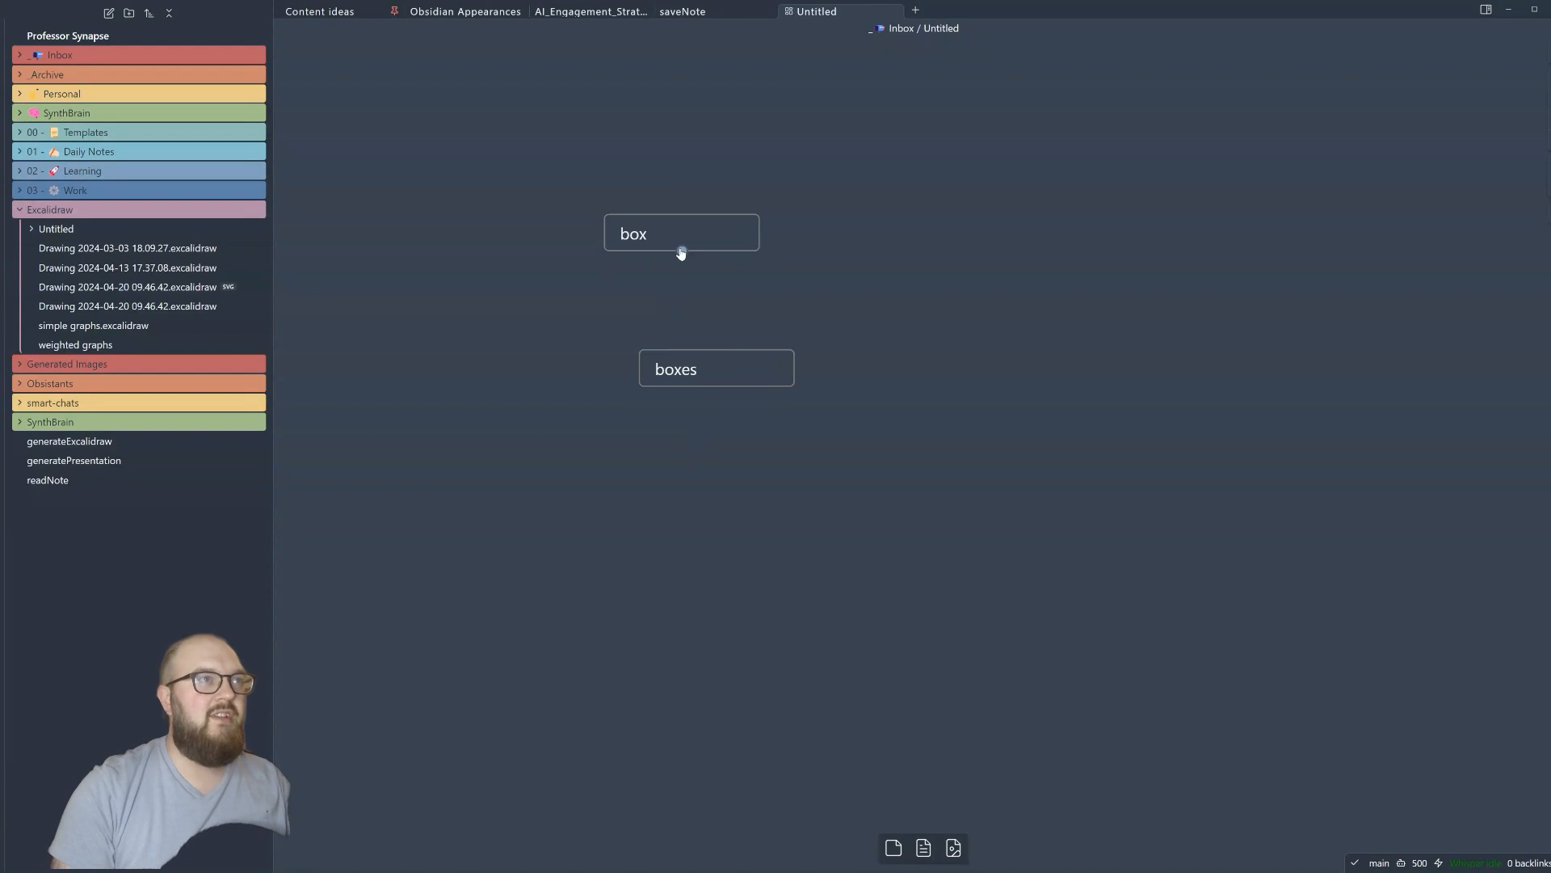
drag(680, 256, 716, 347)
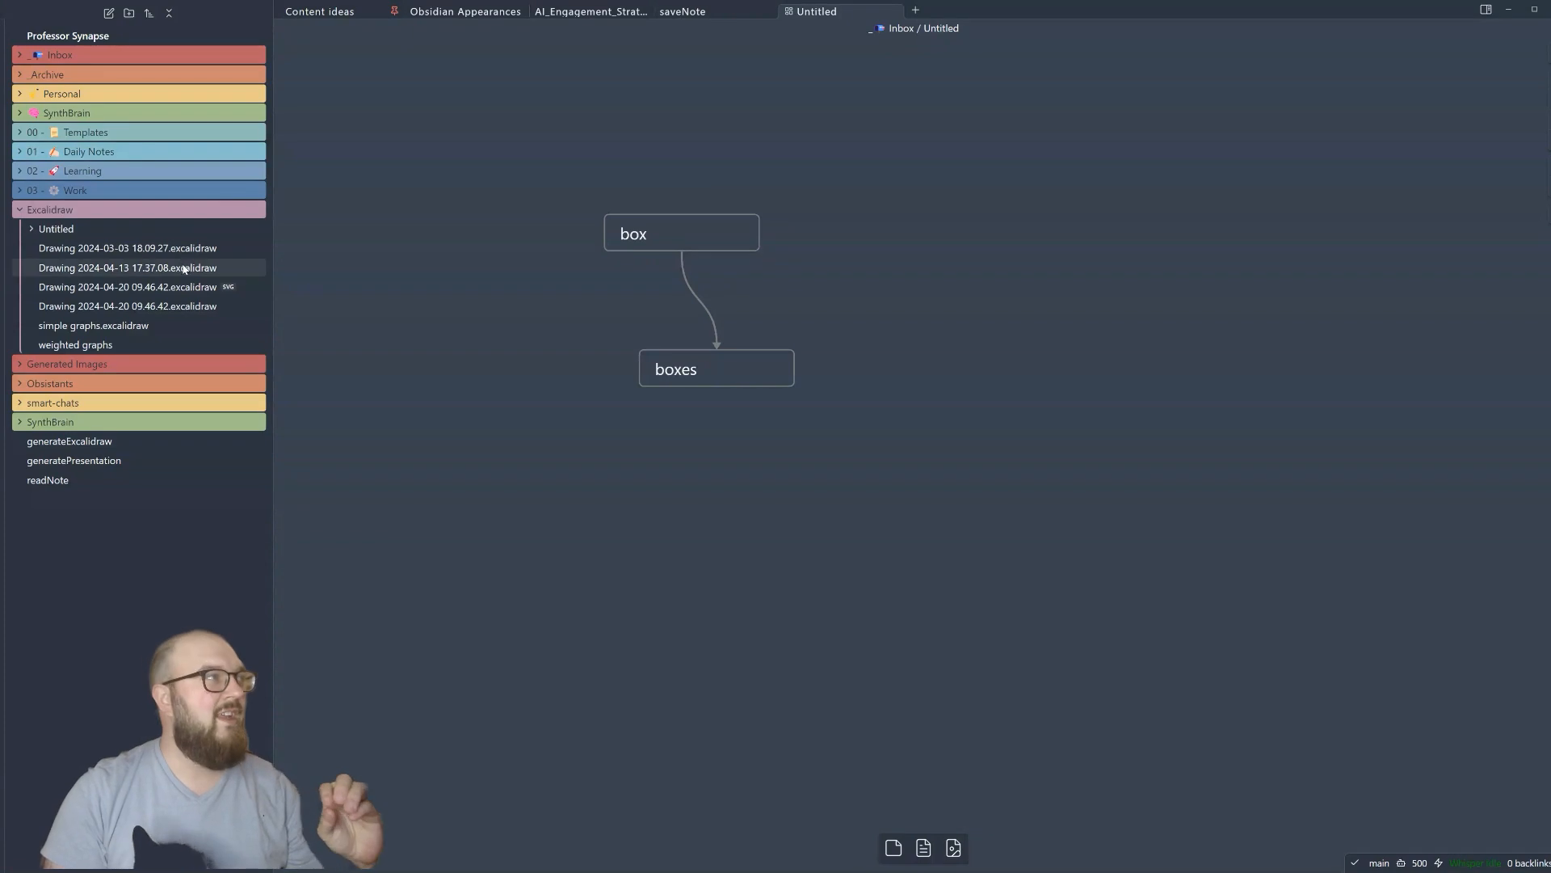
- Switch to the Sources-to-Generate Excalidraw flowchart tab and open Obsidian settings
click(122, 248)
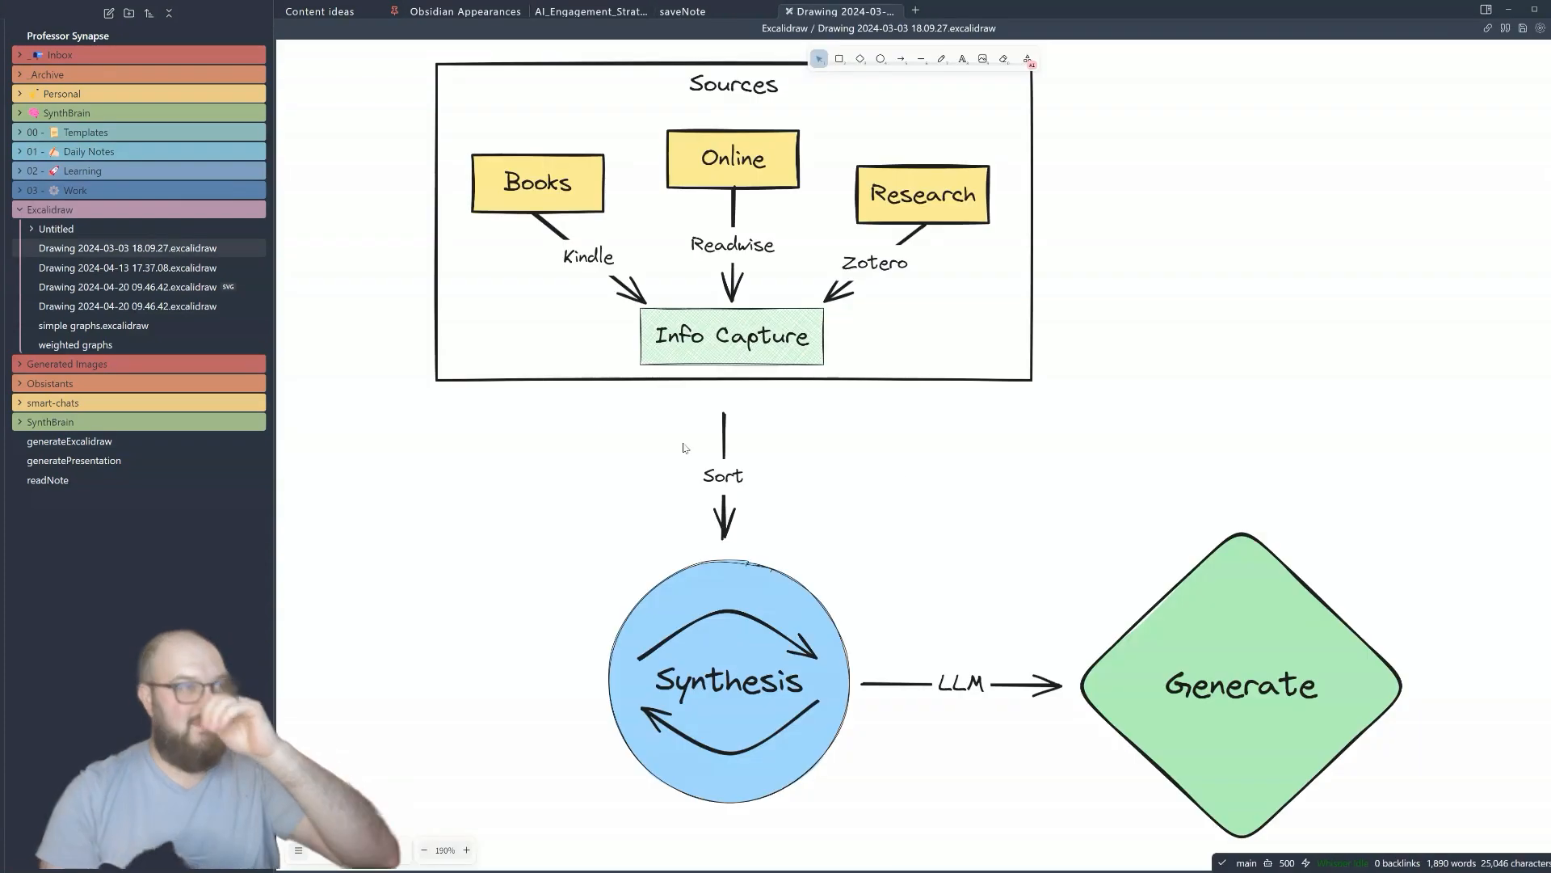
mouse_move(959, 491)
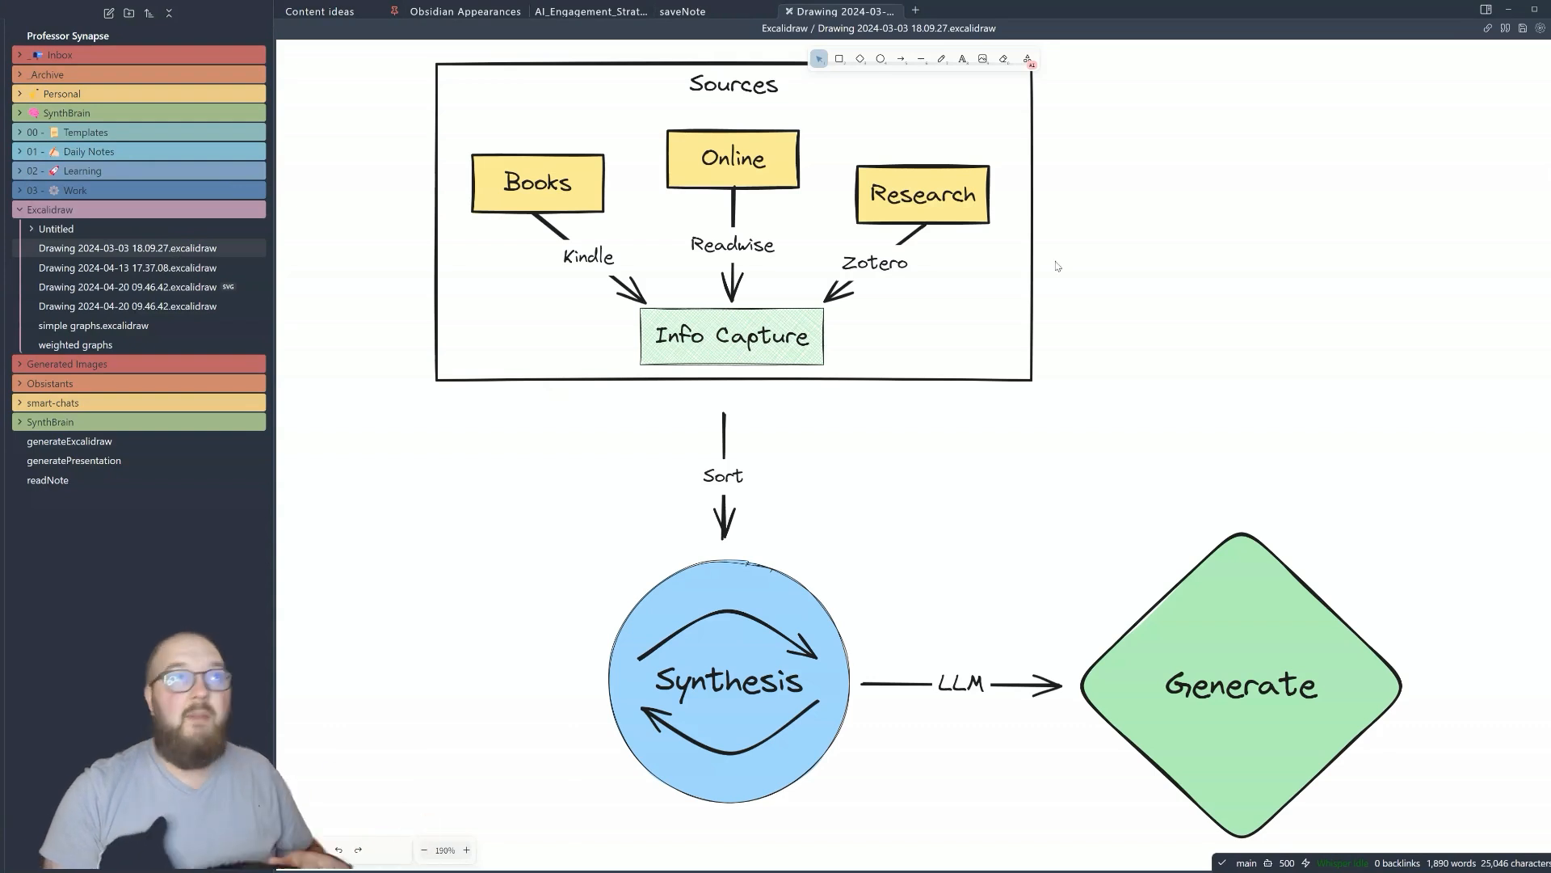
mouse_move(789, 526)
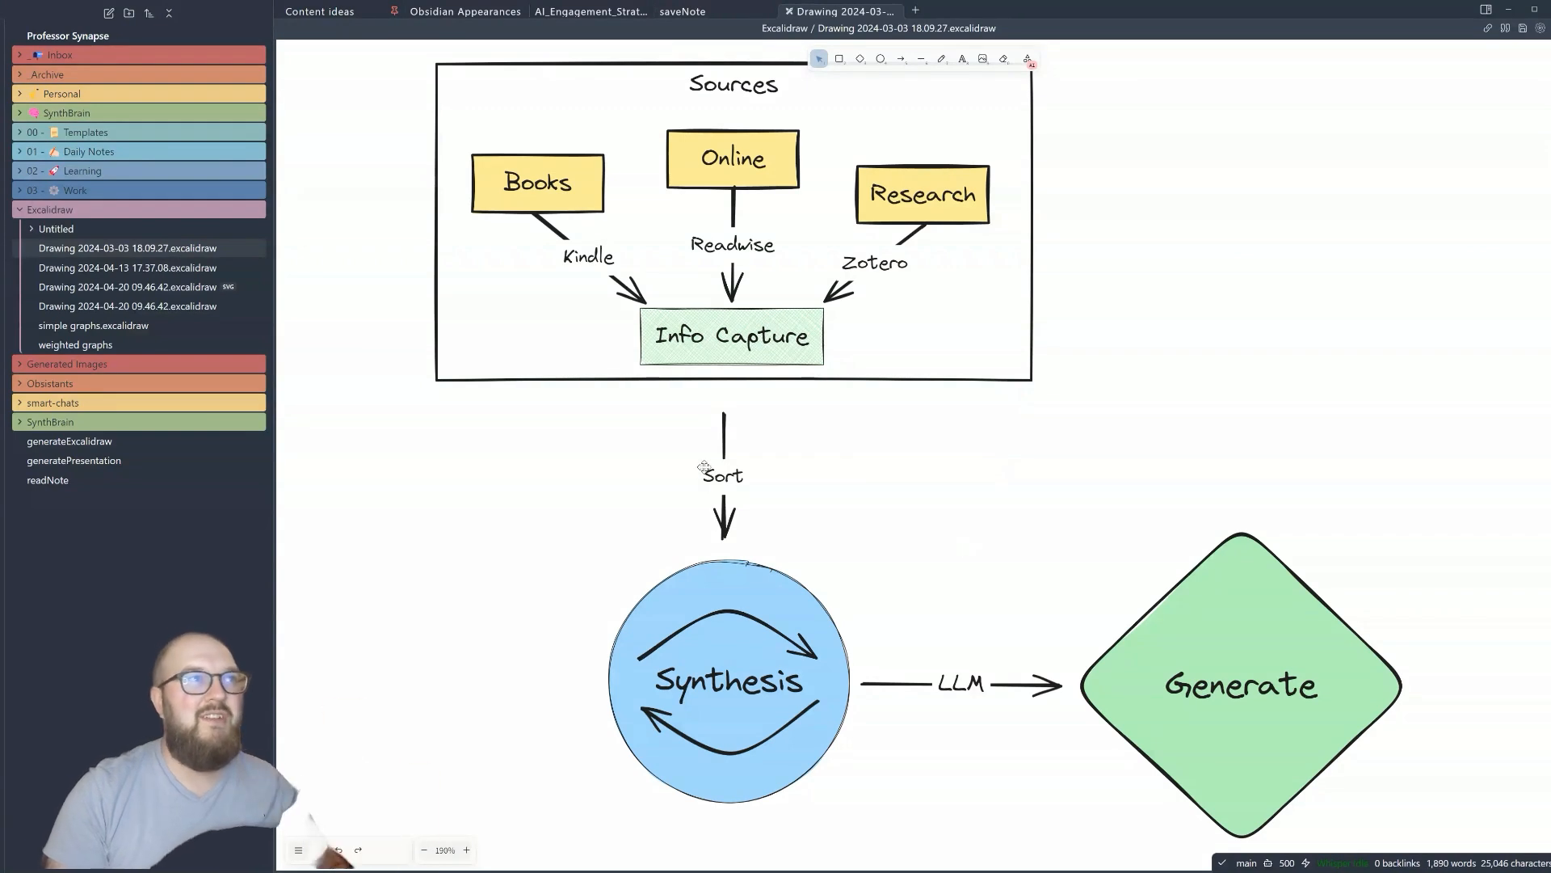
click(607, 172)
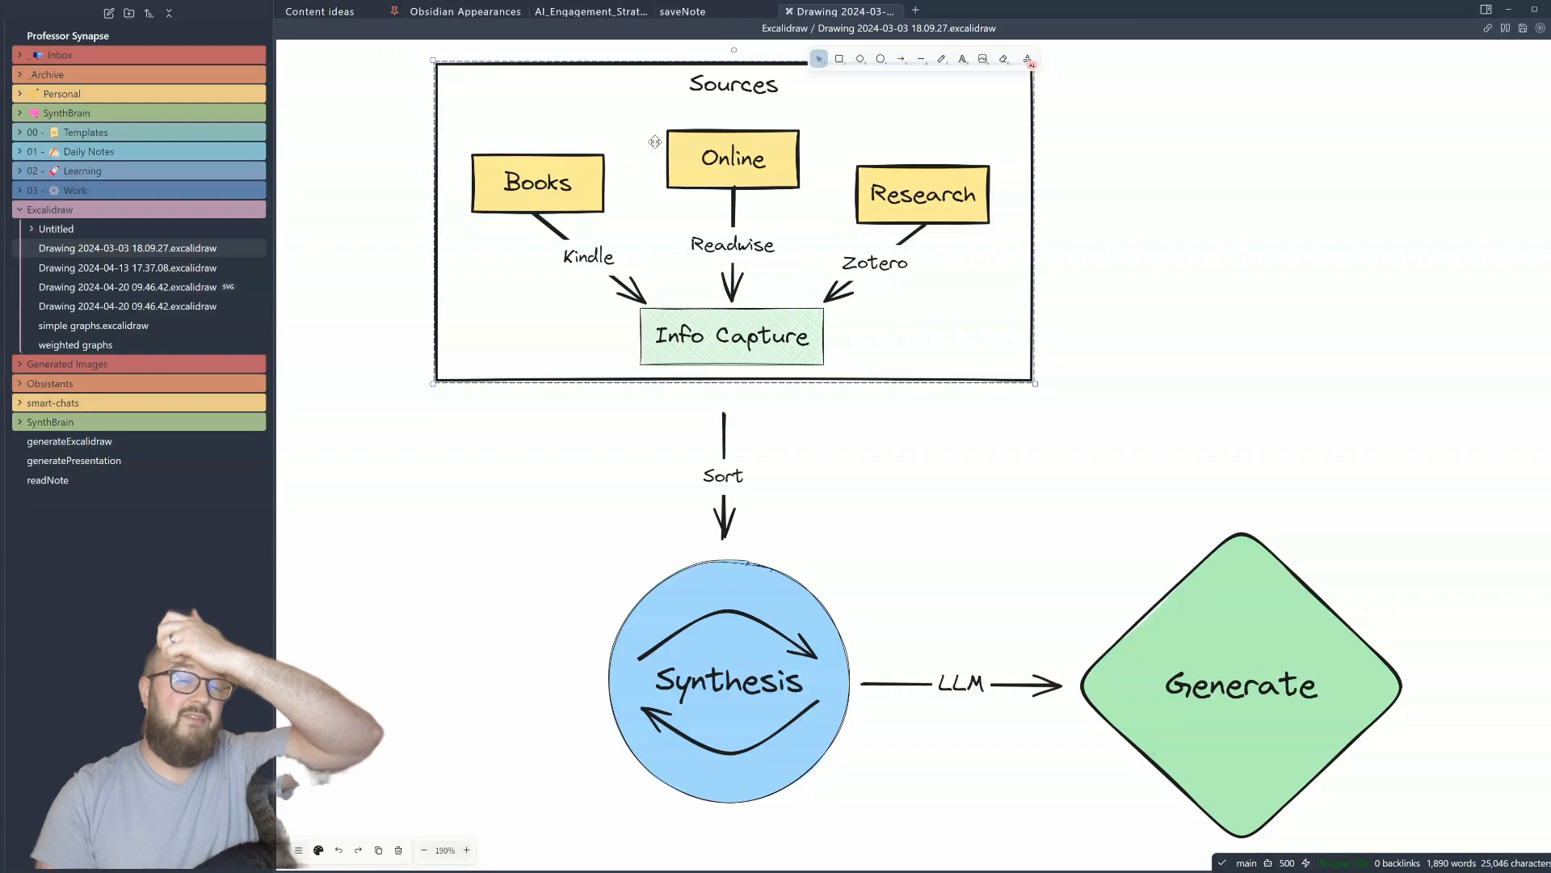
mouse_move(616, 151)
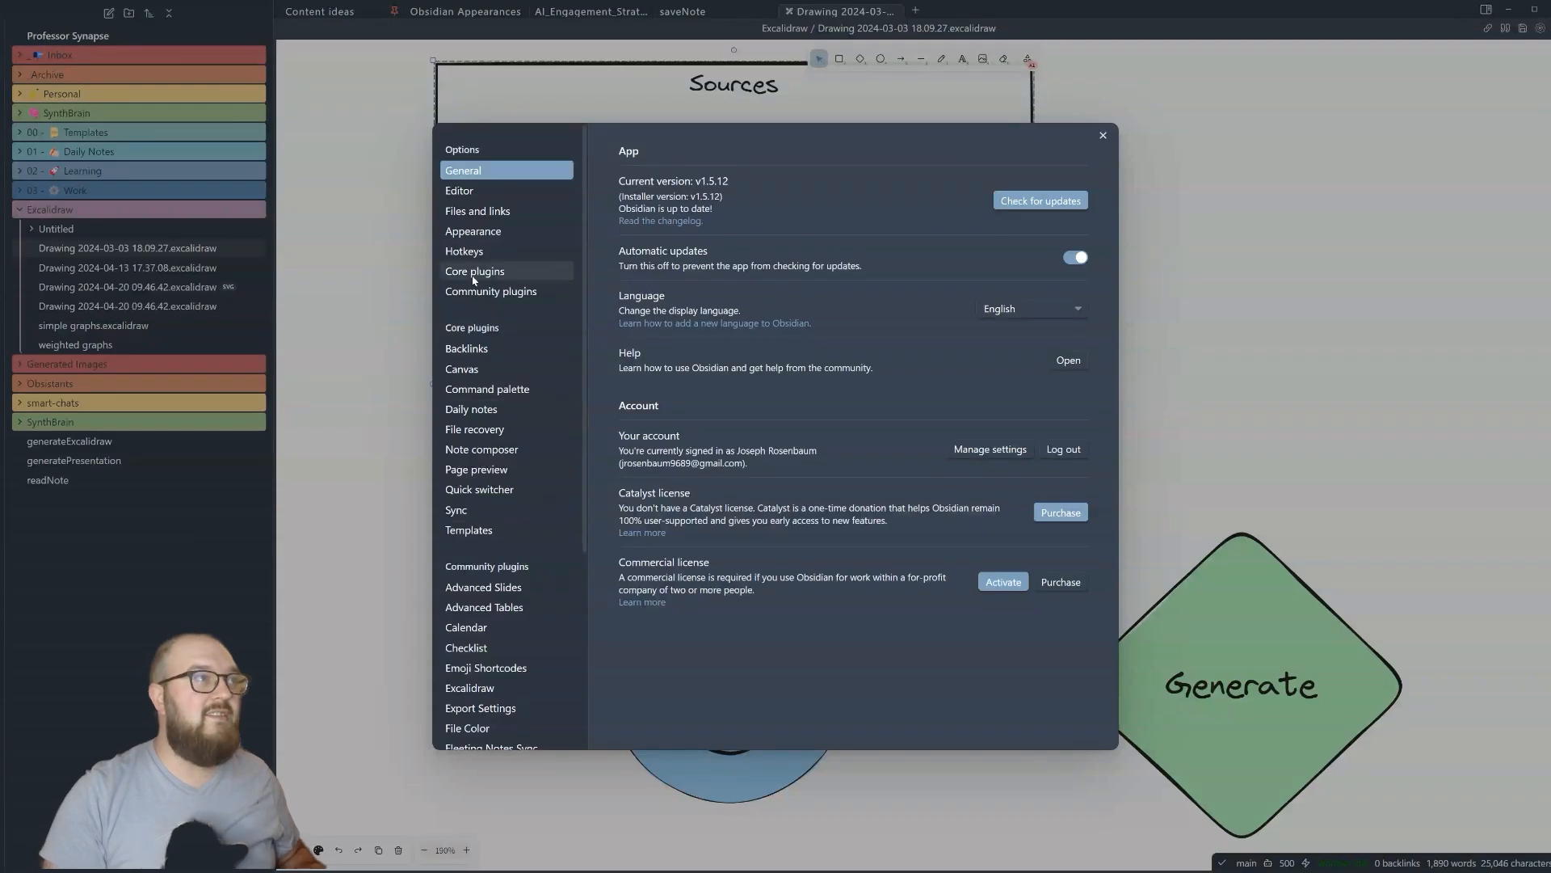
- Search community plugins for 'excalid' and update Excalidraw to the newest version
click(491, 291)
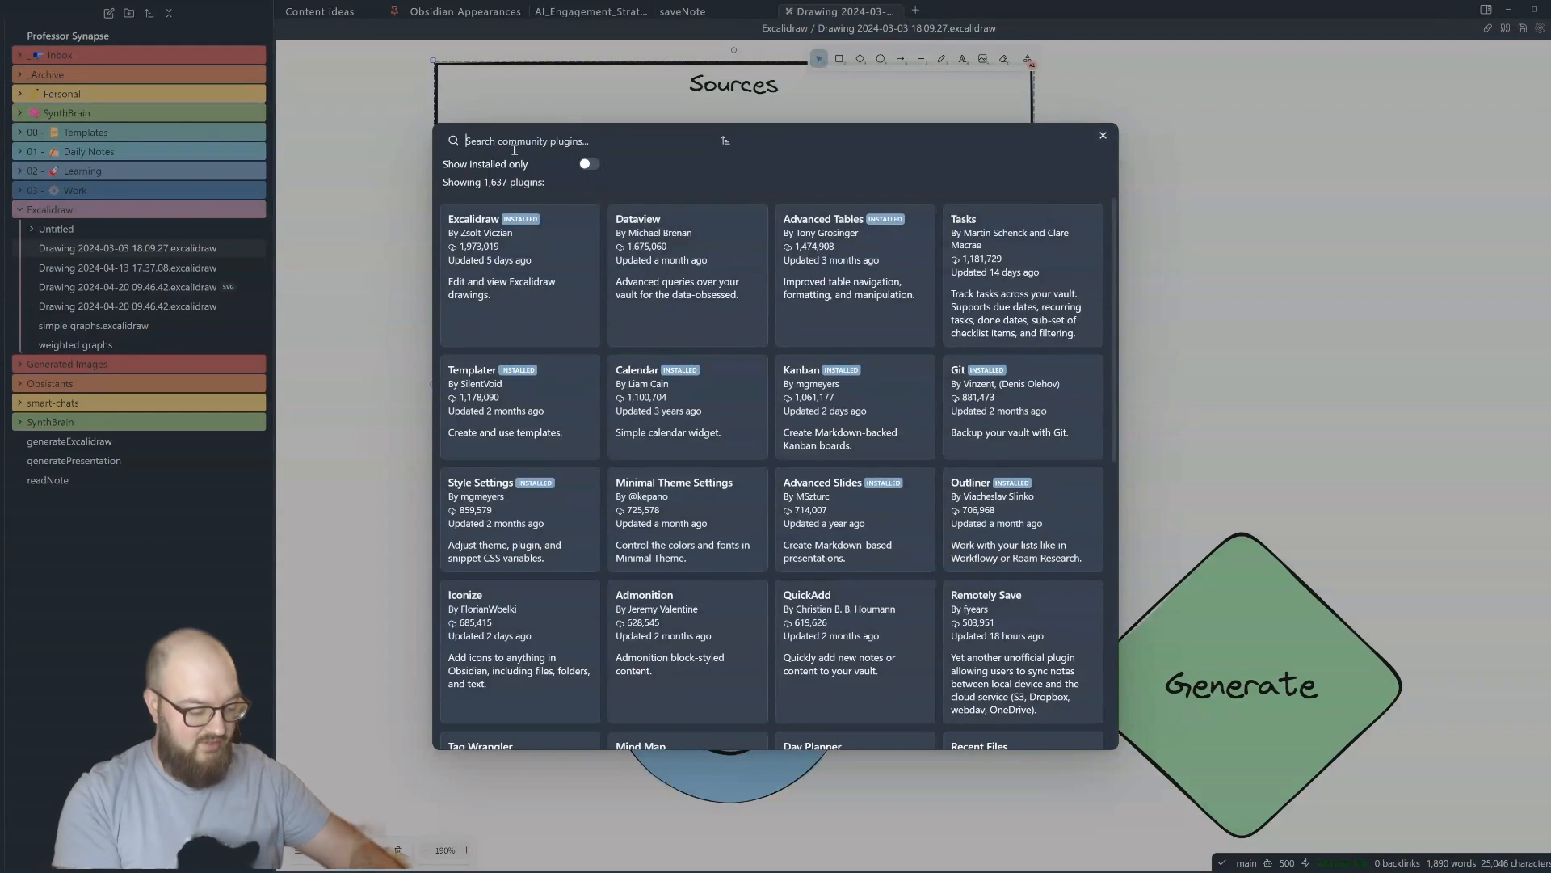
text(excalid)
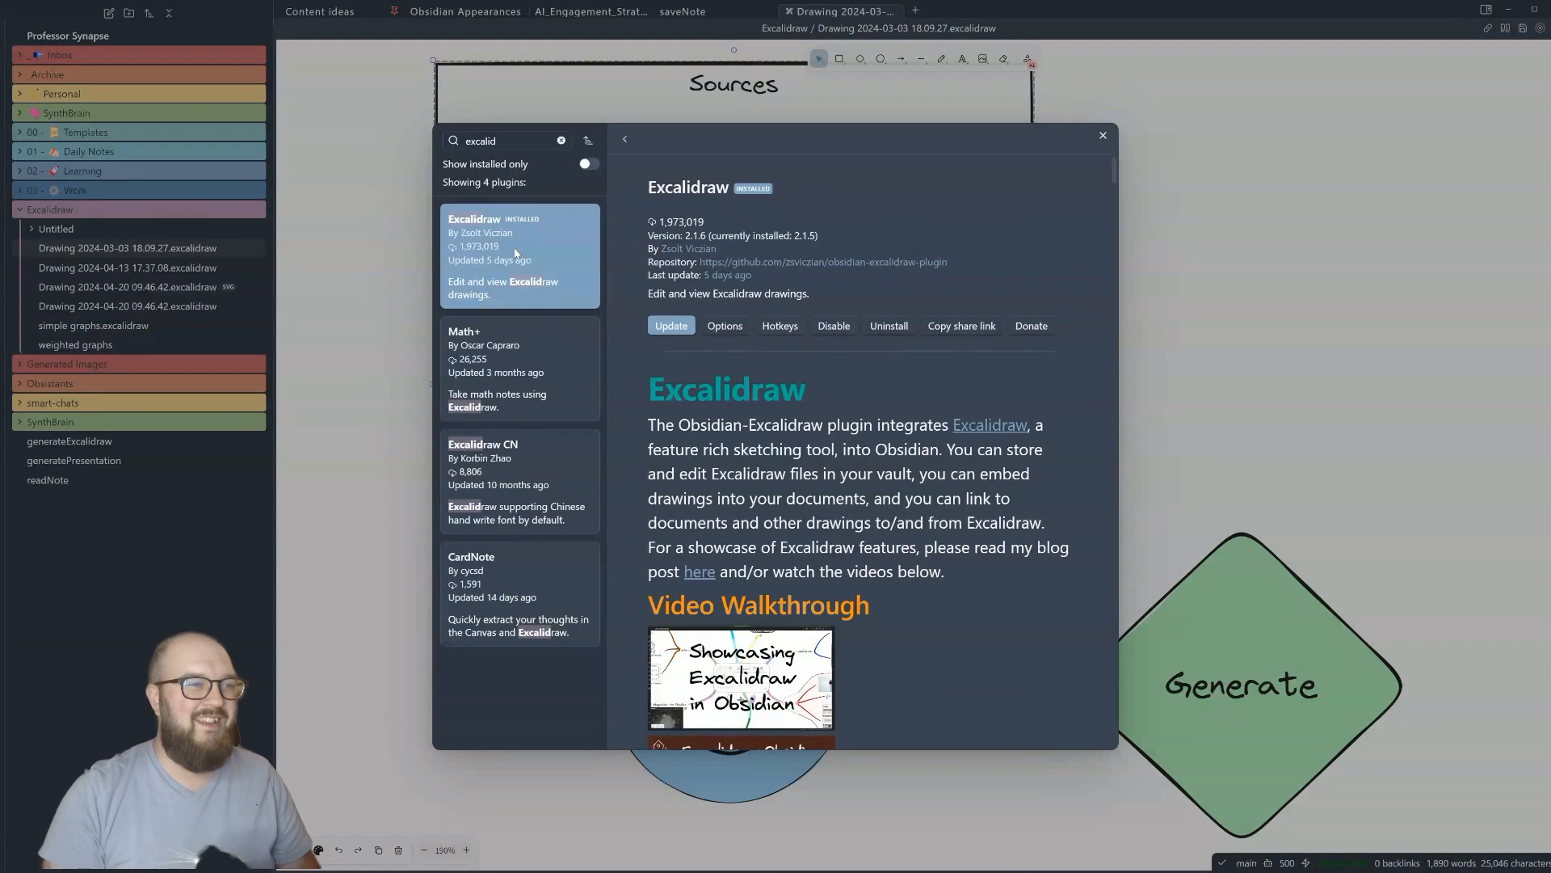
mouse_move(637, 355)
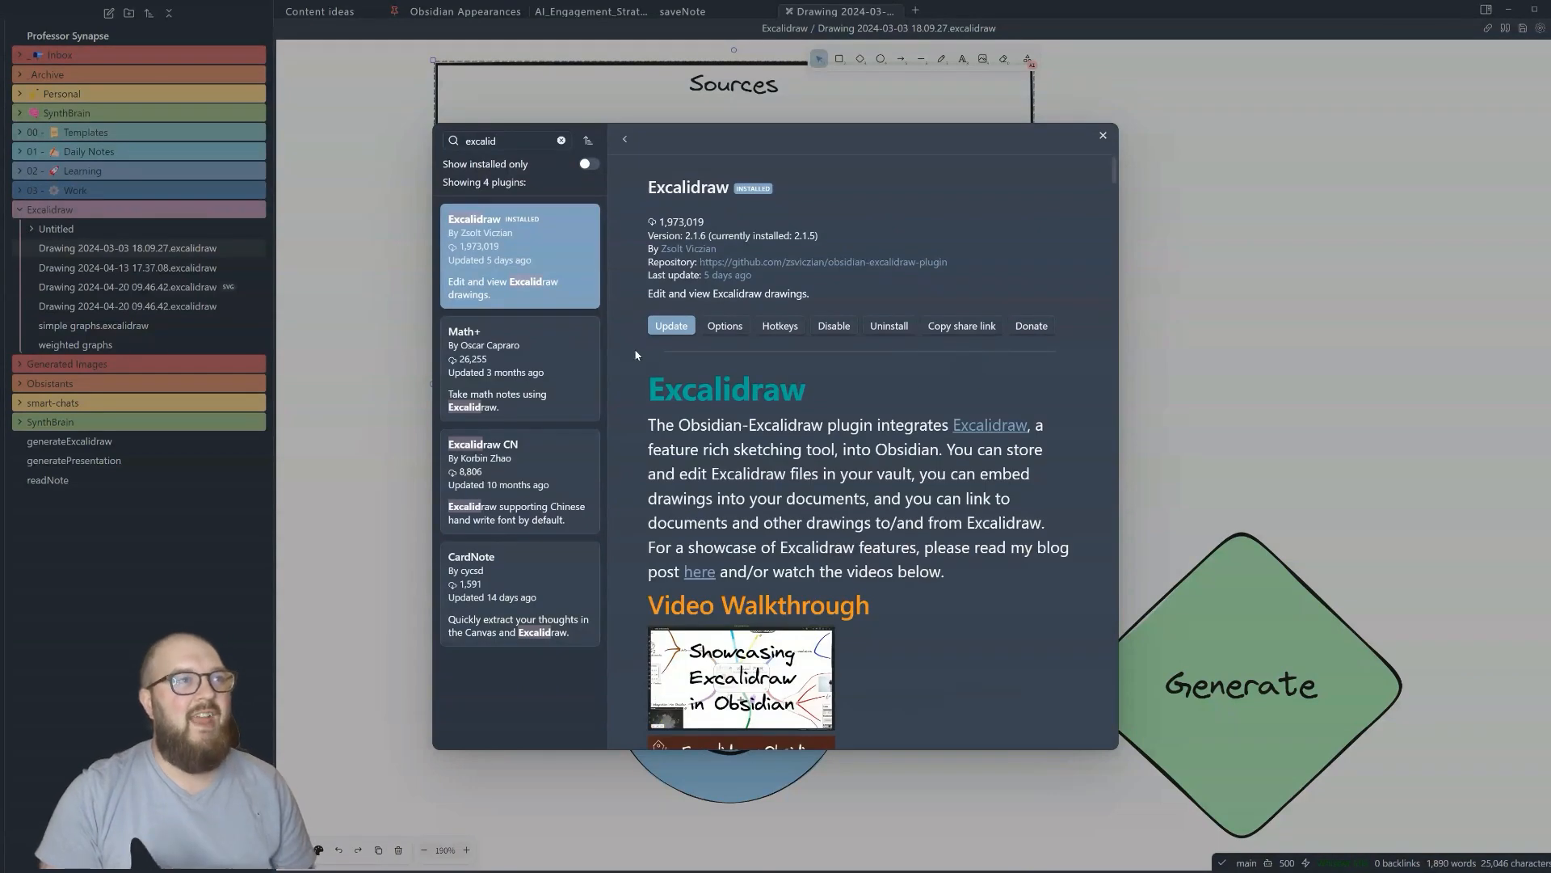
mouse_move(668, 336)
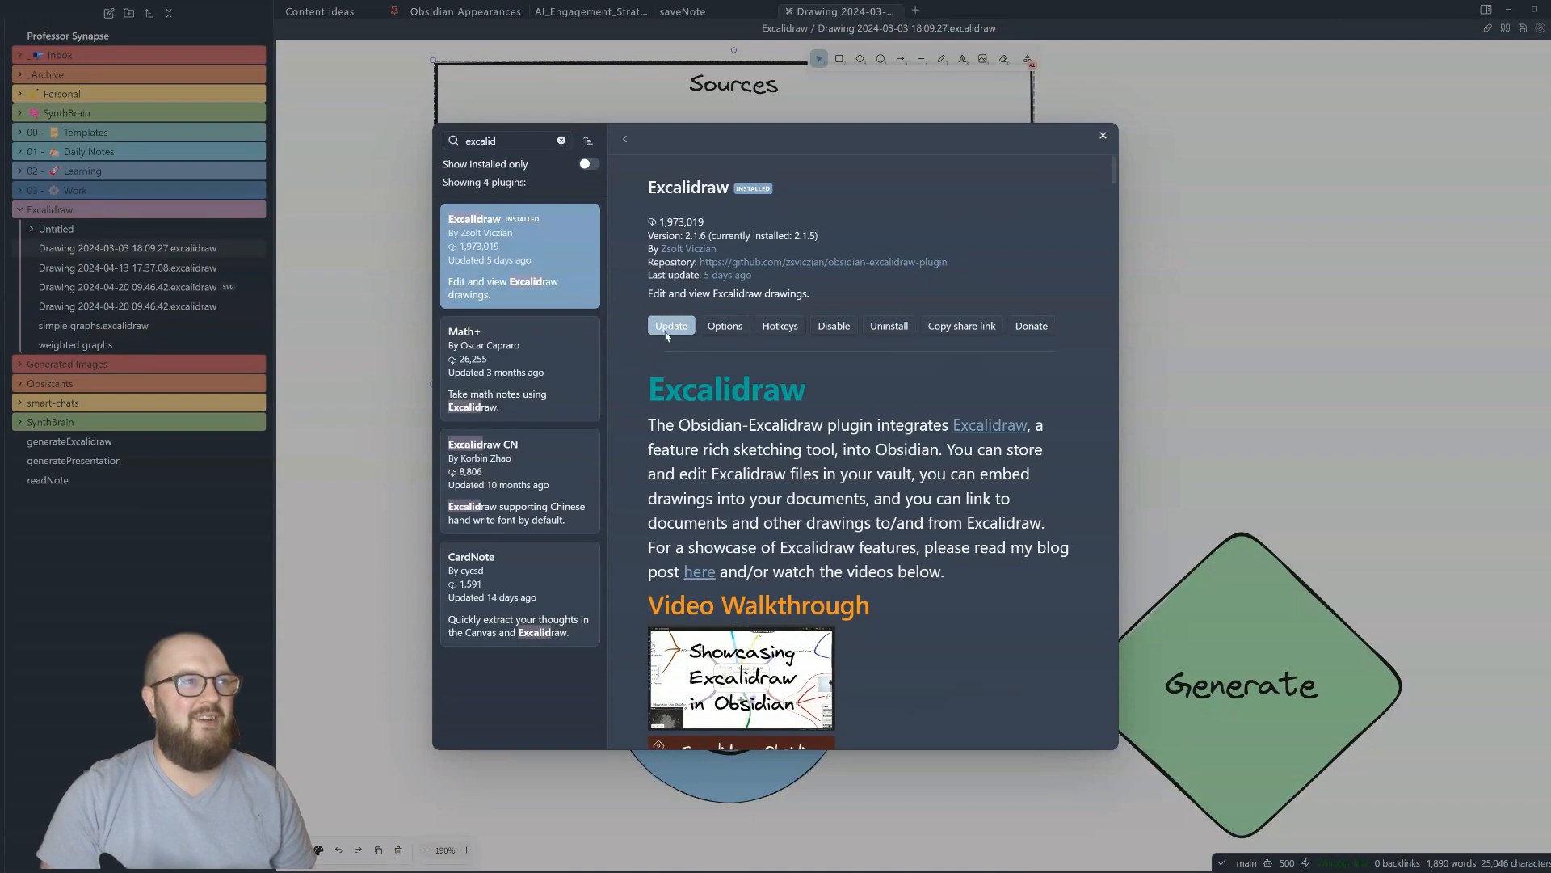
click(671, 326)
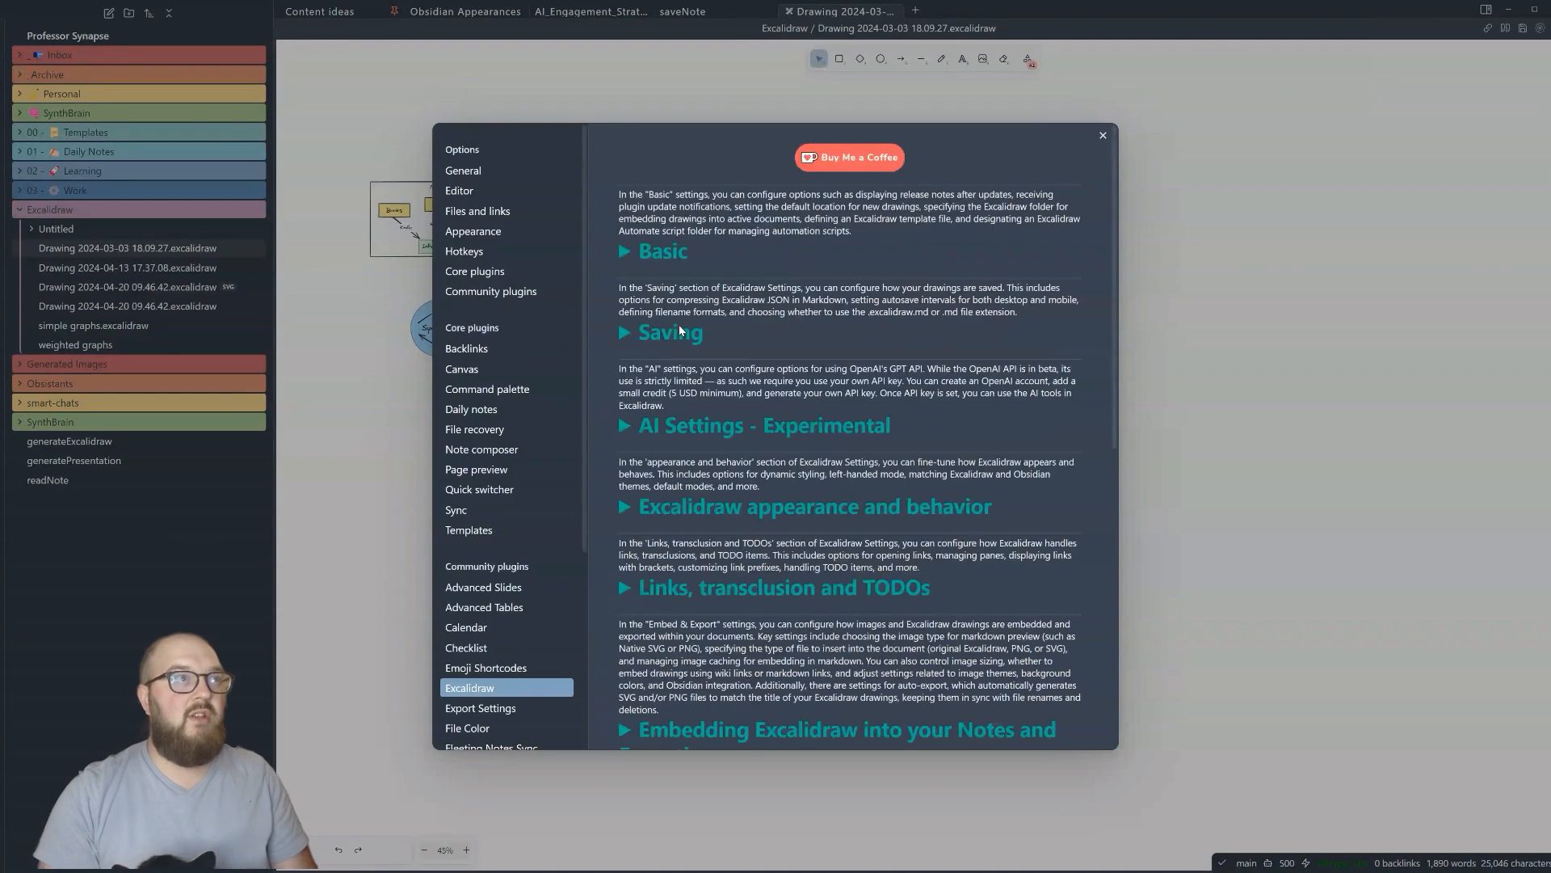
mouse_move(625, 268)
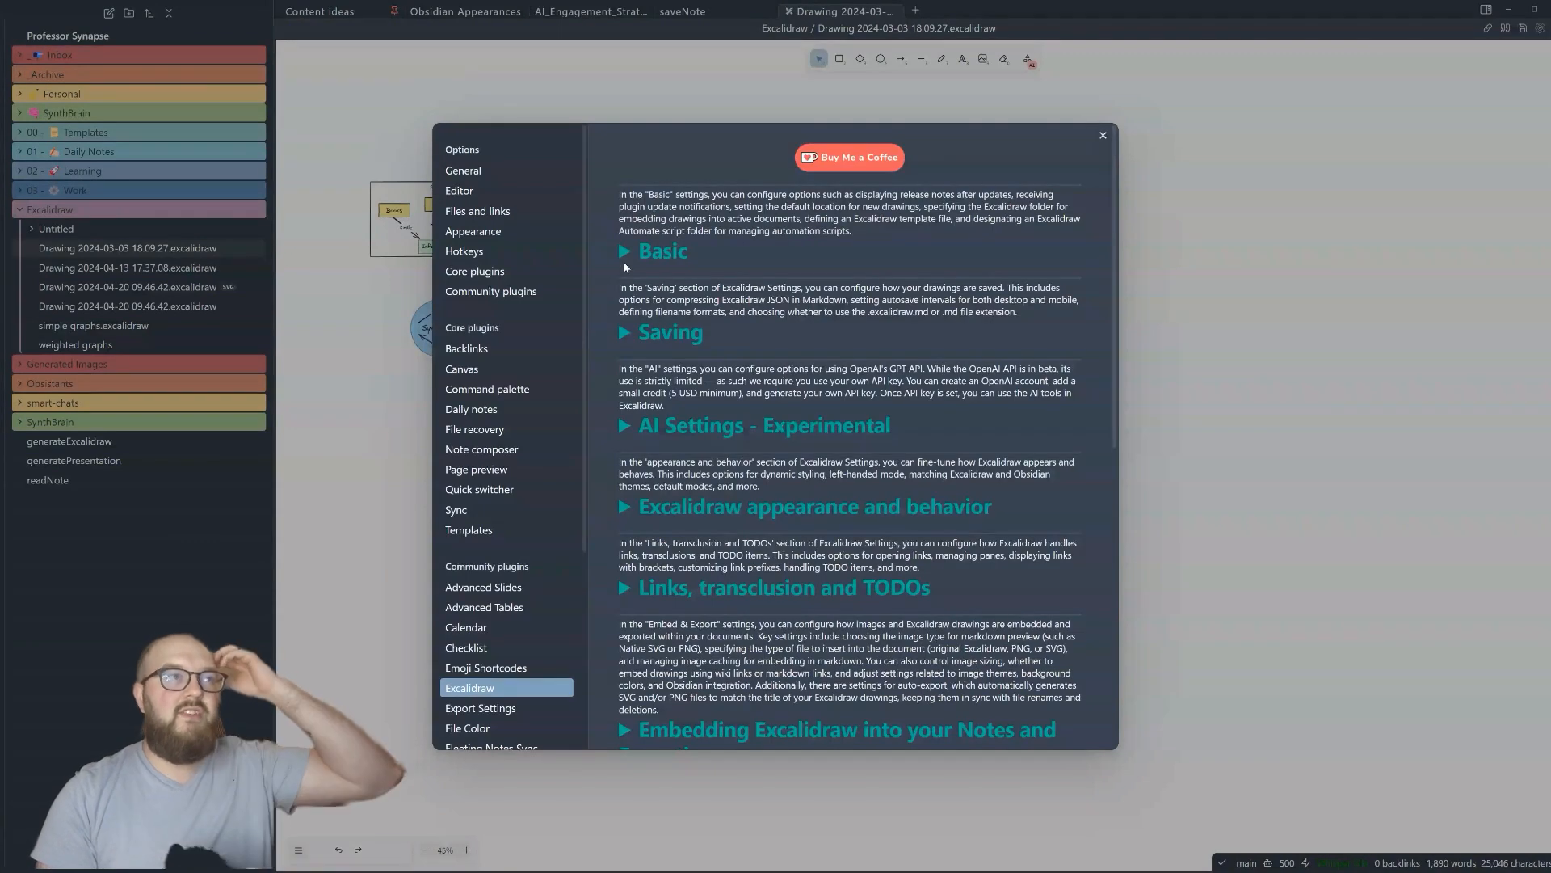
- Expand Excalidraw's Basic and Saving sections to show folder paths and autosave intervals
click(625, 251)
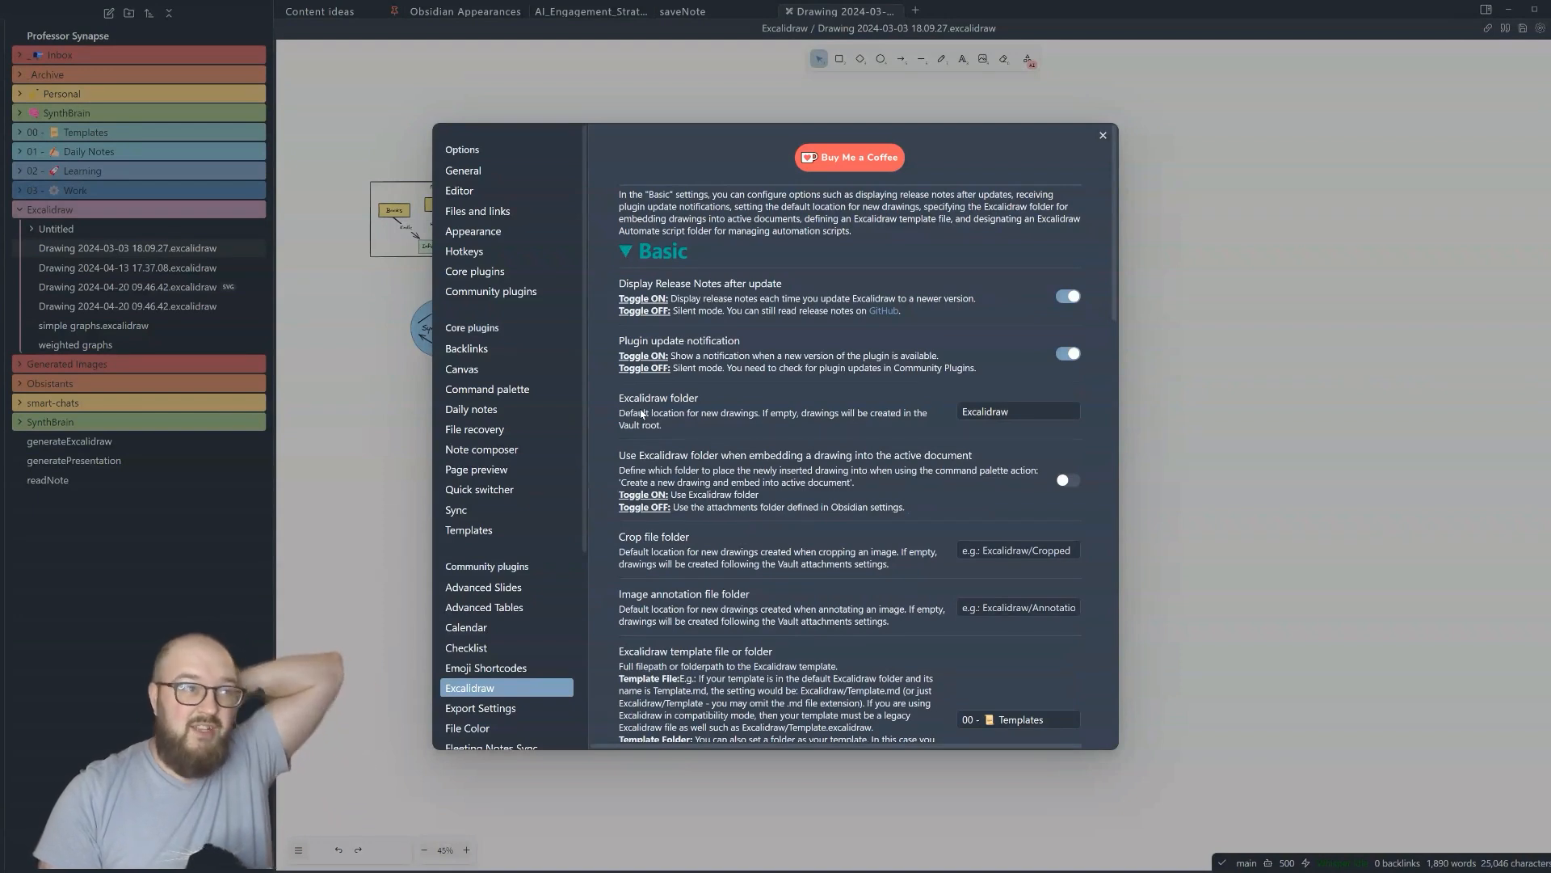
mouse_move(641, 386)
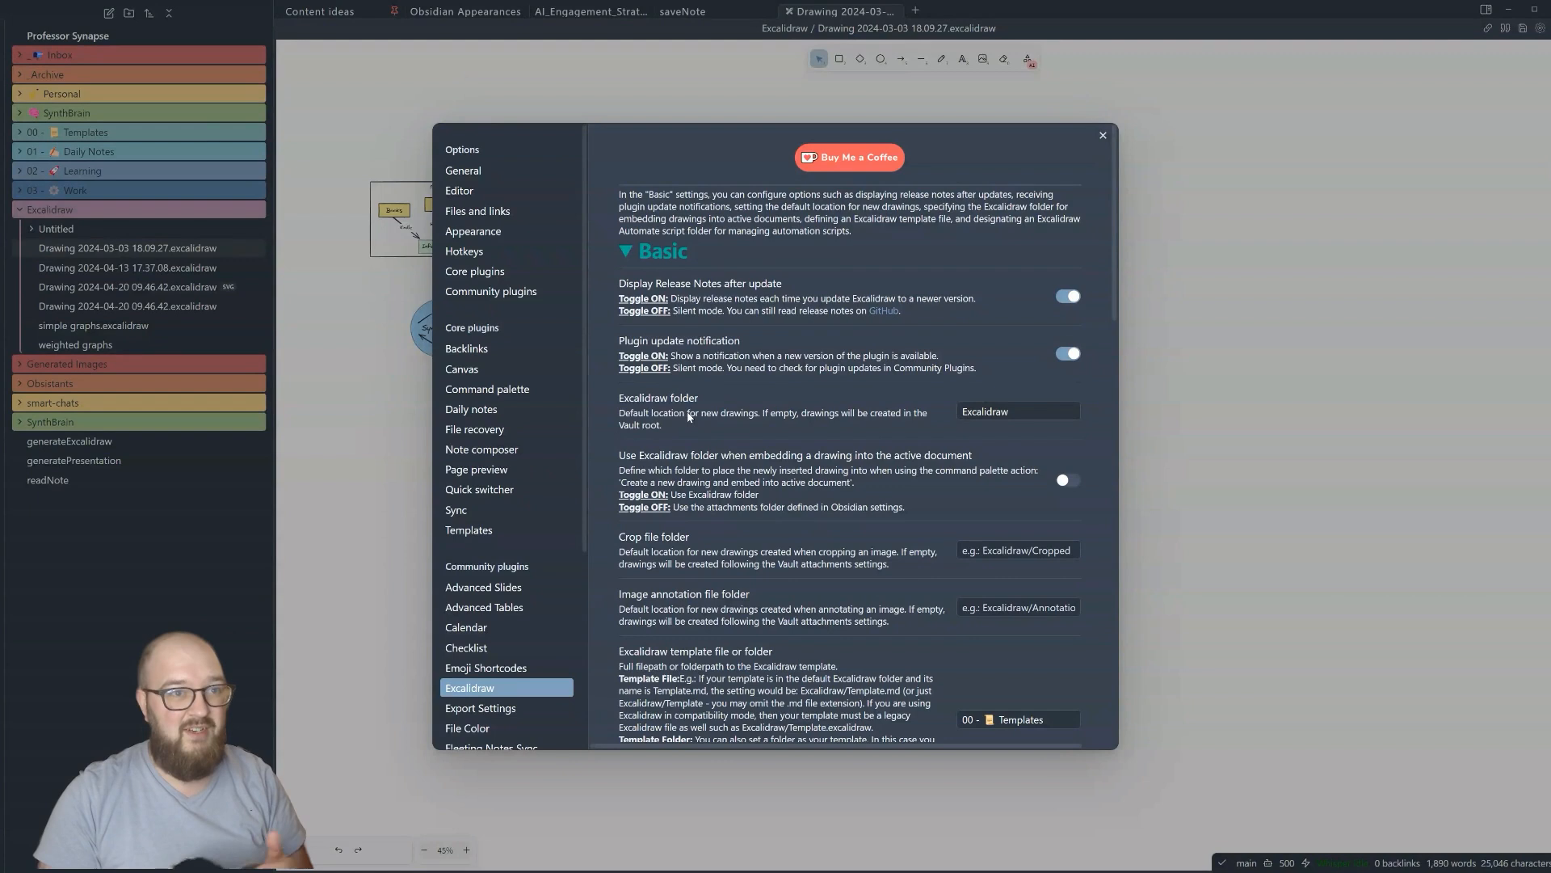
scroll(down, 3)
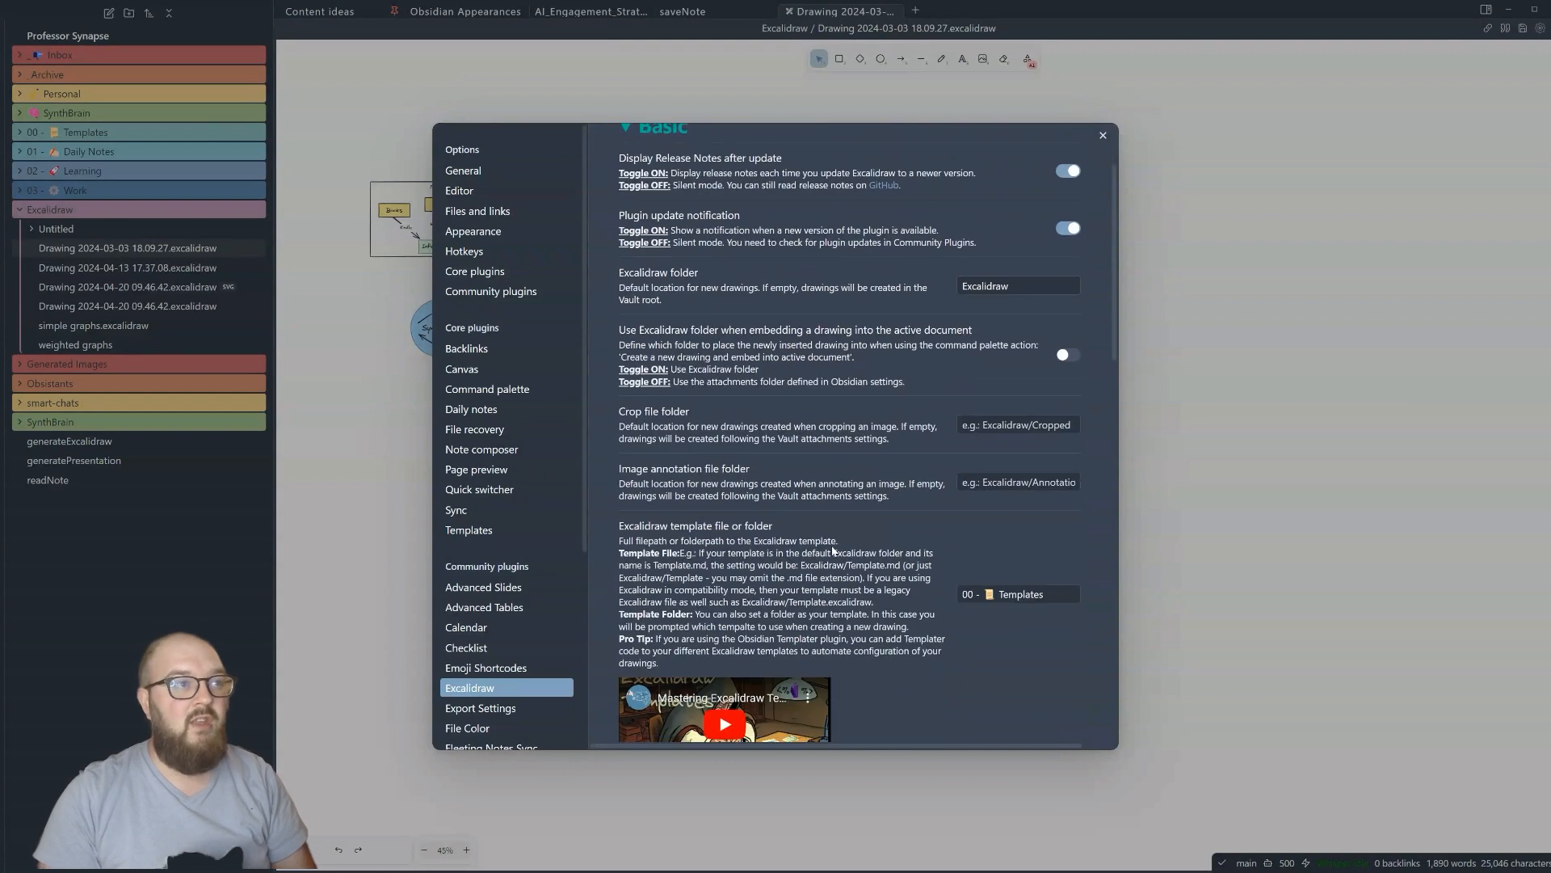
scroll(down, 3)
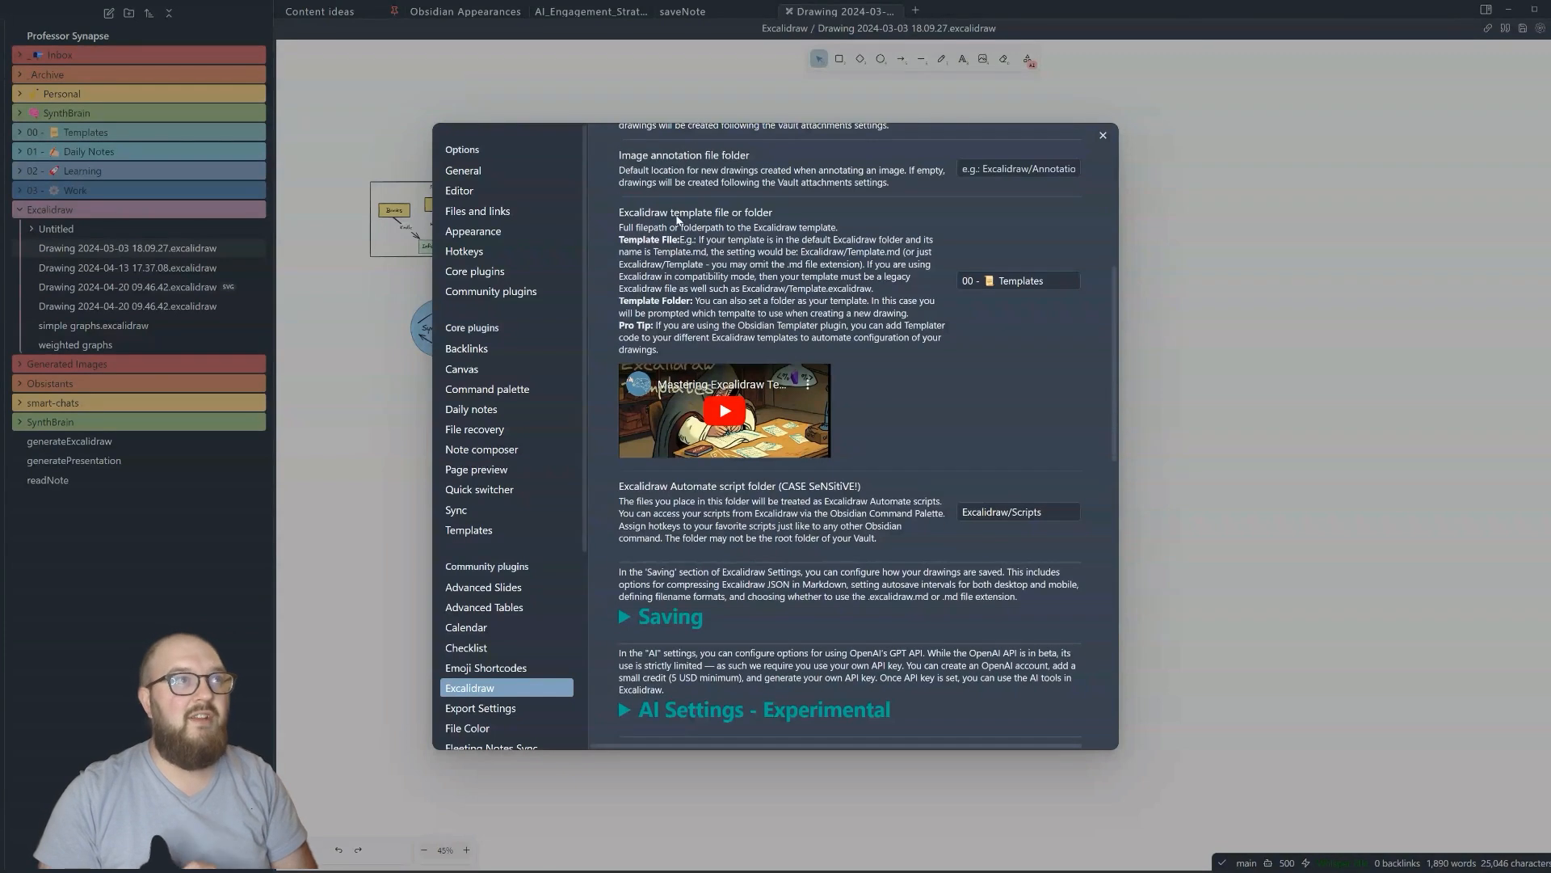
scroll(down, 3)
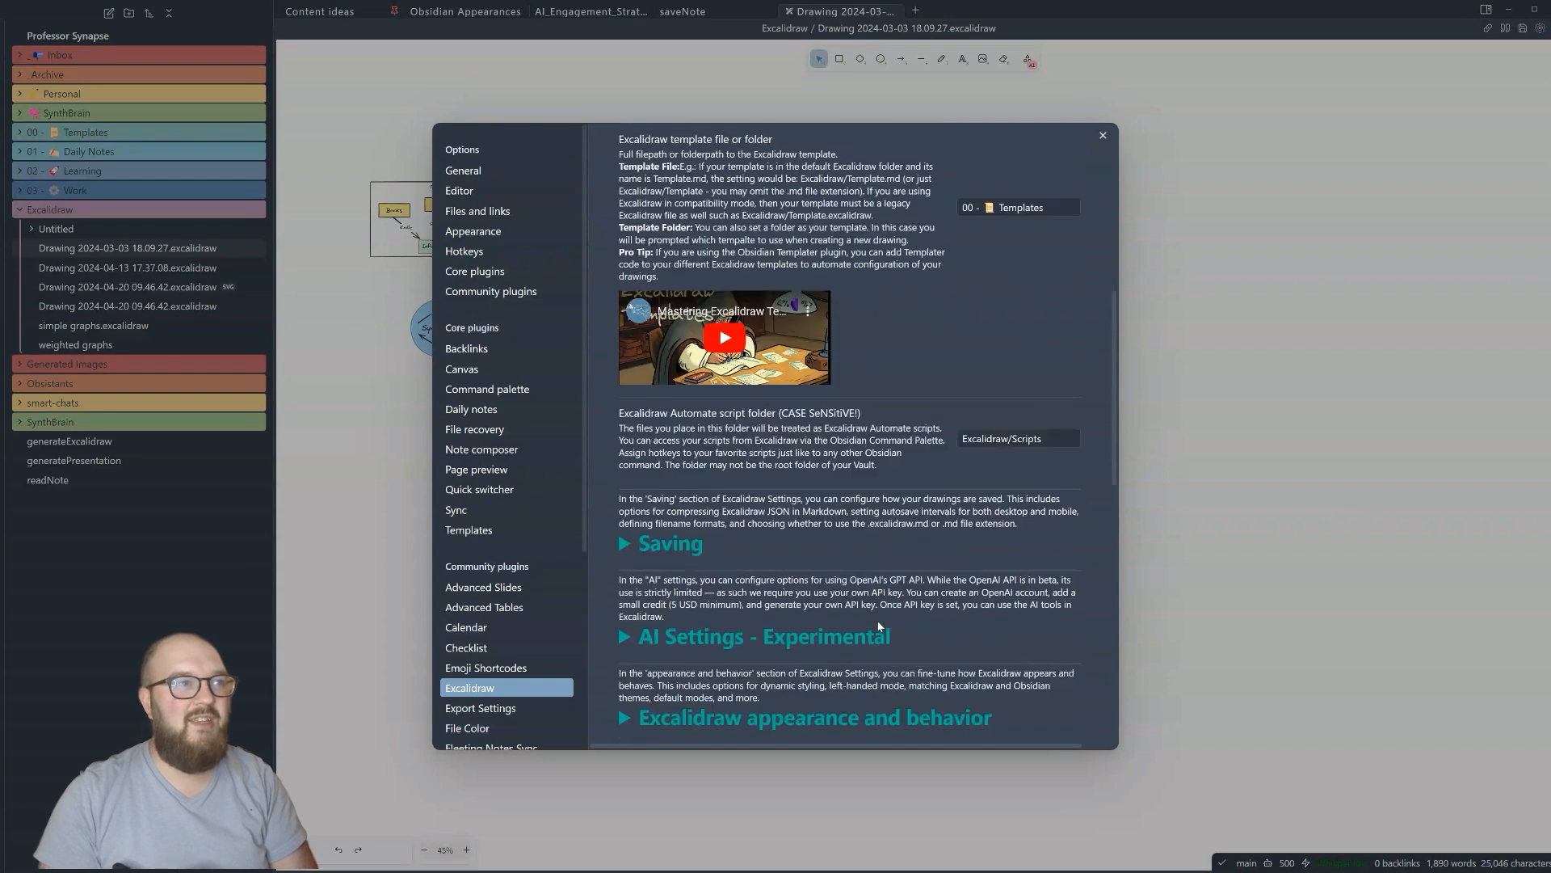
scroll(down, 3)
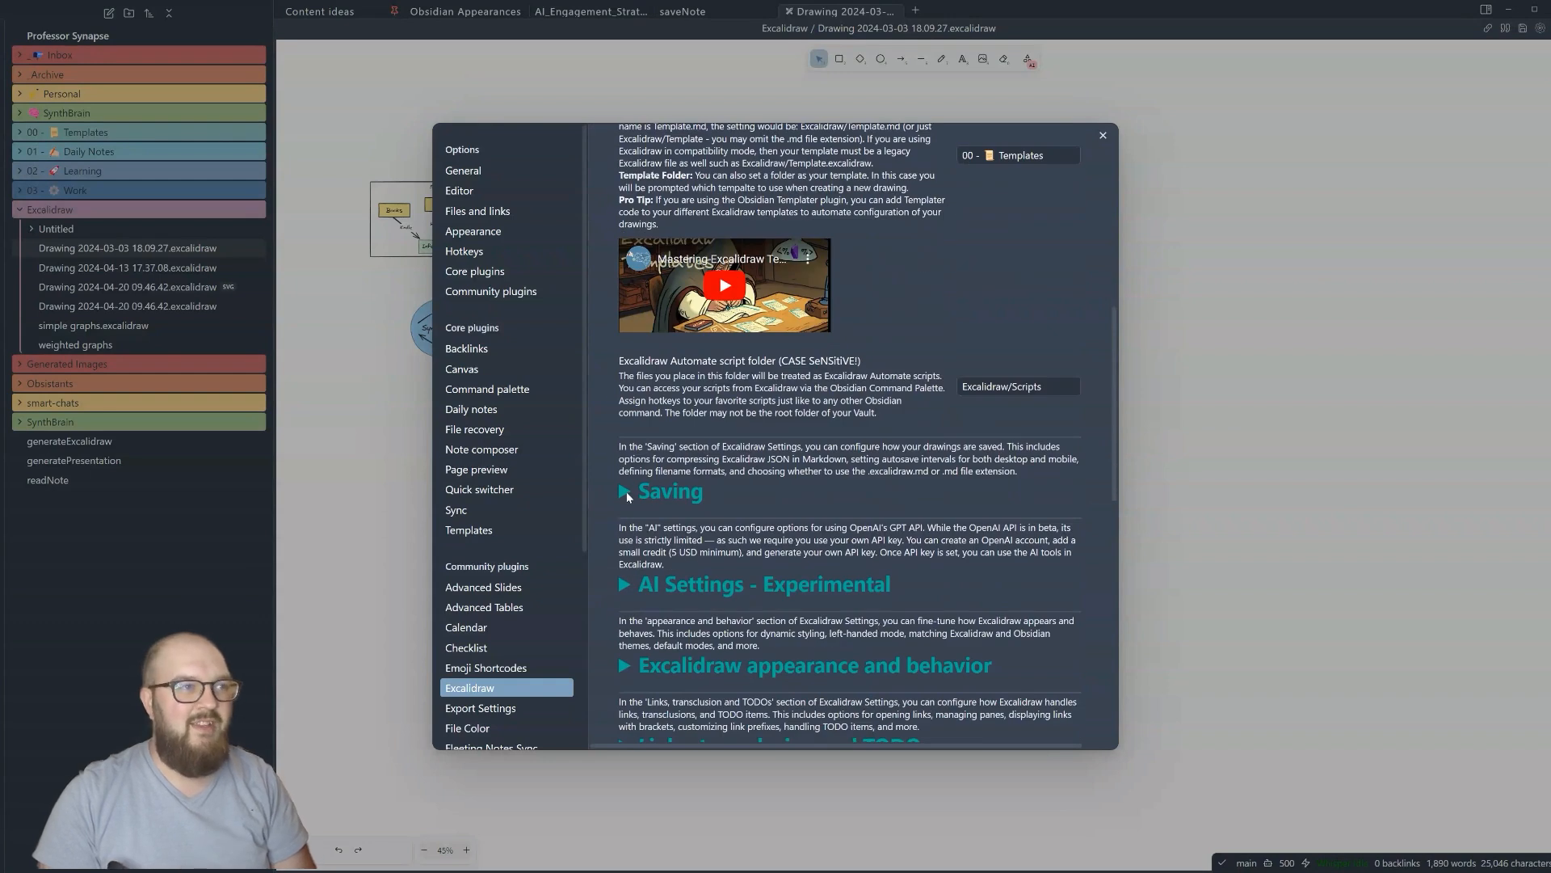
click(625, 491)
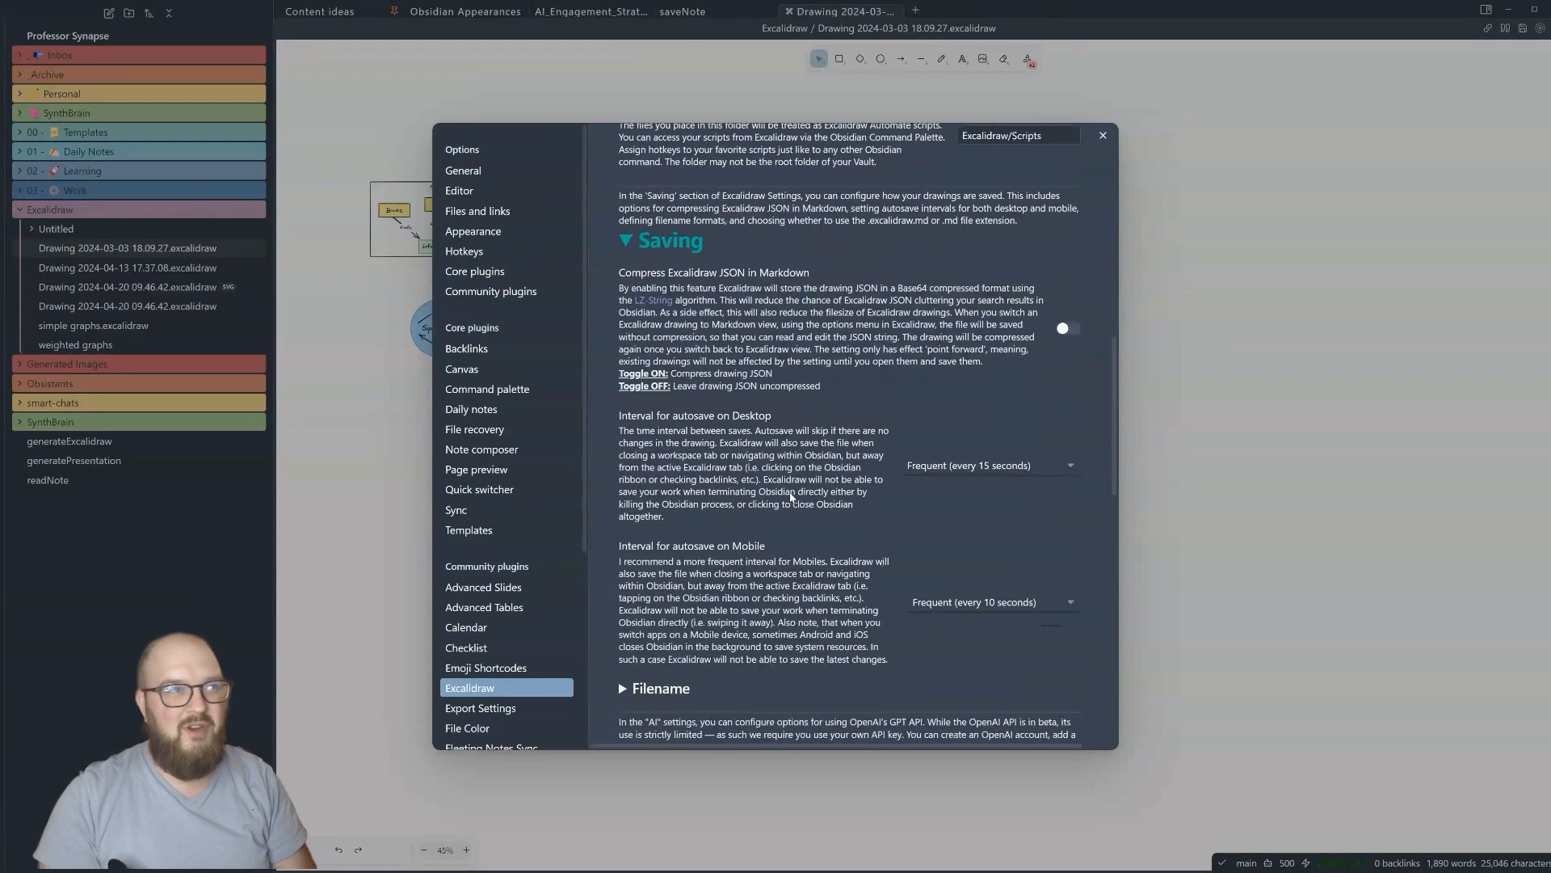
scroll(down, 3)
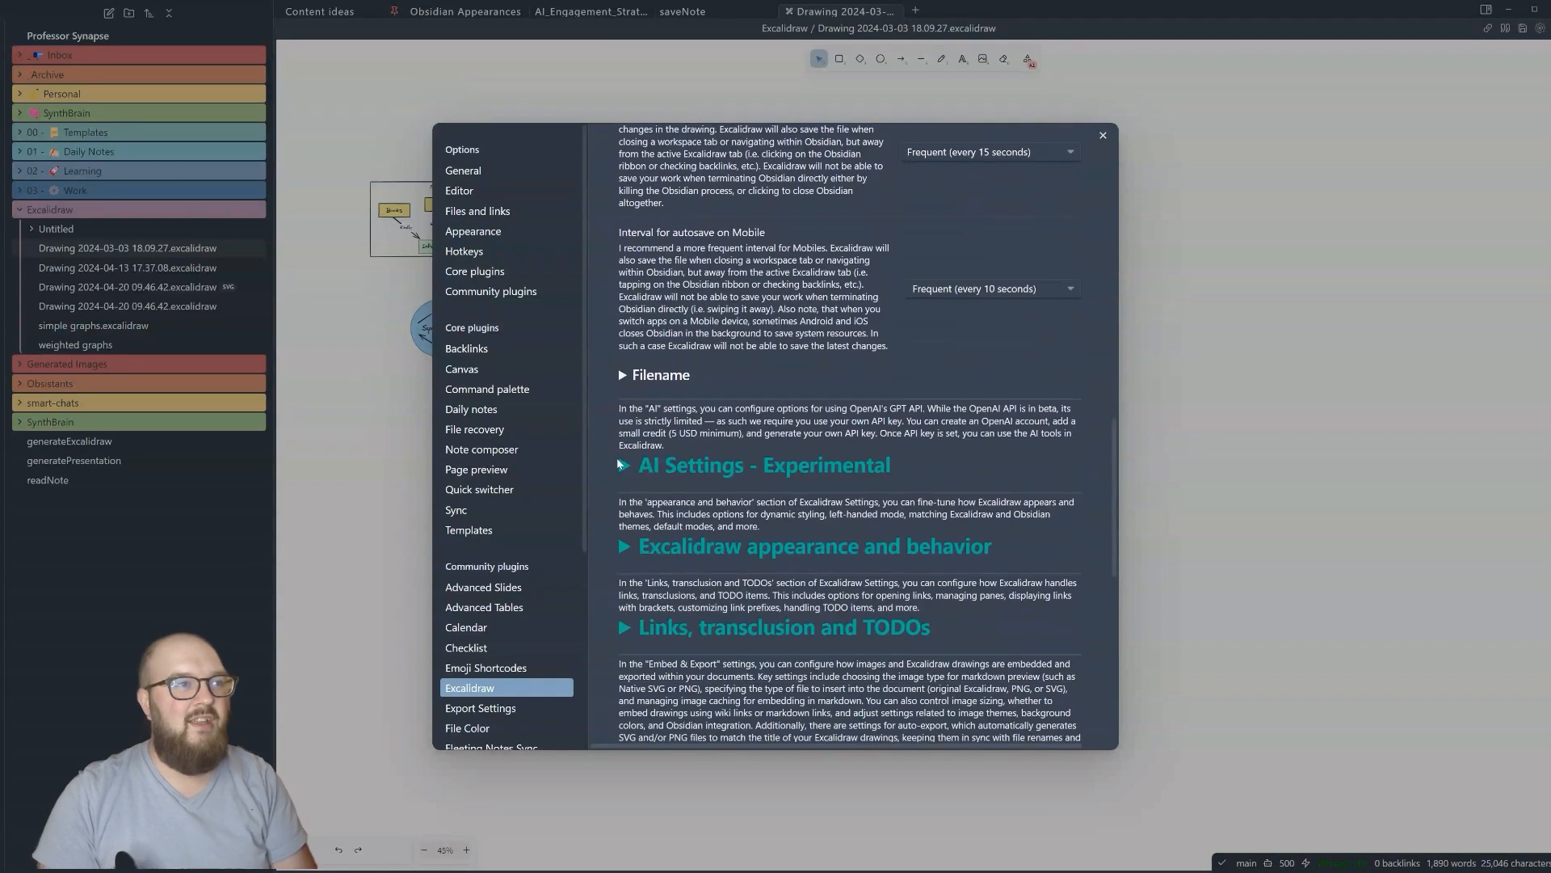
- Expand 'AI Settings - Experimental' to show the API key and default model fields
click(625, 465)
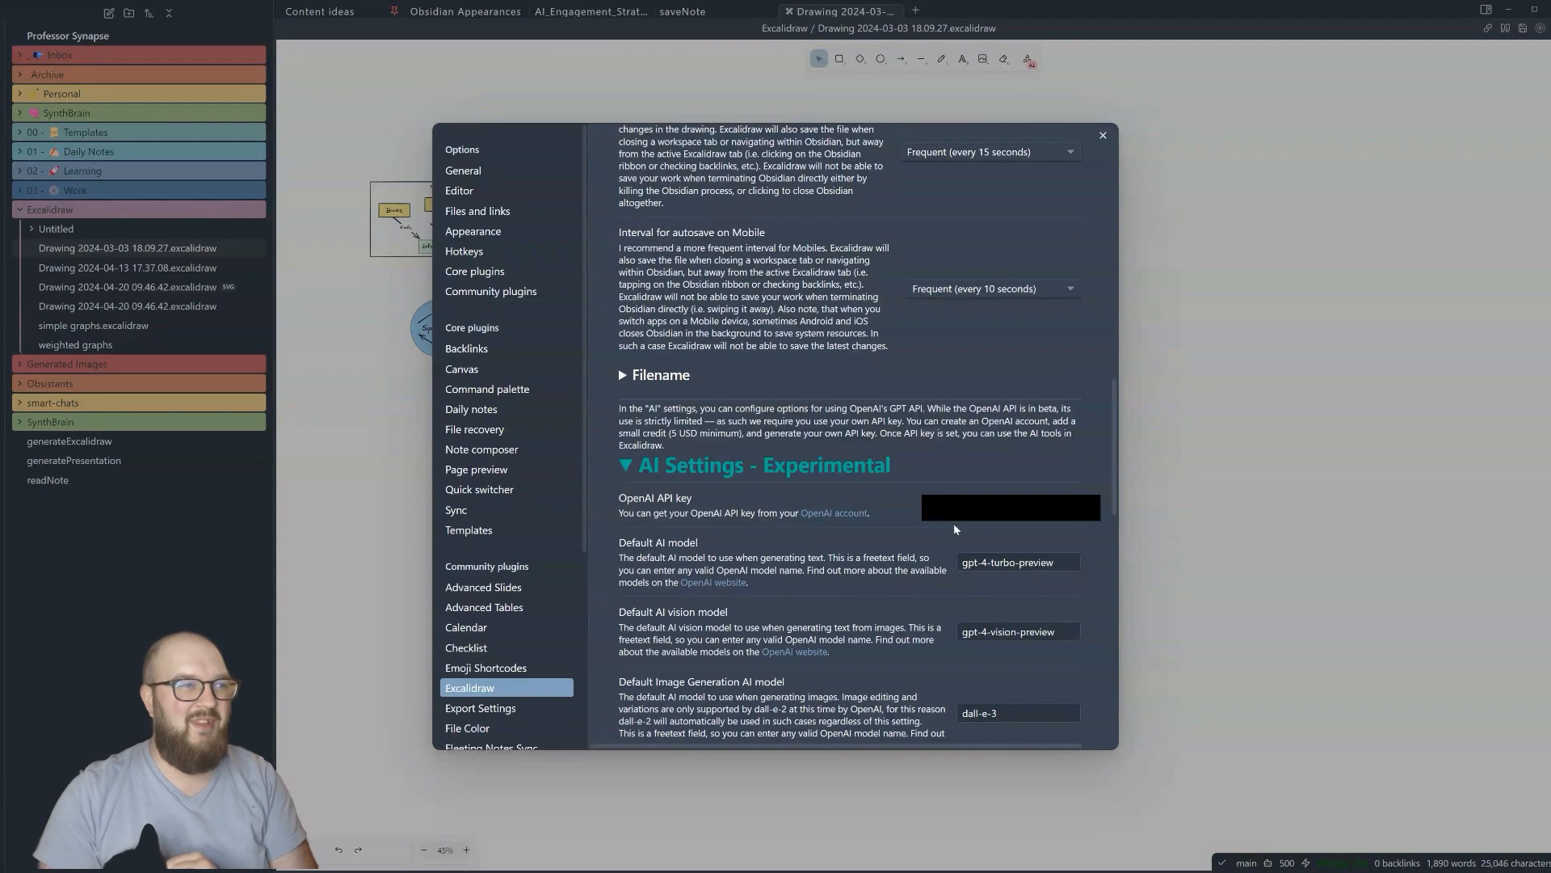
mouse_move(677, 510)
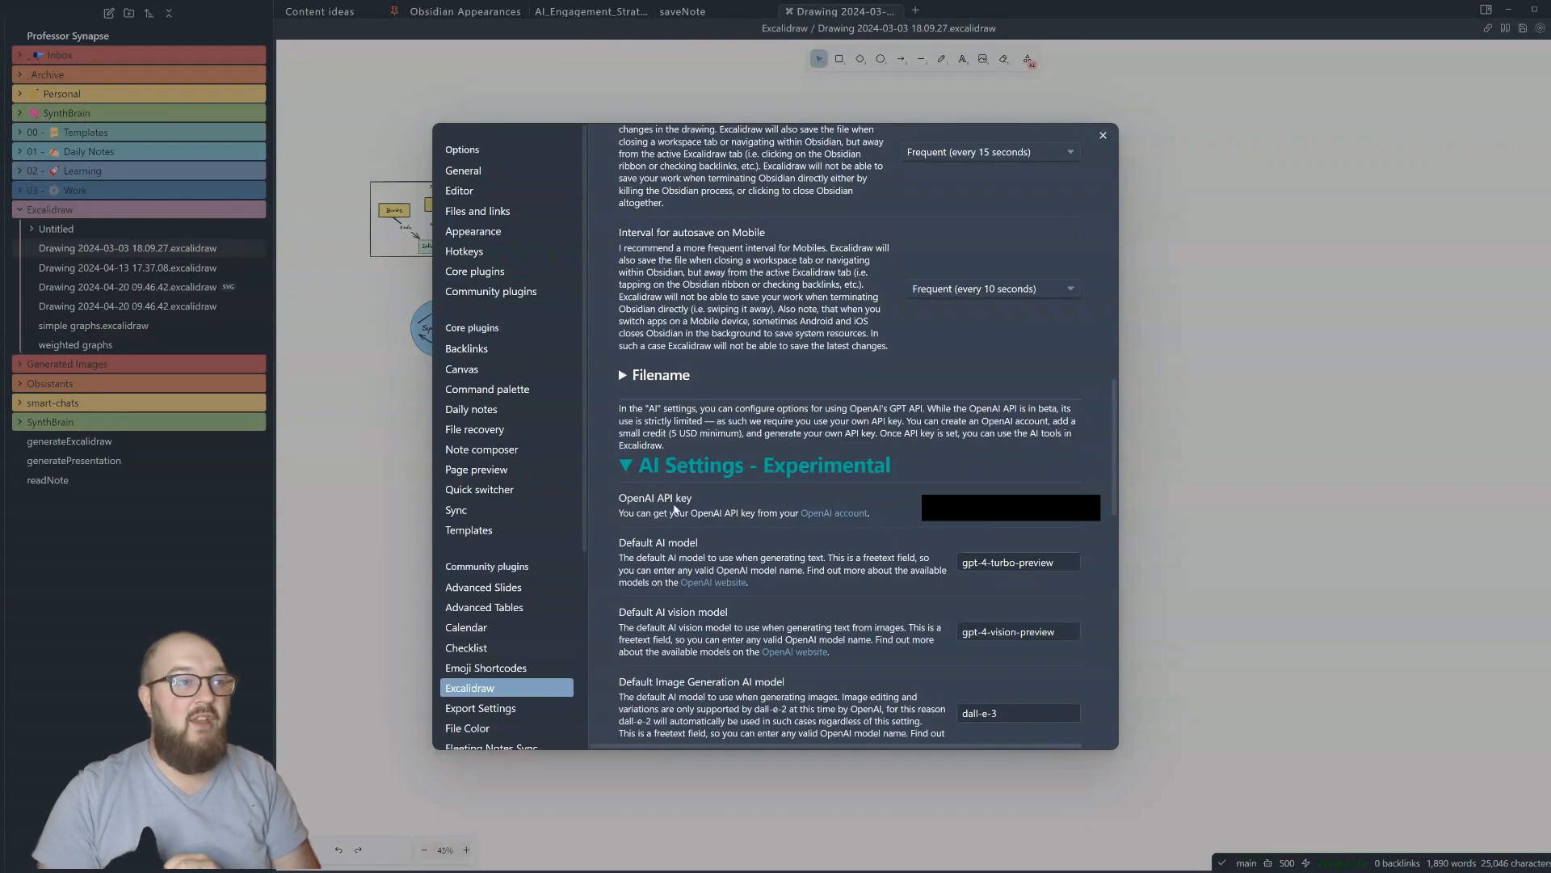
mouse_move(701, 507)
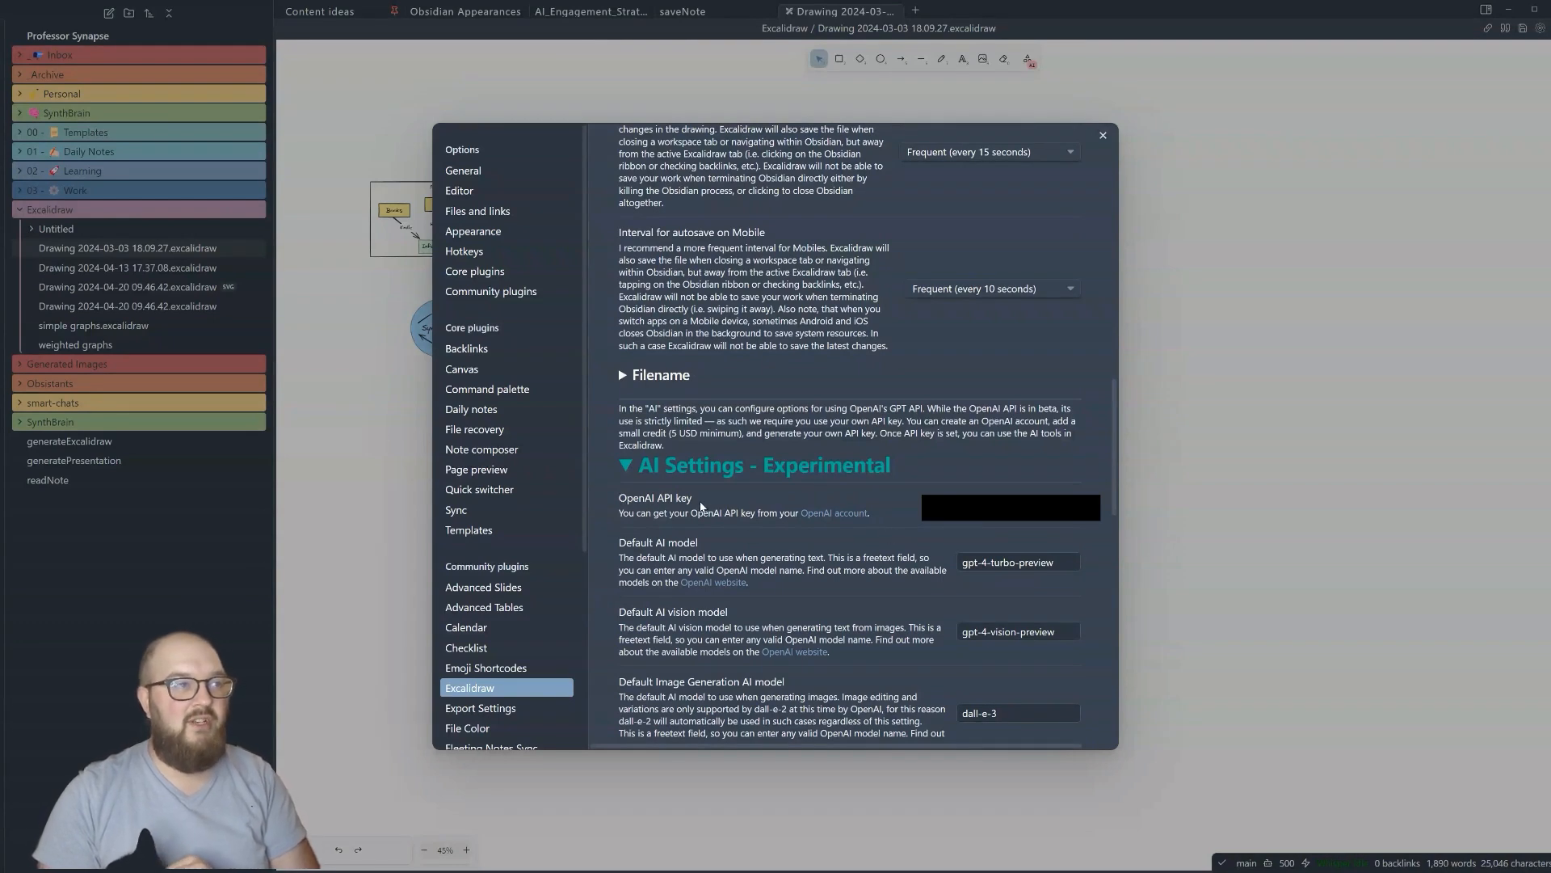
mouse_move(698, 506)
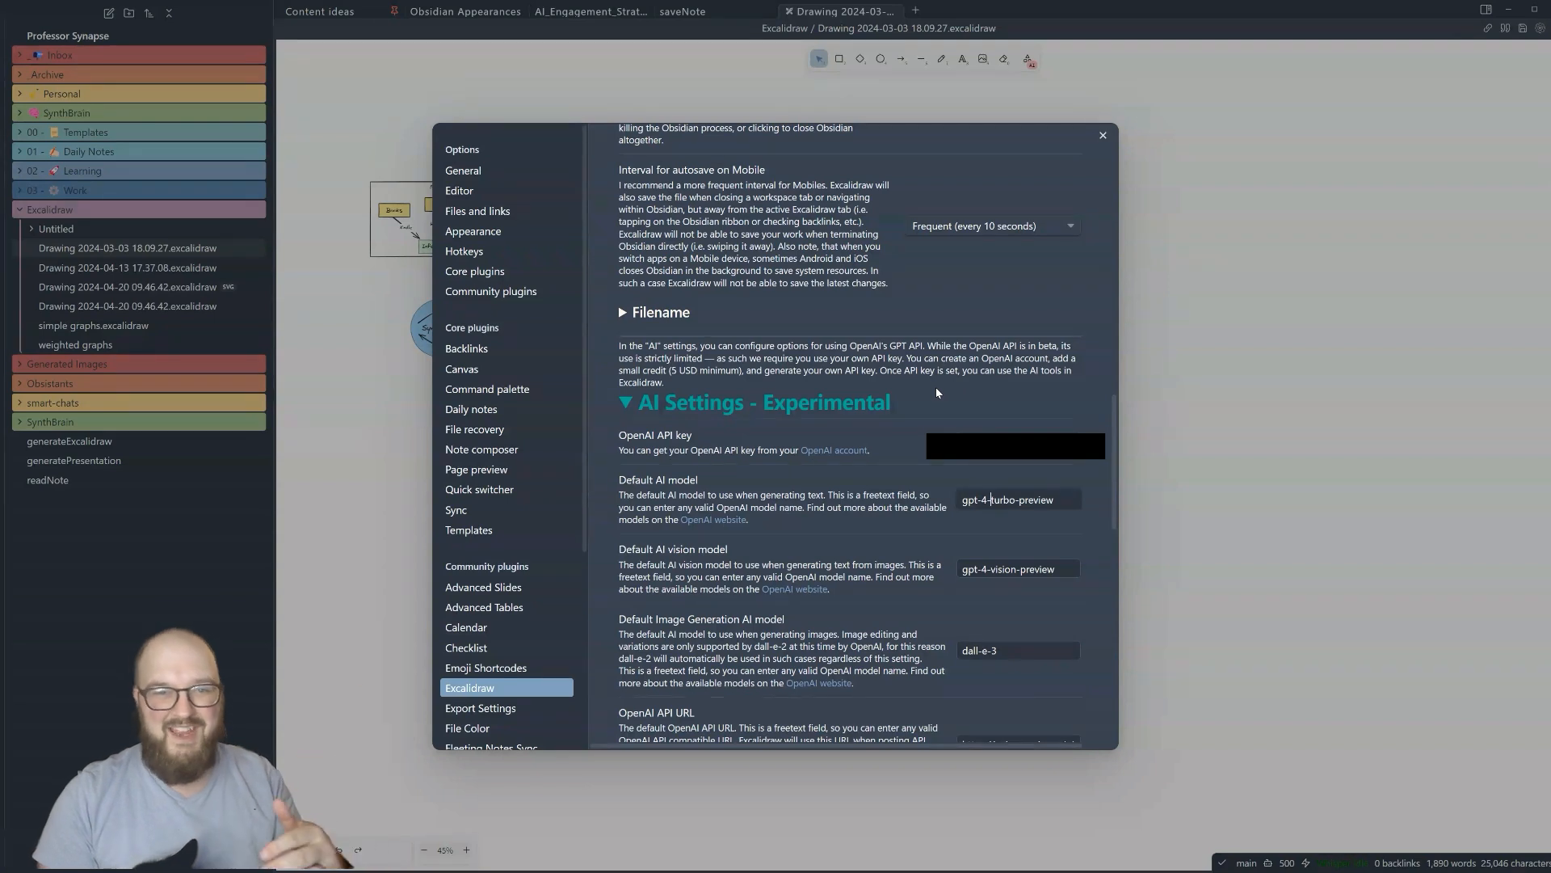
- Scroll past the remaining settings, close them, and draw a green diamond beside Sources
scroll(down, 3)
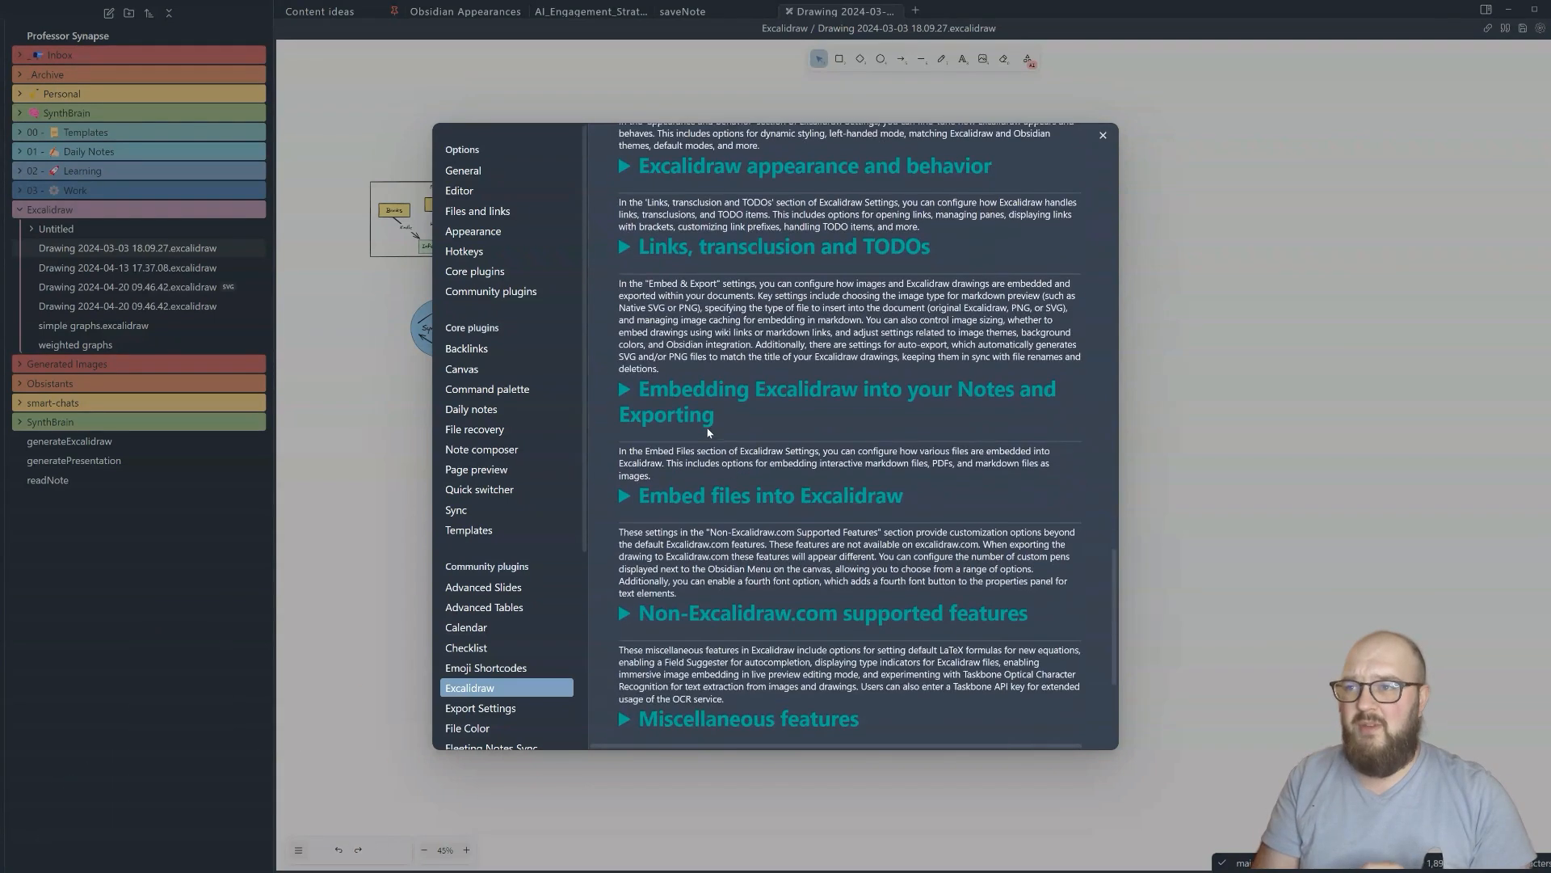
scroll(down, 3)
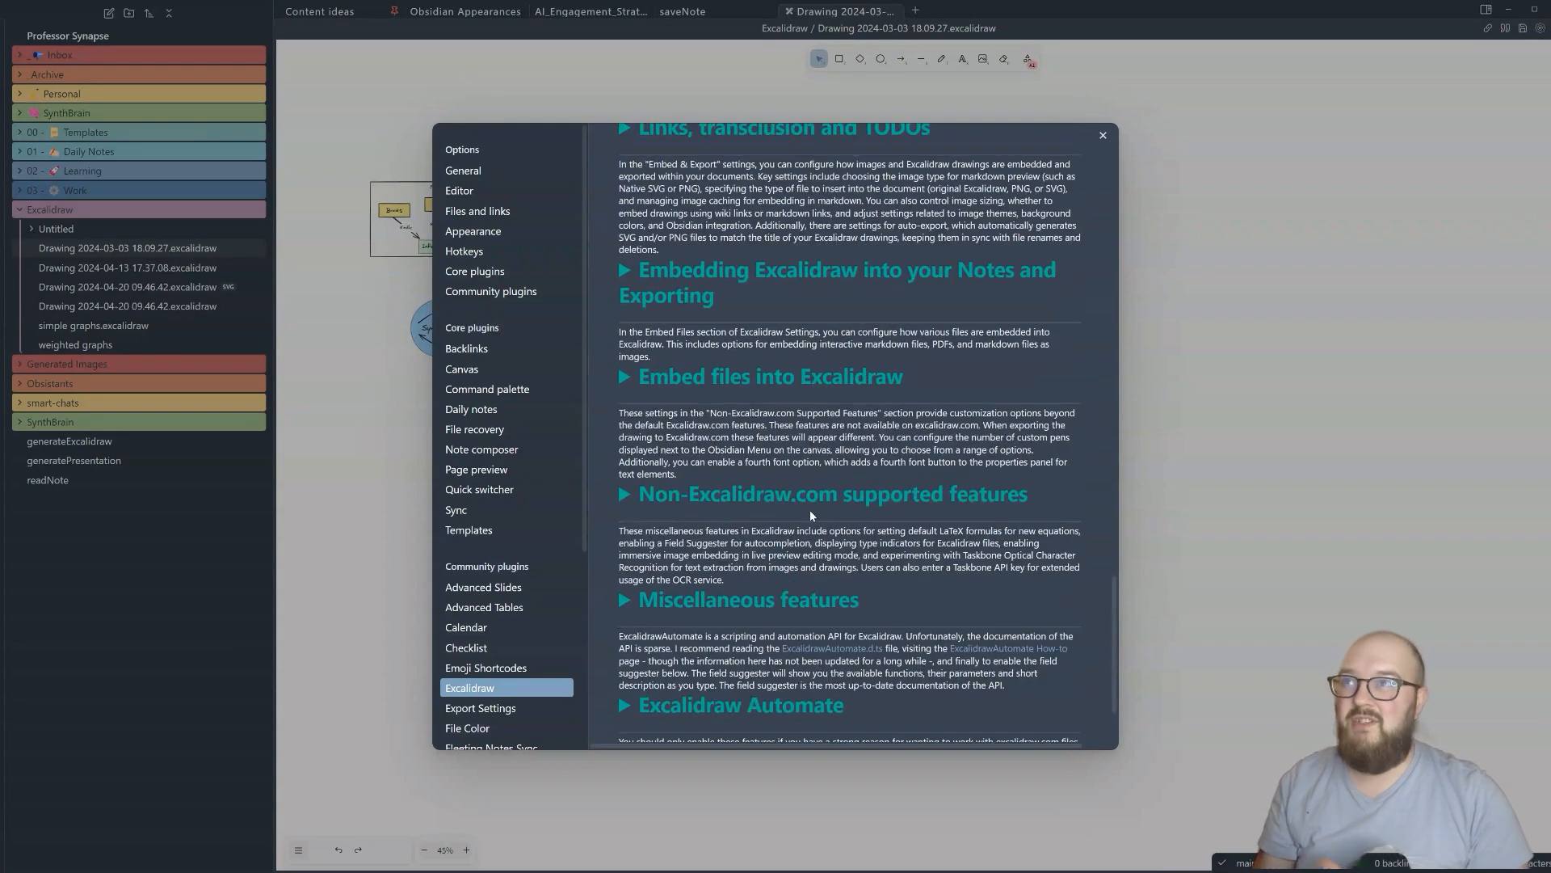
click(1102, 135)
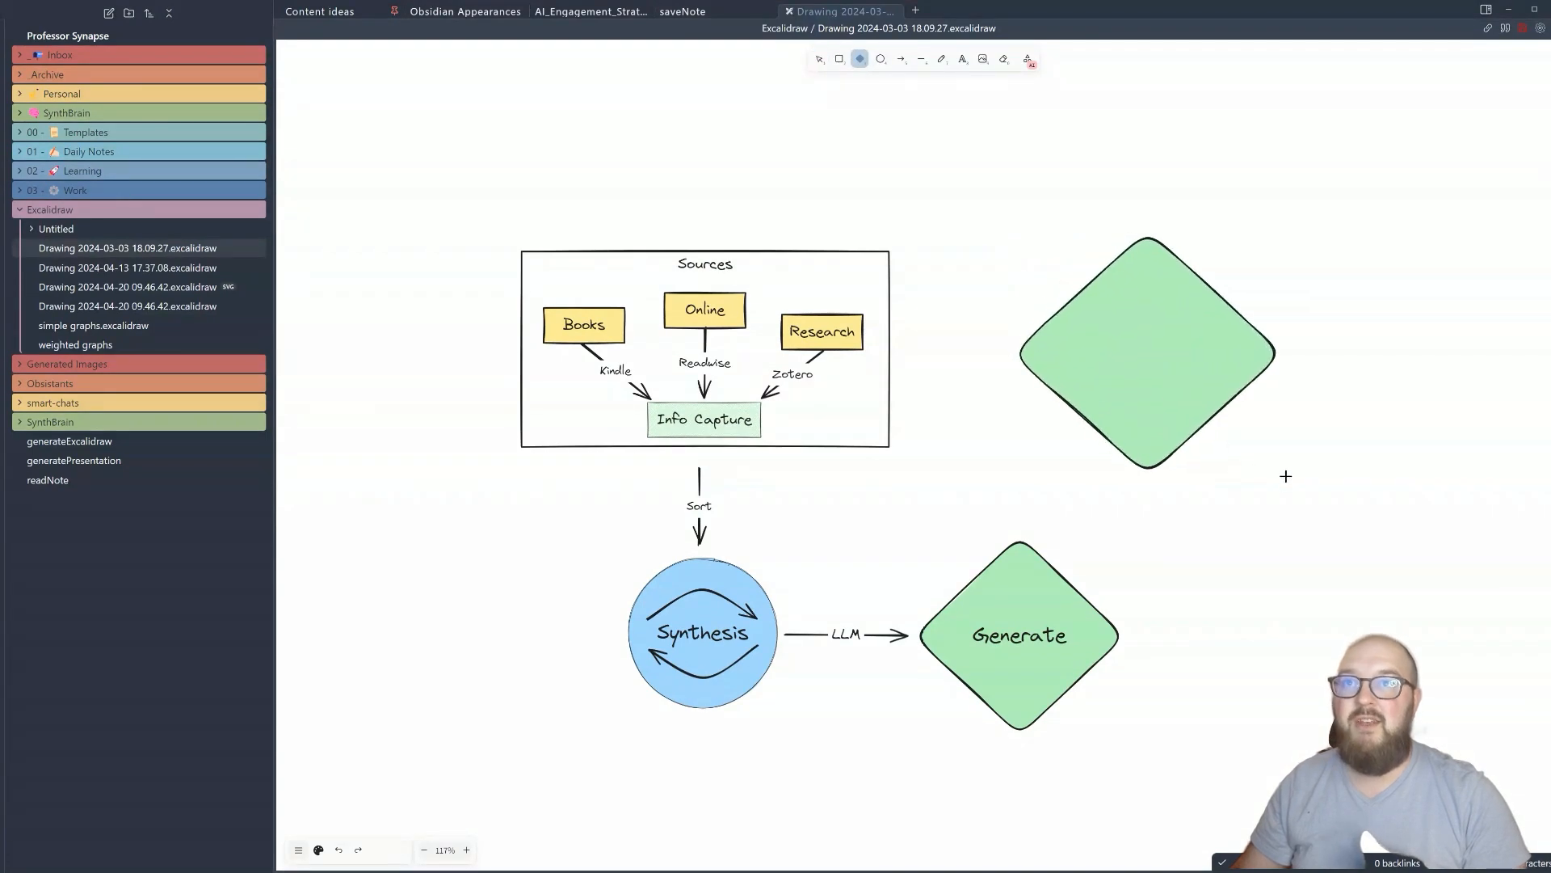
- Delete the spare green diamond, then select the Synthesis circle and clear the selection
click(1147, 349)
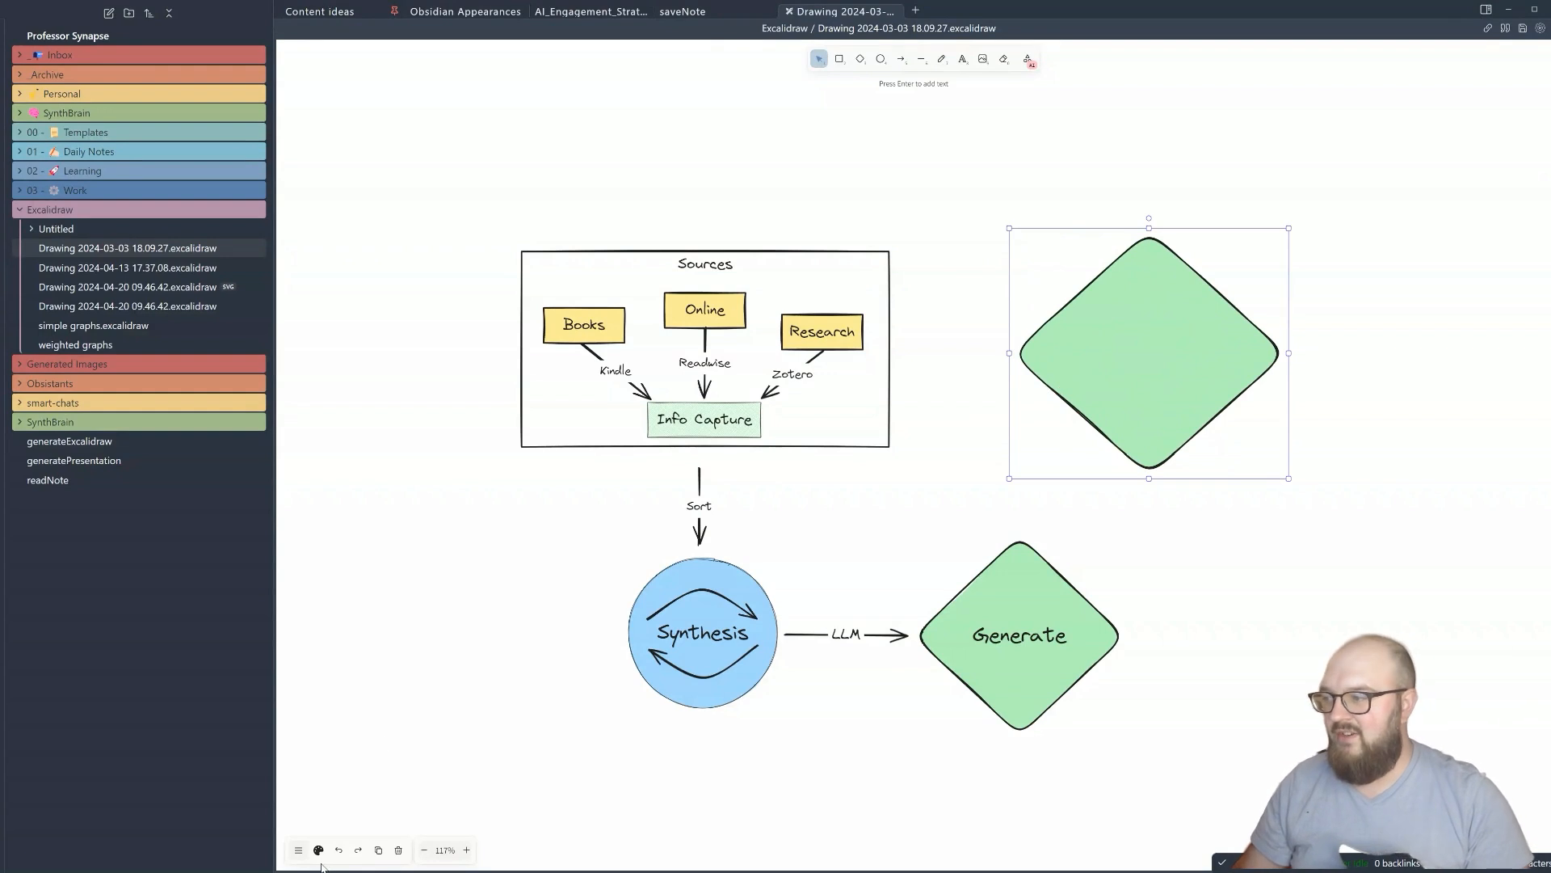
mouse_move(319, 849)
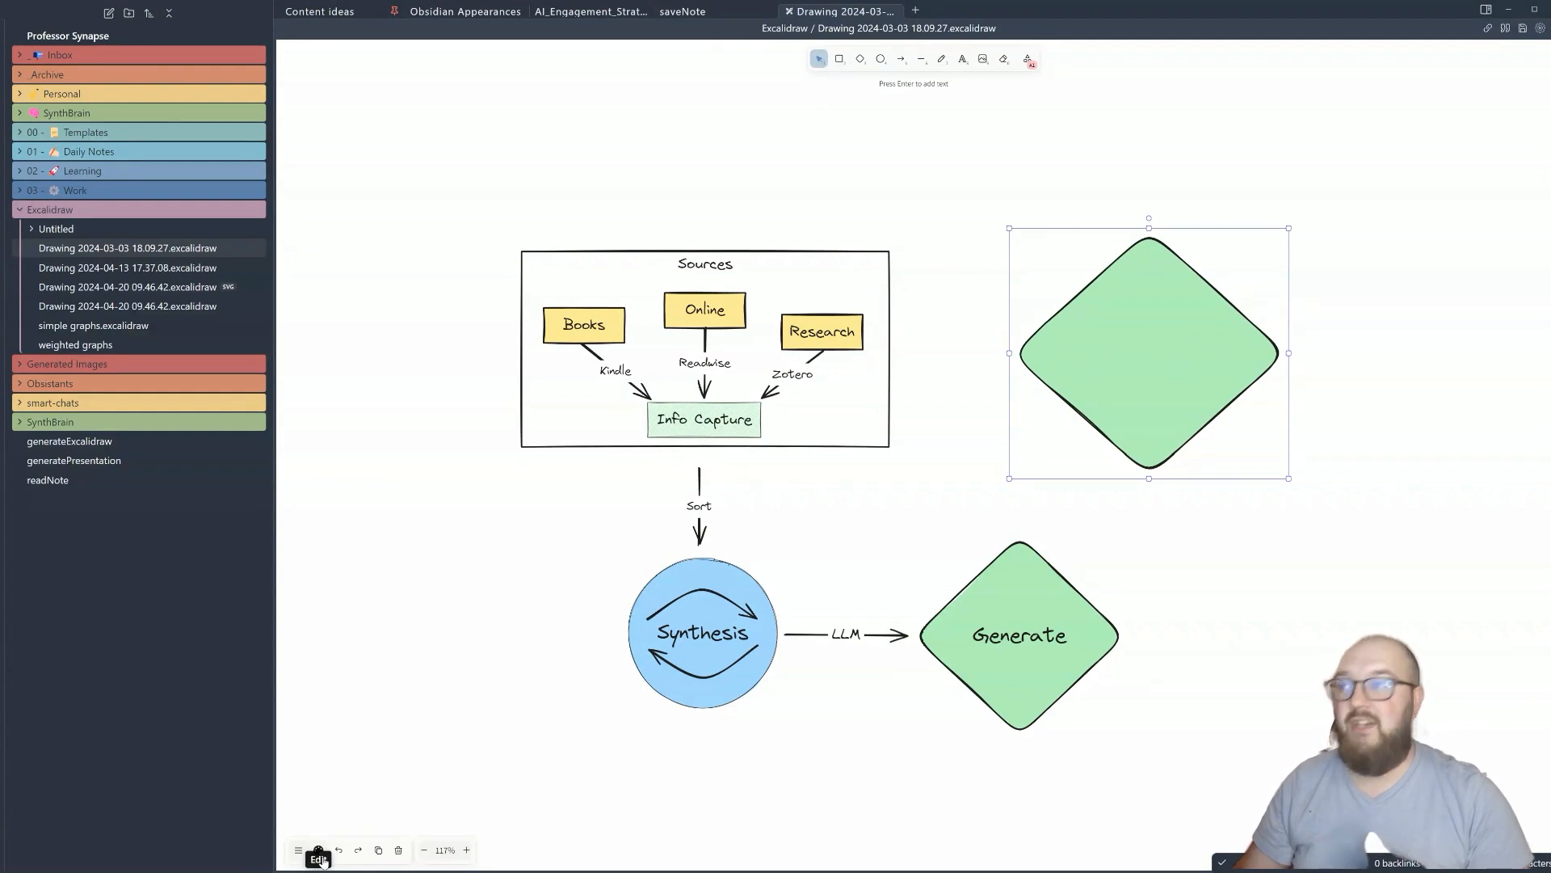
click(318, 850)
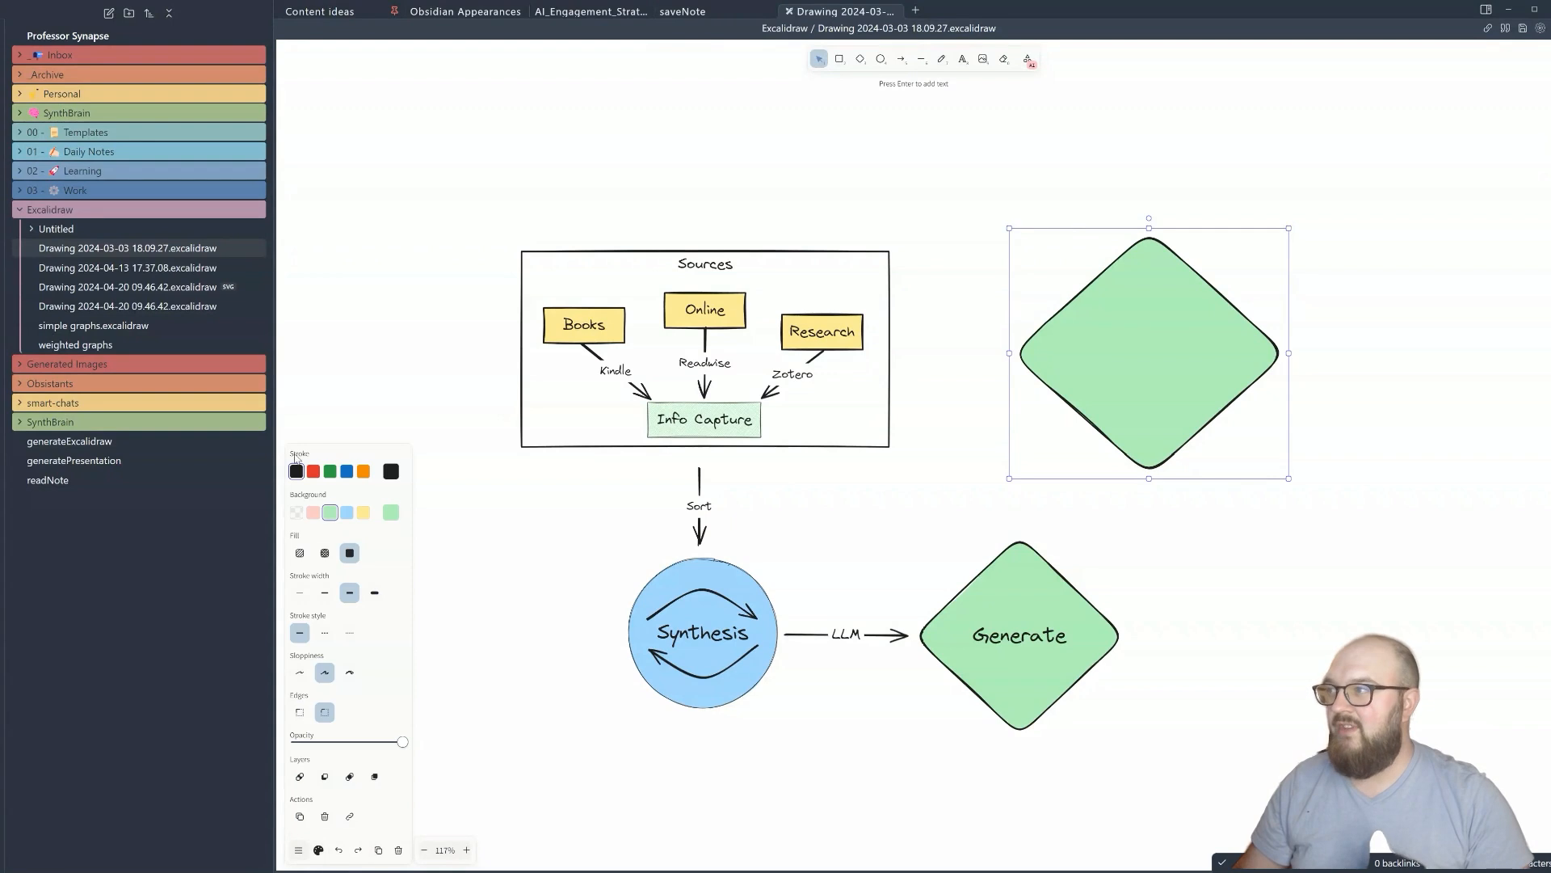
mouse_move(337, 488)
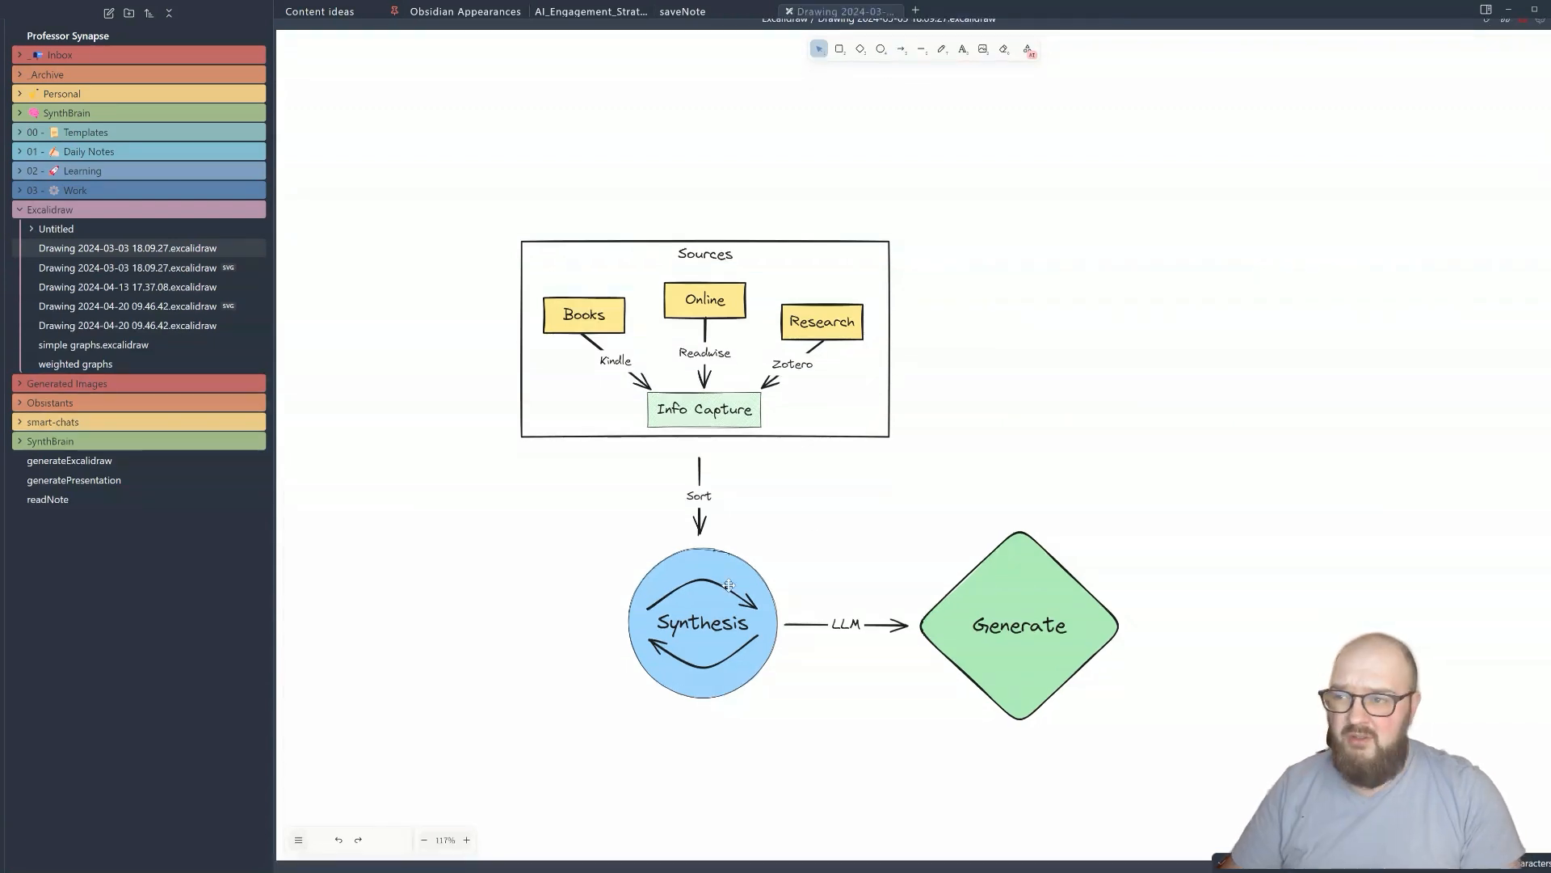
click(703, 622)
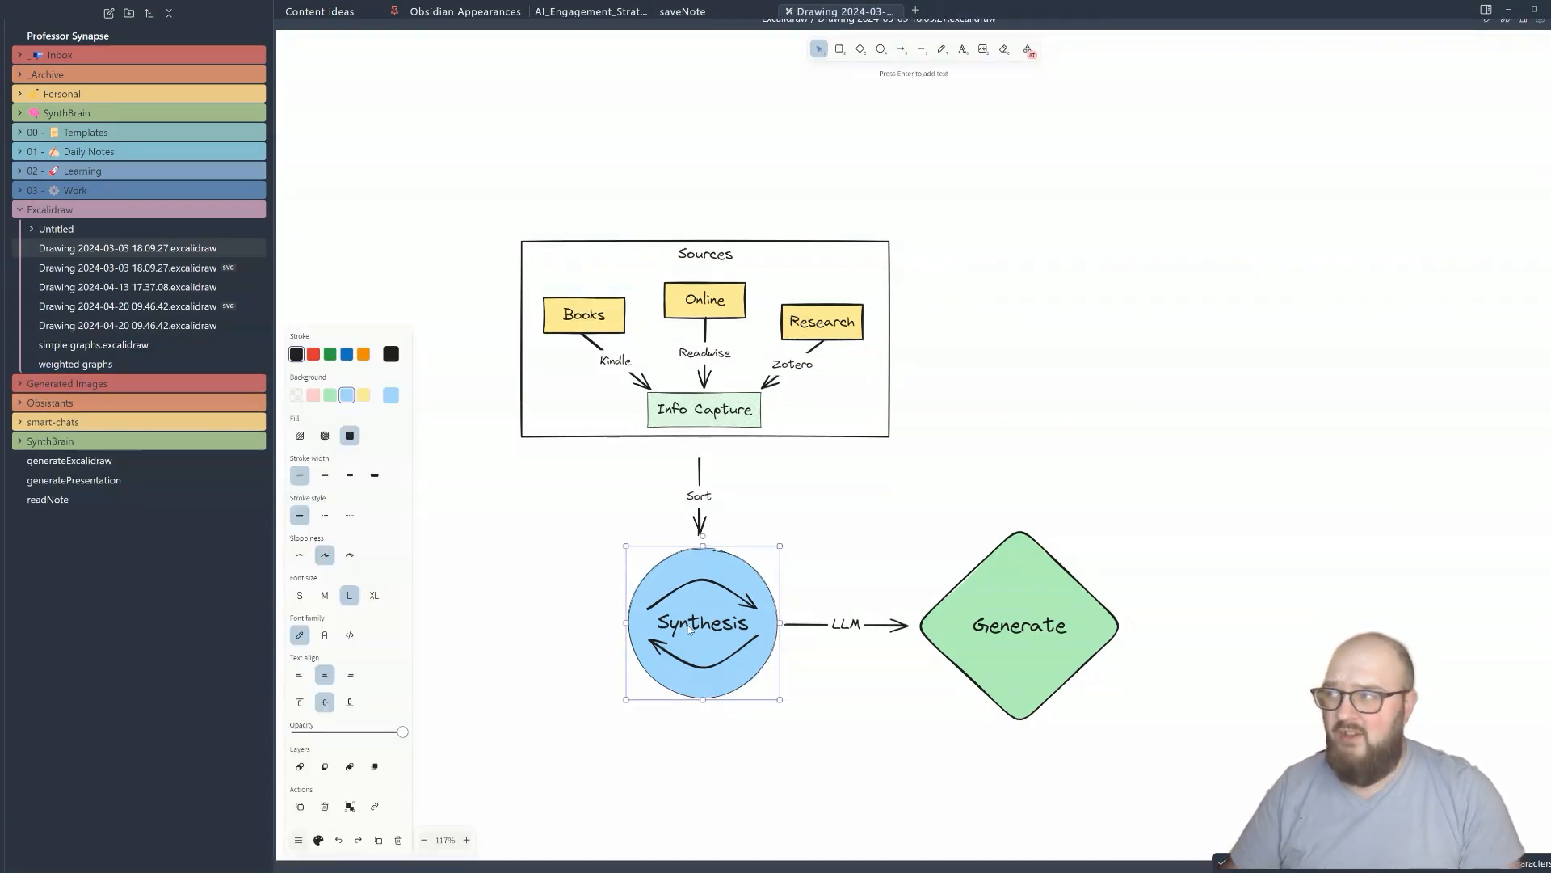
click(800, 503)
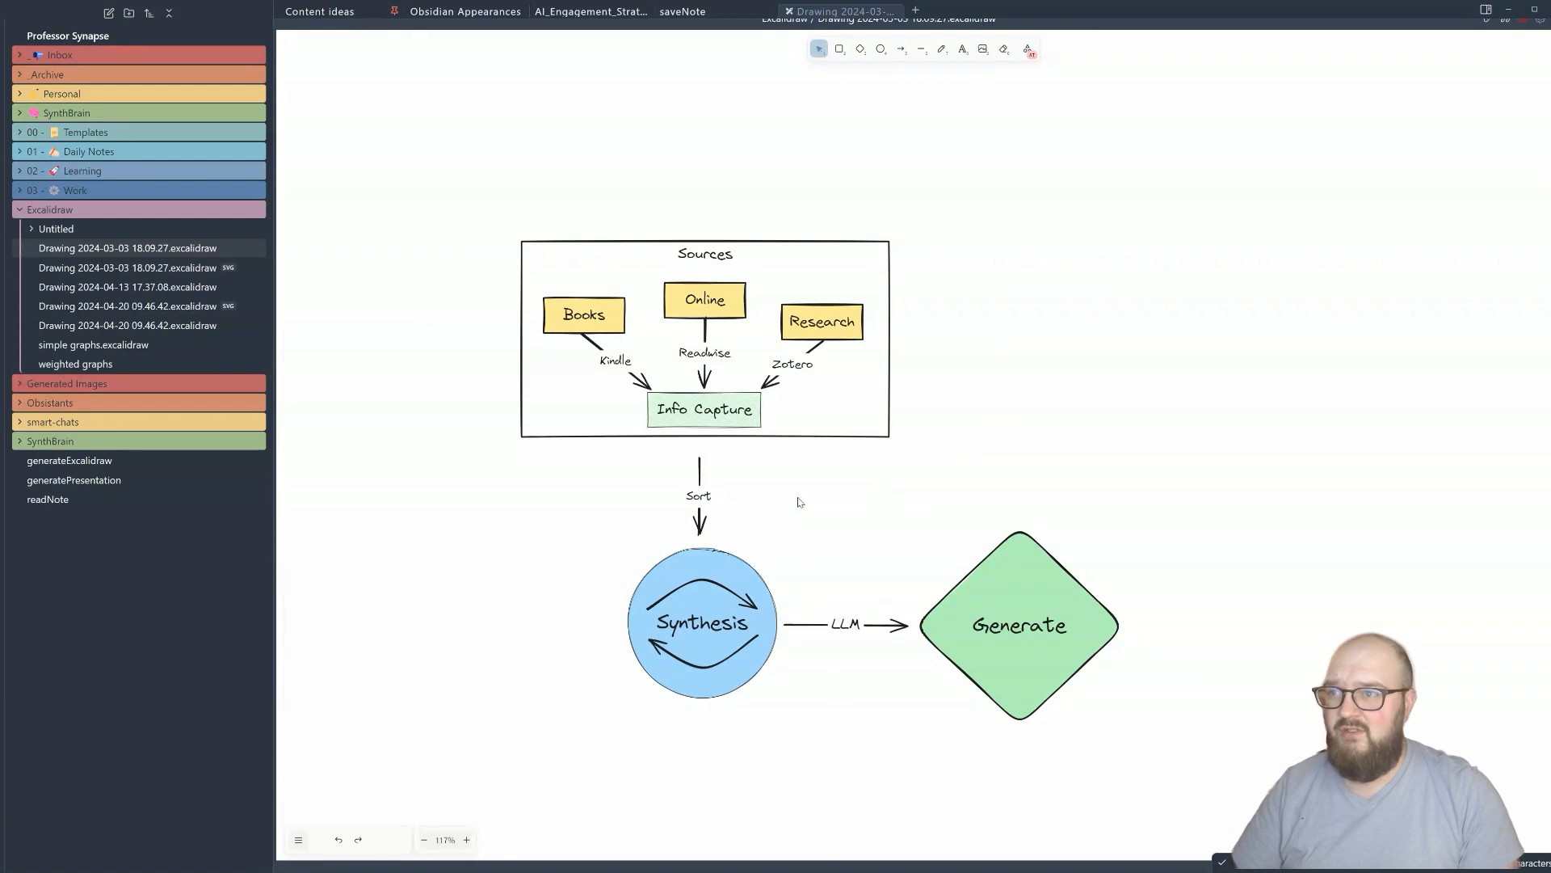
click(859, 50)
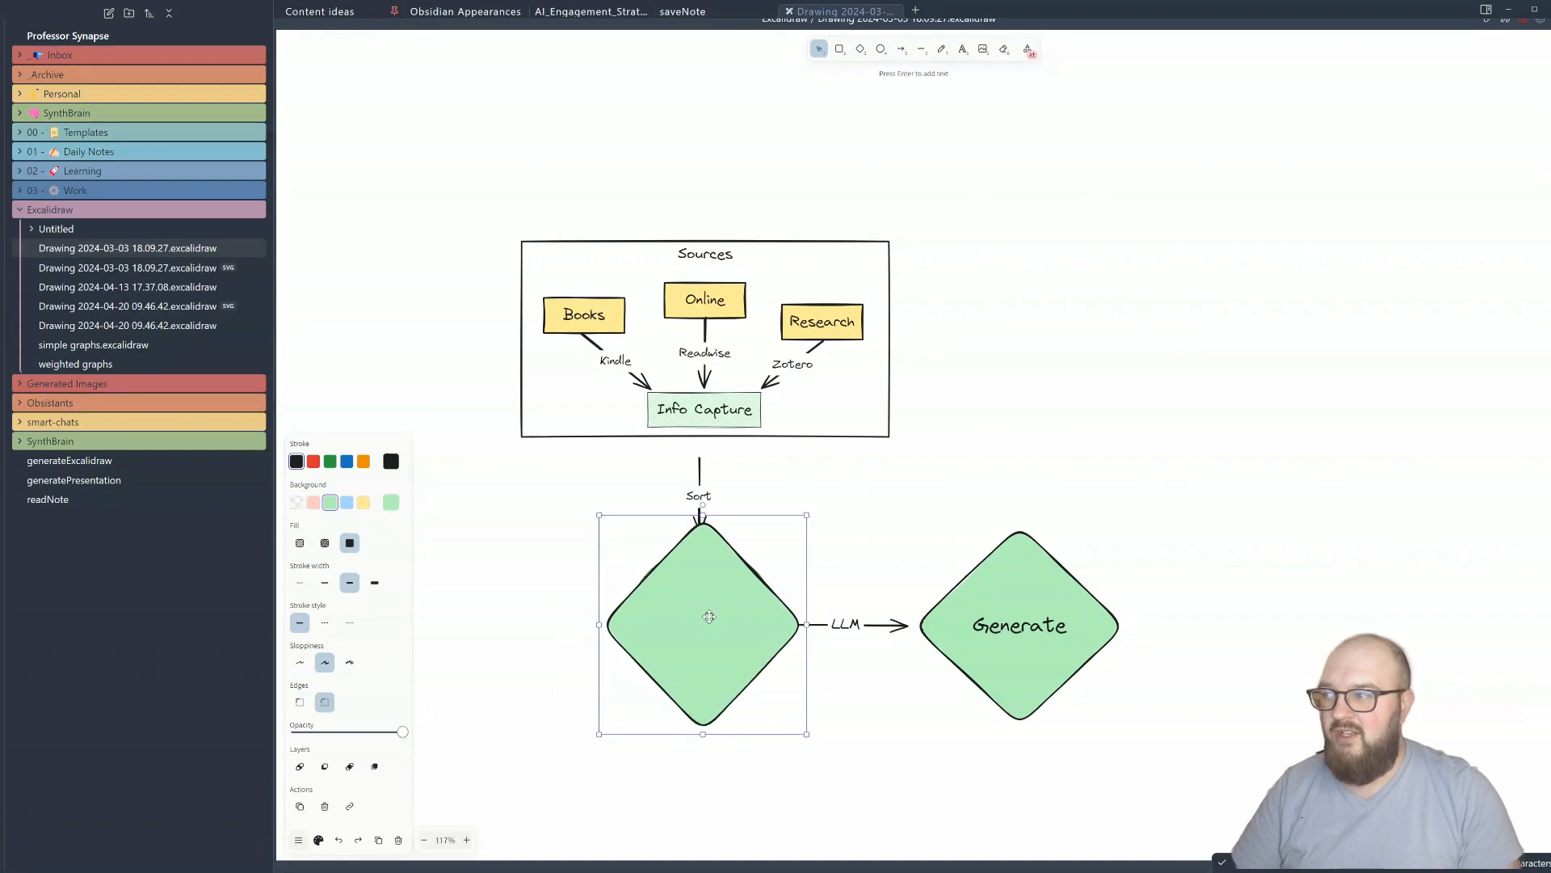
right_click(707, 617)
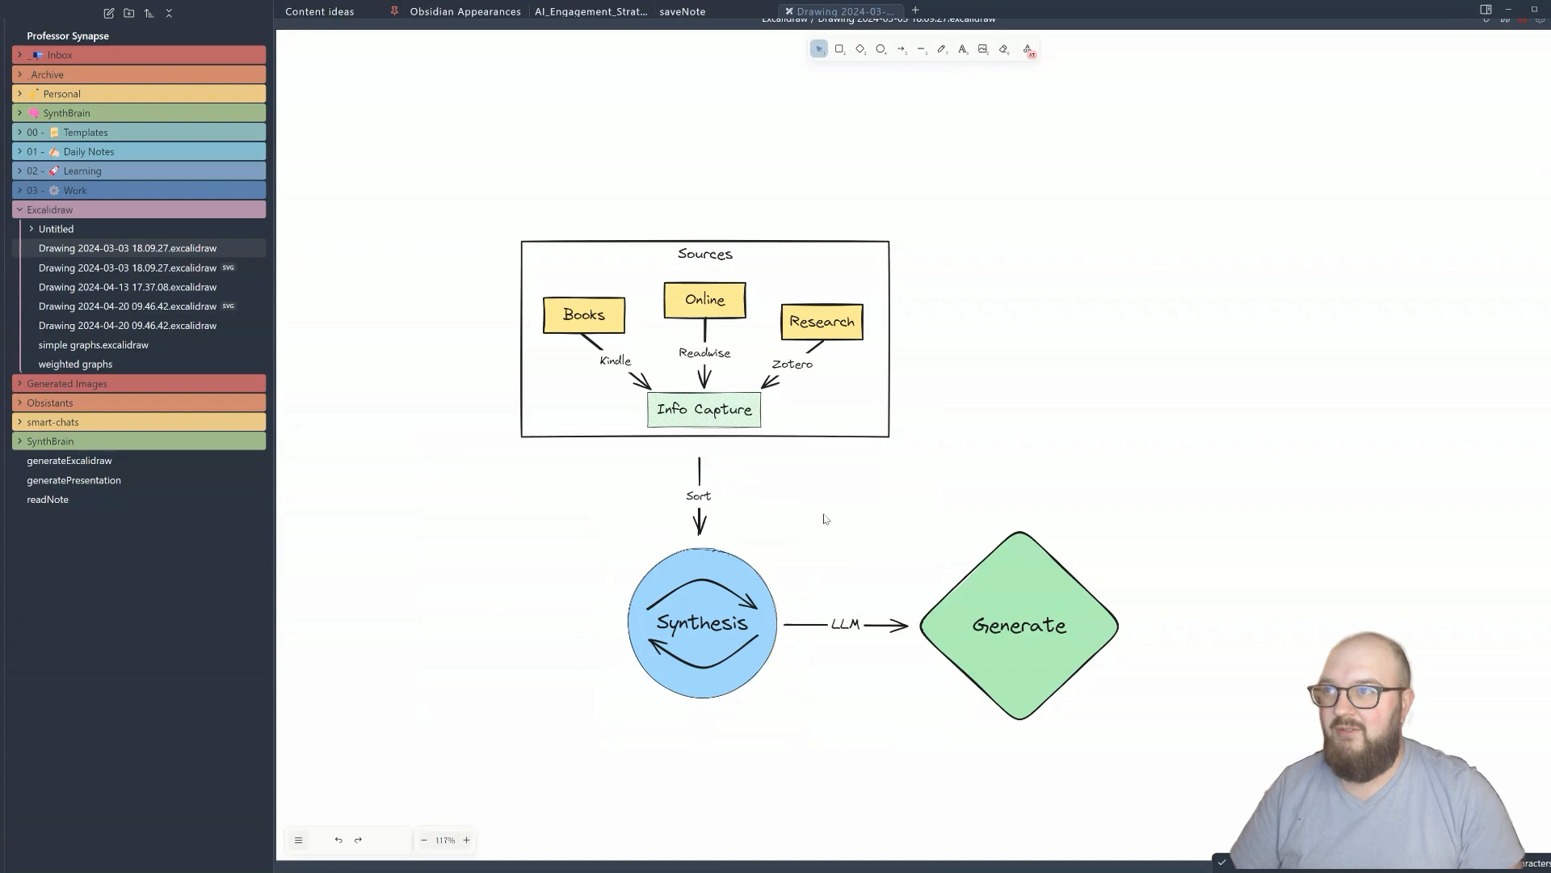
mouse_move(612, 177)
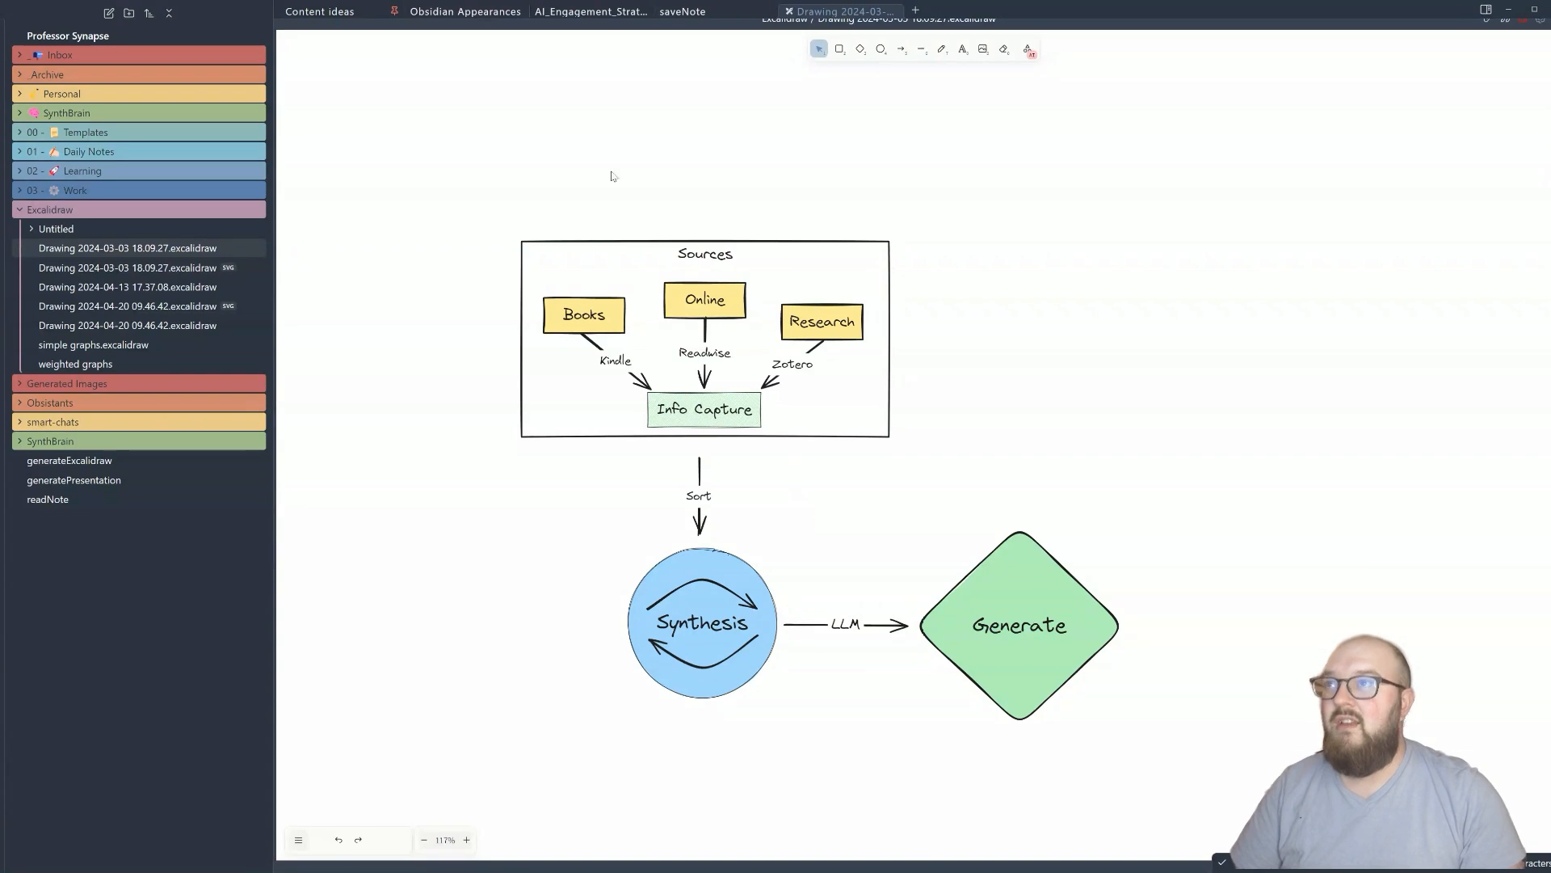
mouse_move(1007, 78)
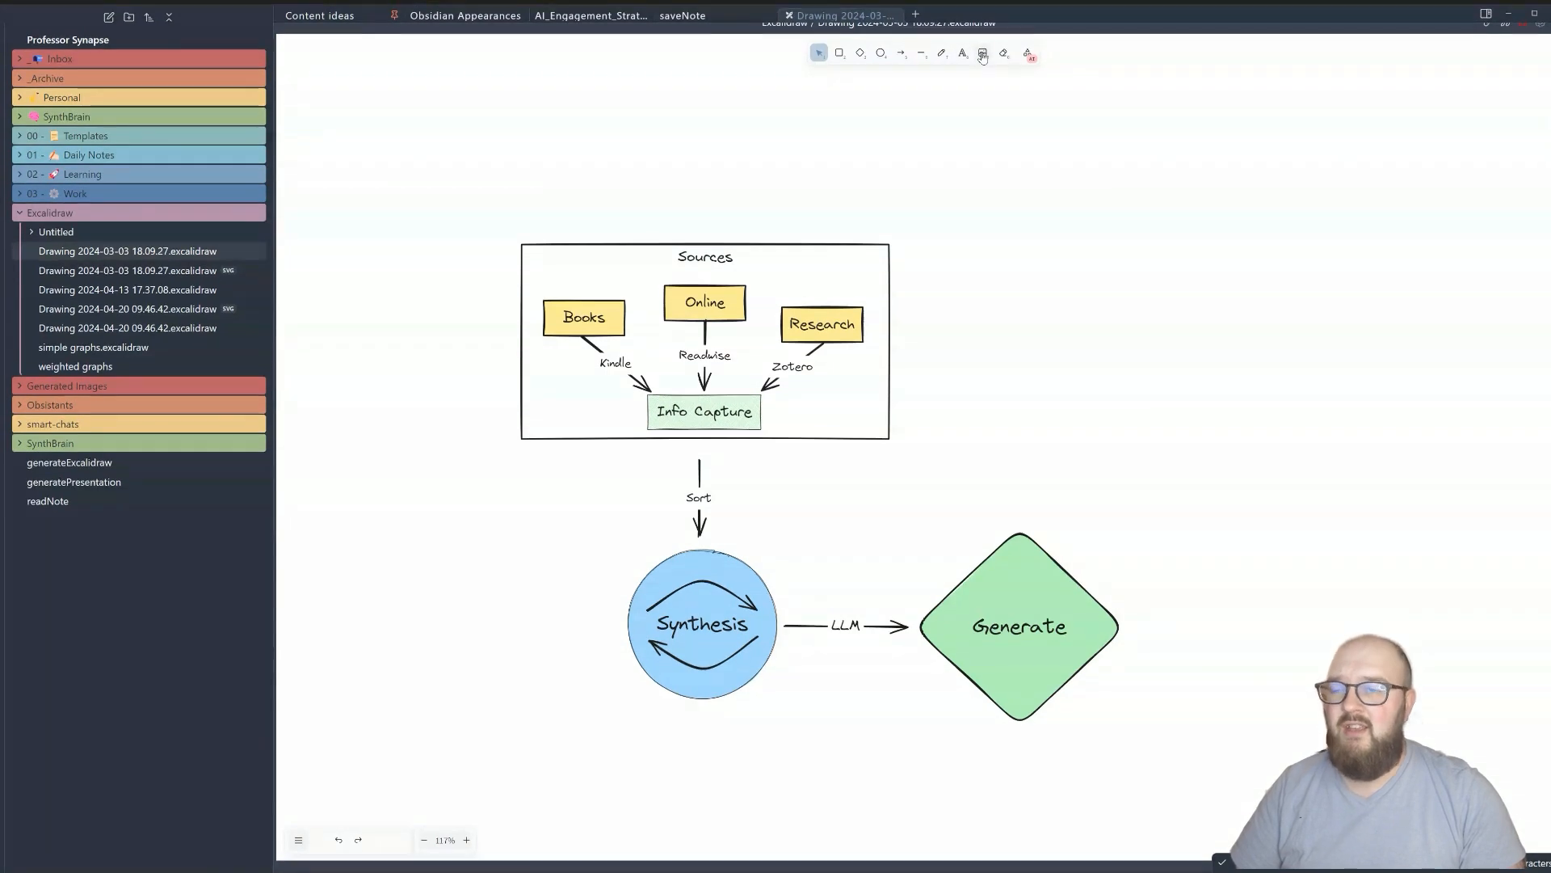
- Insert the purple logo image file and enlarge it beside the Sources box
click(981, 51)
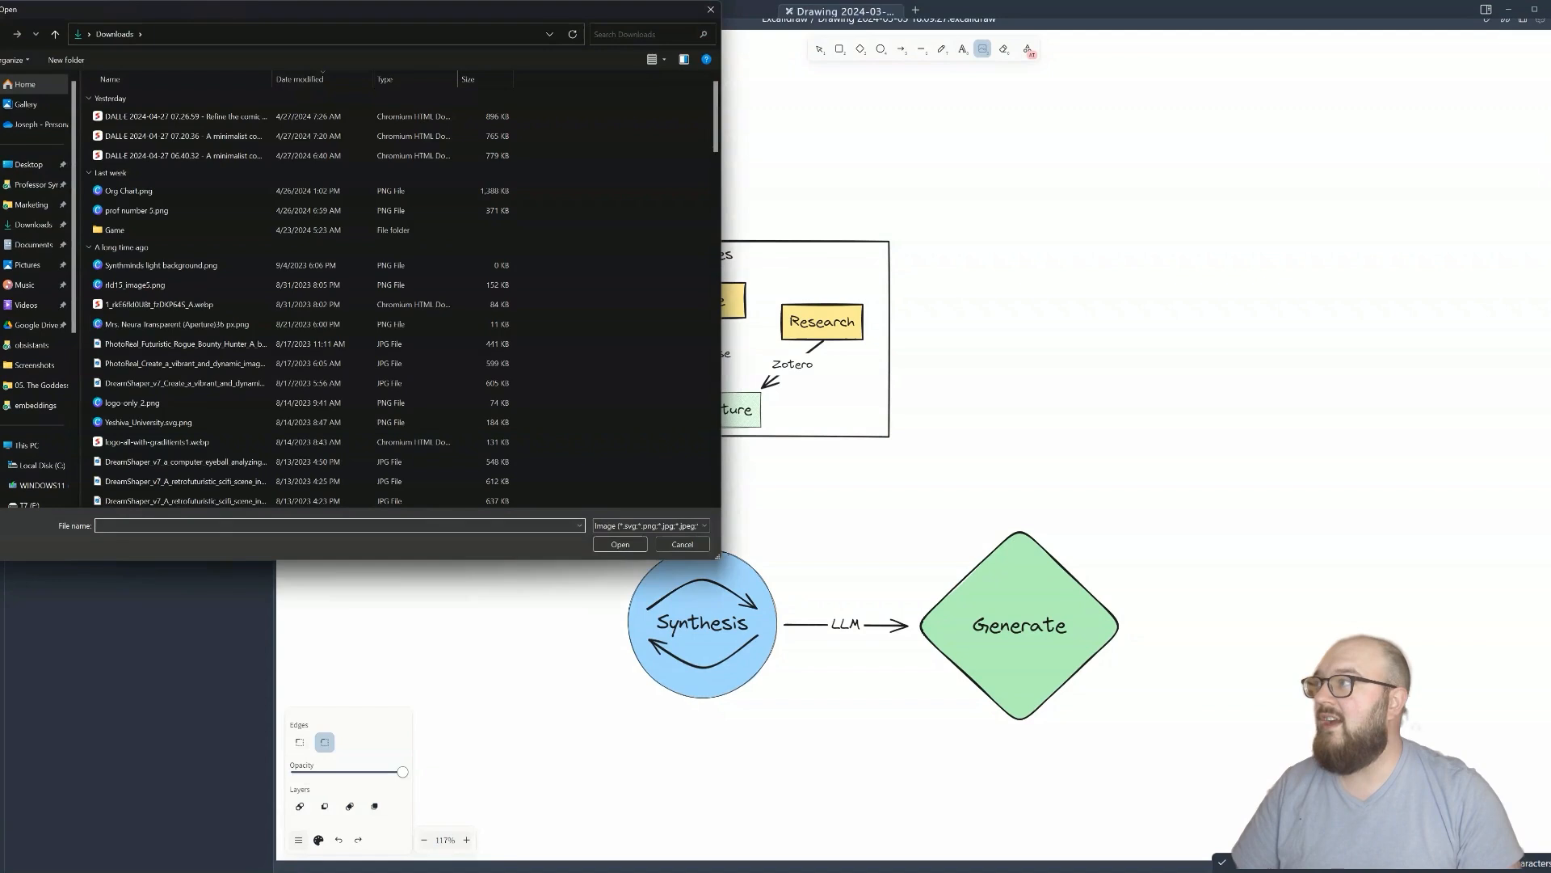
click(681, 544)
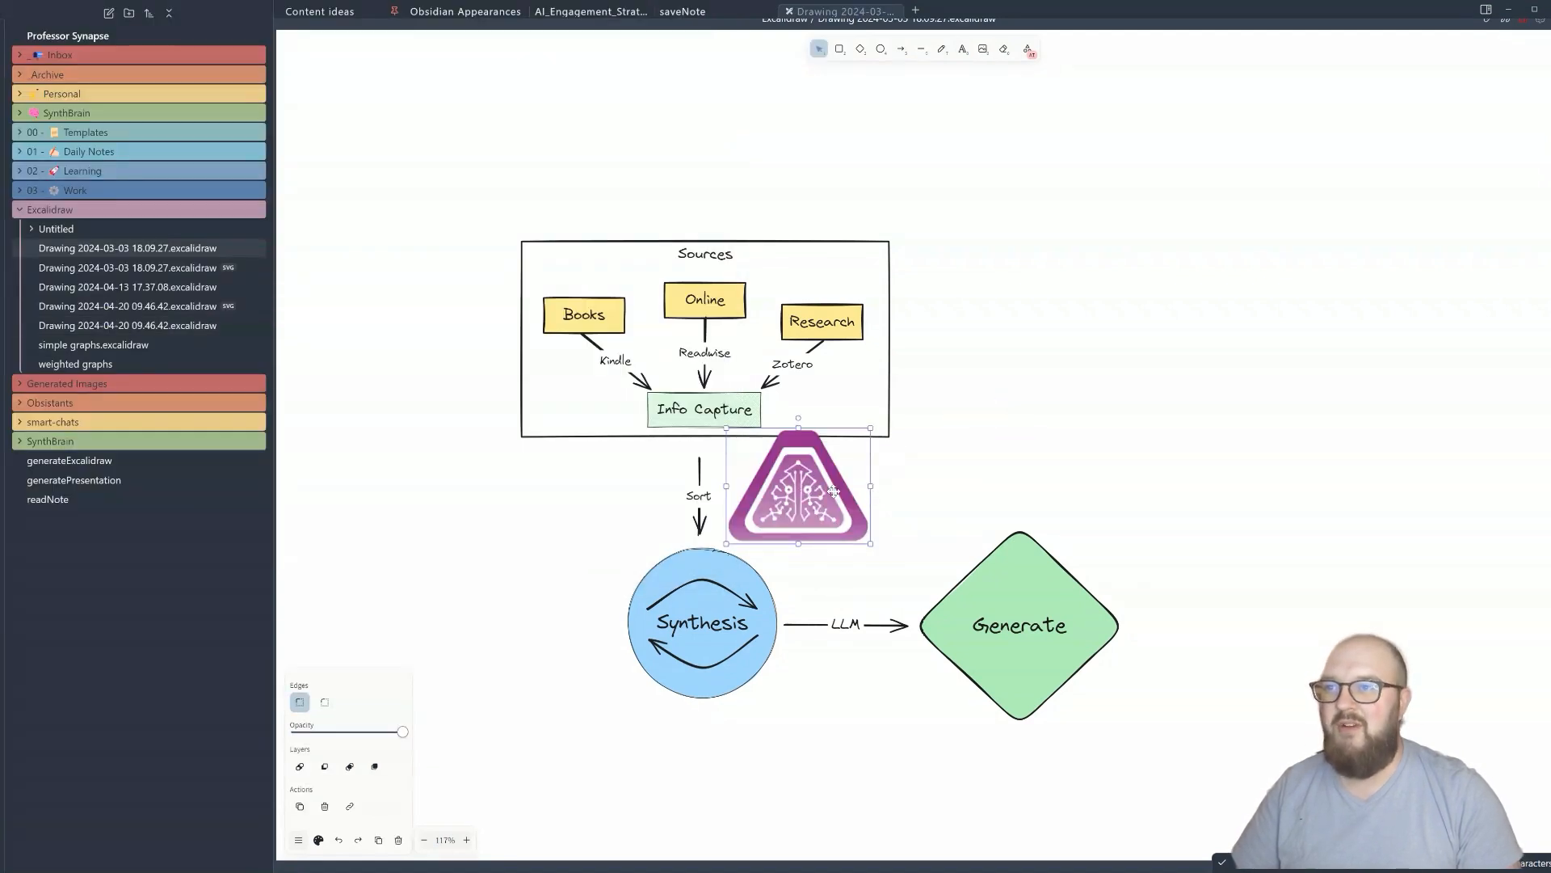
drag(797, 485, 999, 317)
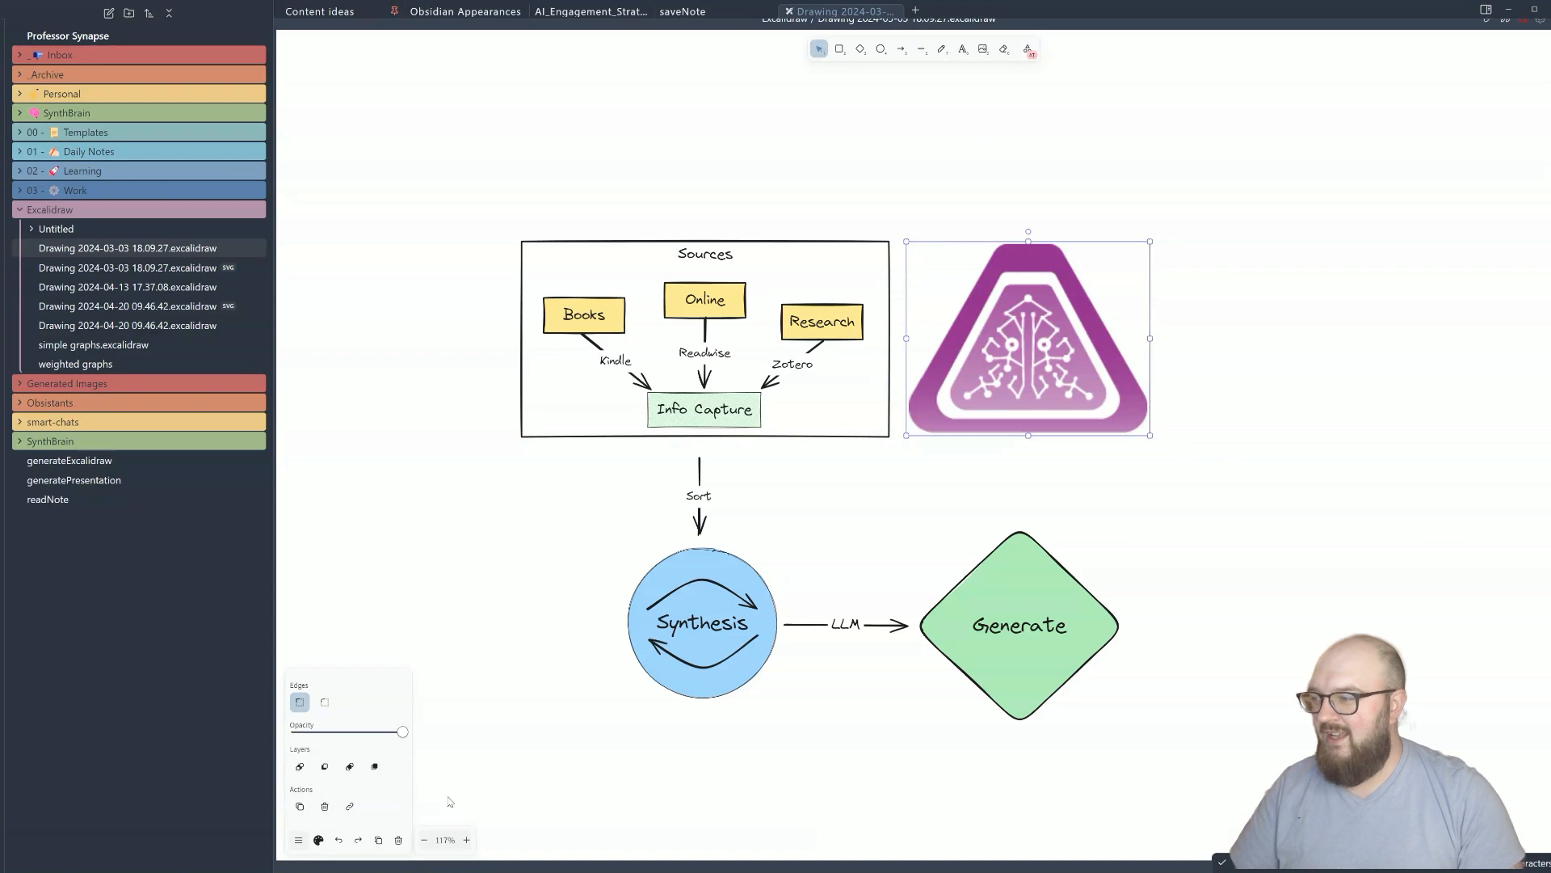
- Open the Excalidraw main menu from the bottom-left hamburger button
click(297, 840)
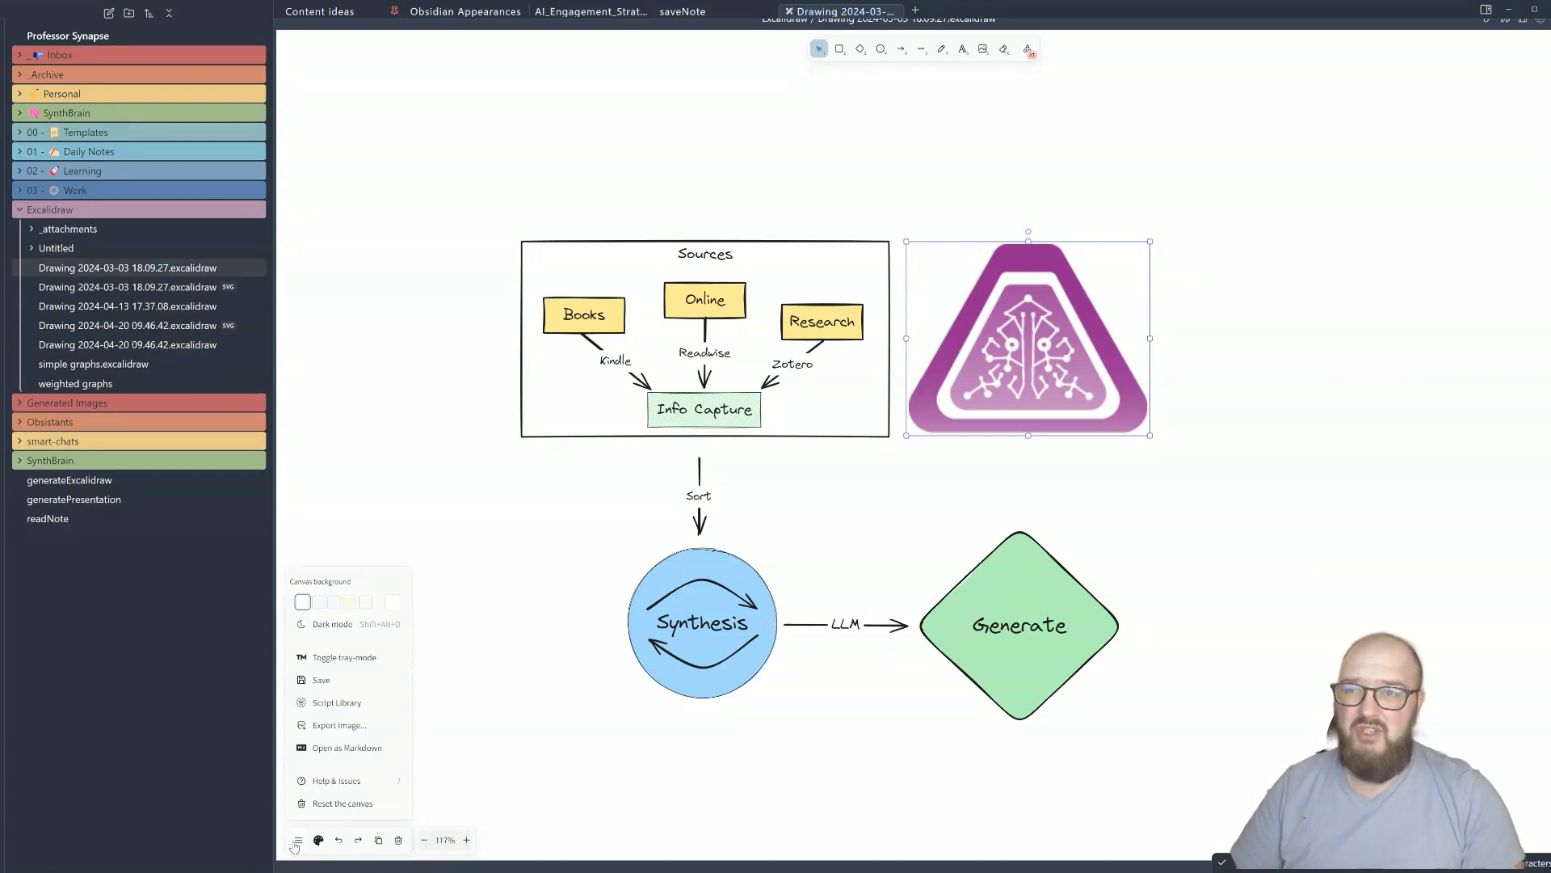
mouse_move(366, 618)
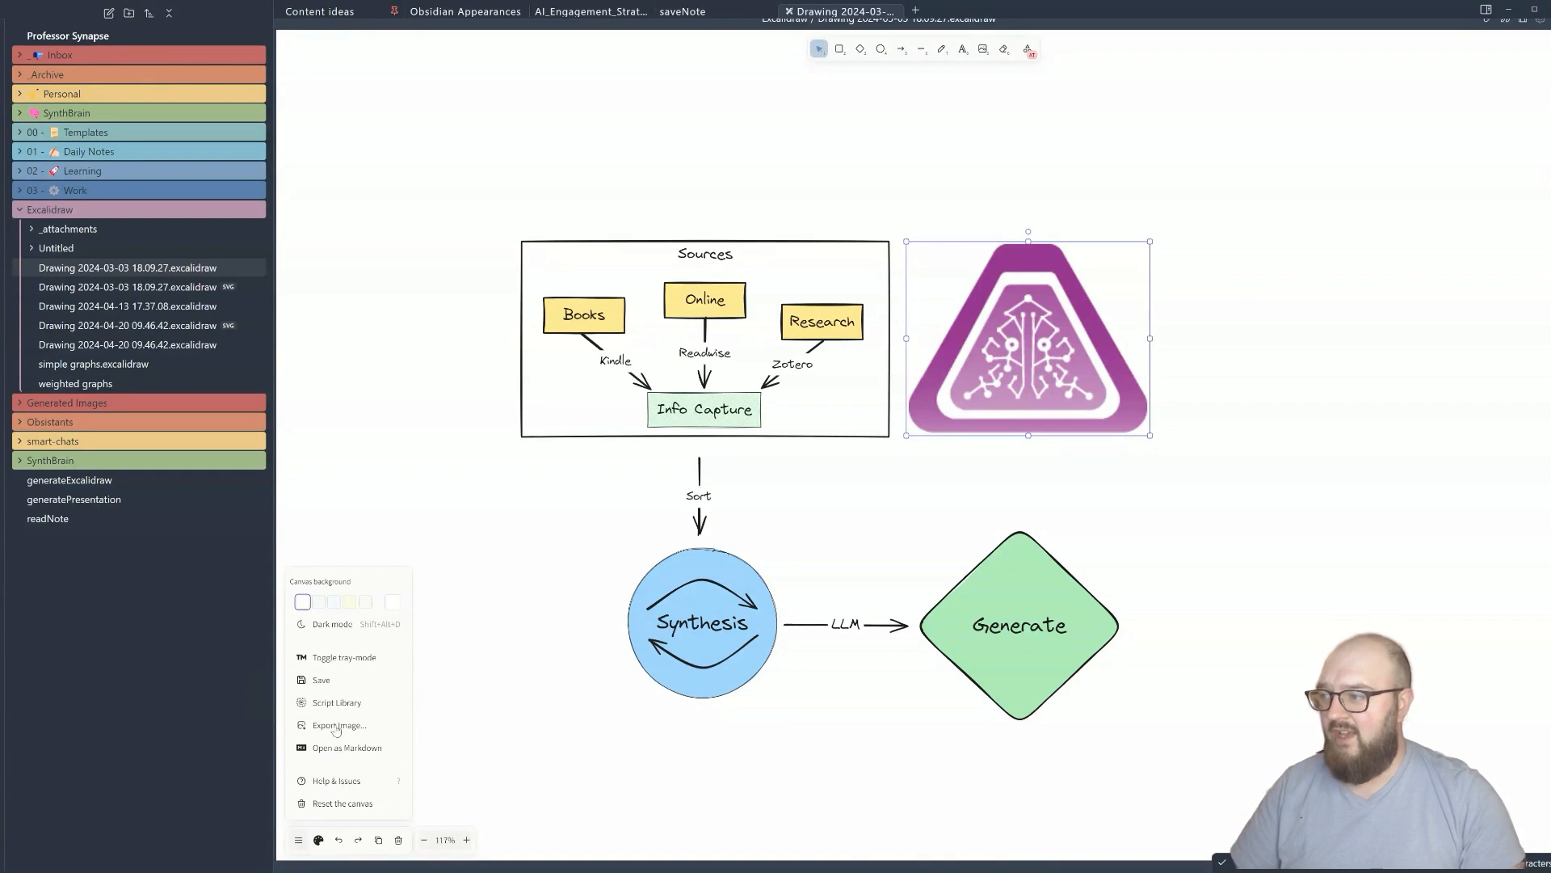
mouse_move(336, 728)
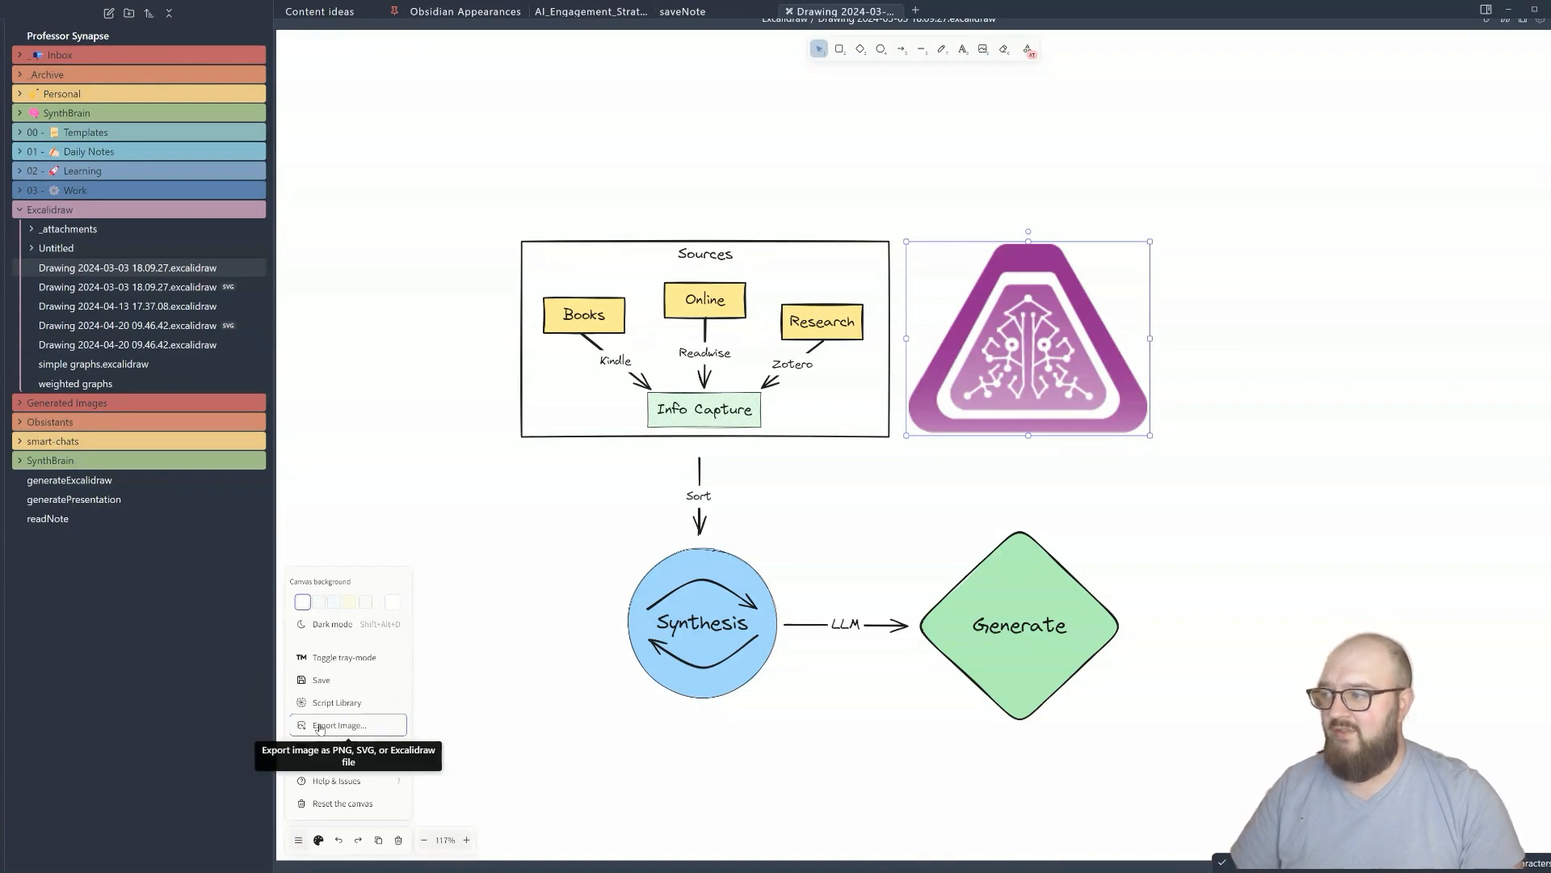
- Review the Export Image dialog and close it without exporting
click(339, 725)
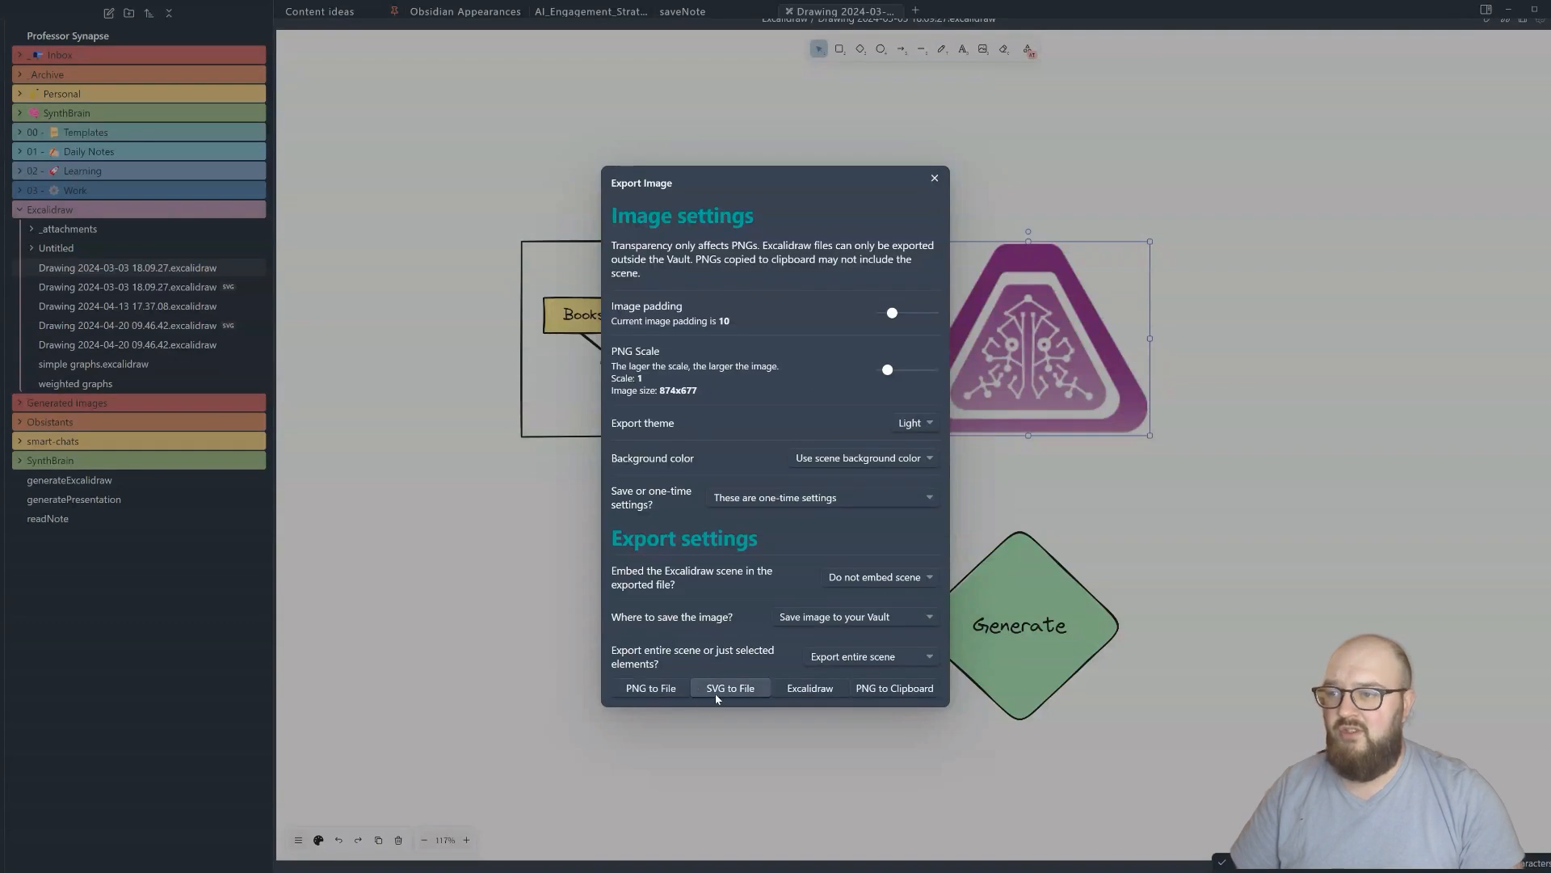
mouse_move(646, 693)
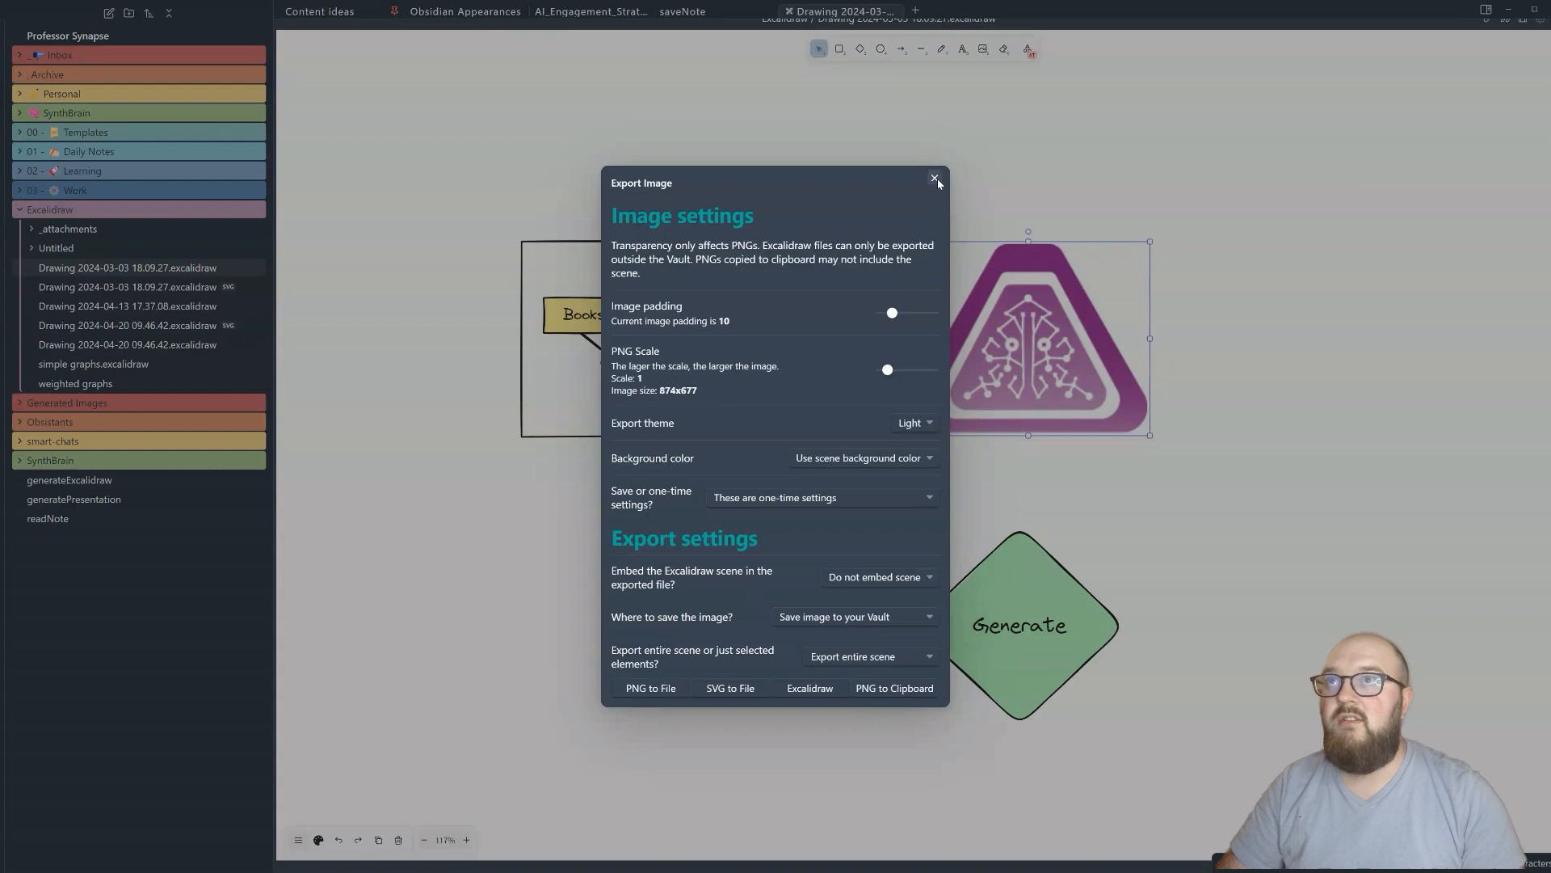
click(936, 178)
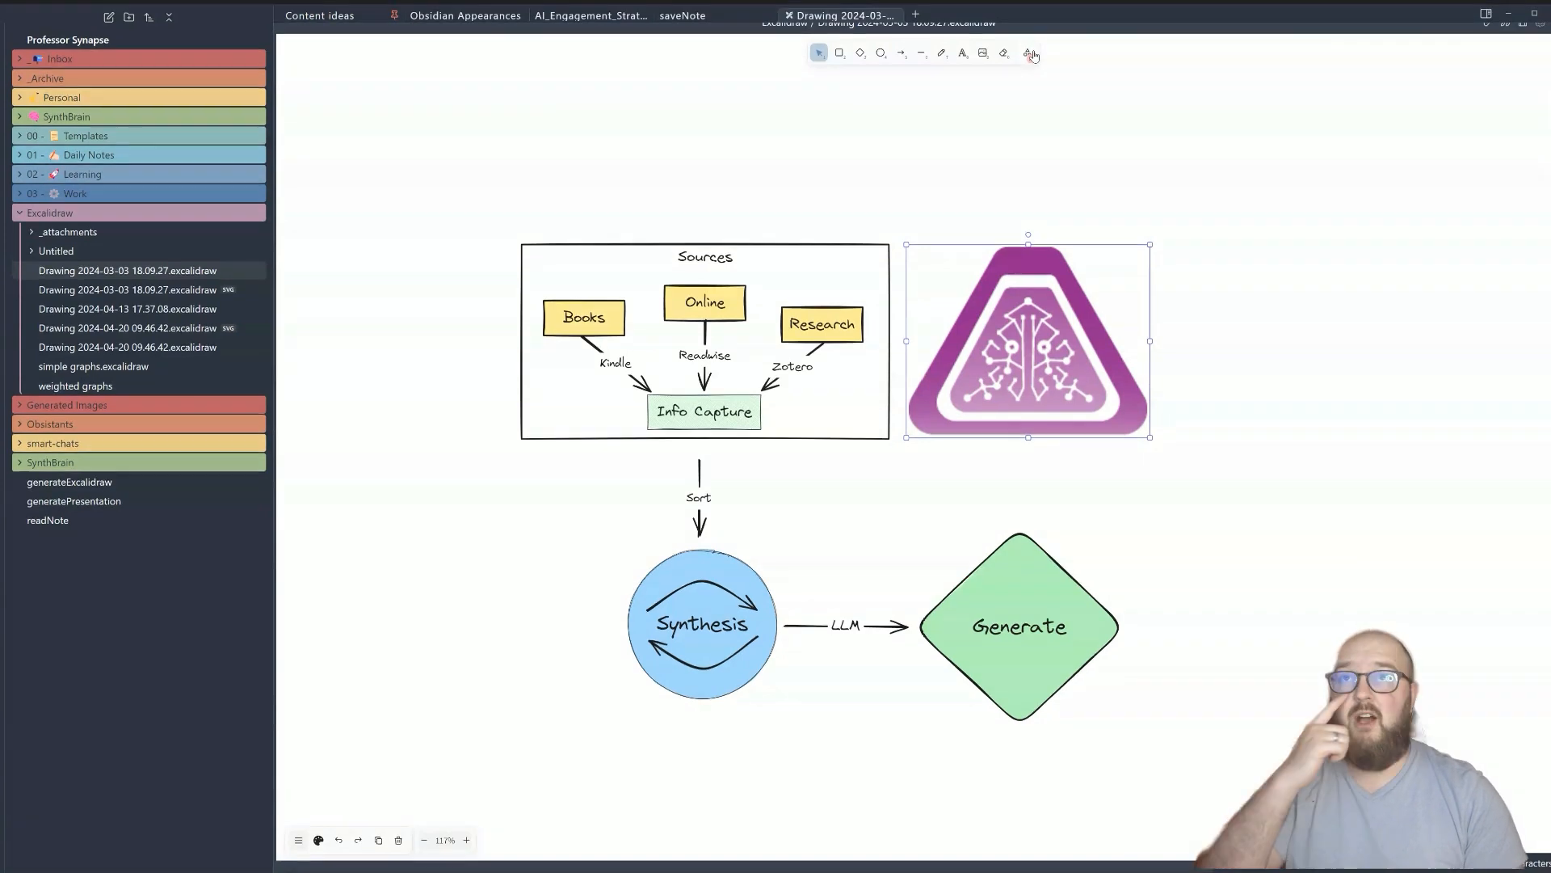
- Launch Excalidraw's Text to diagram generator from the extra tools menu
click(1027, 52)
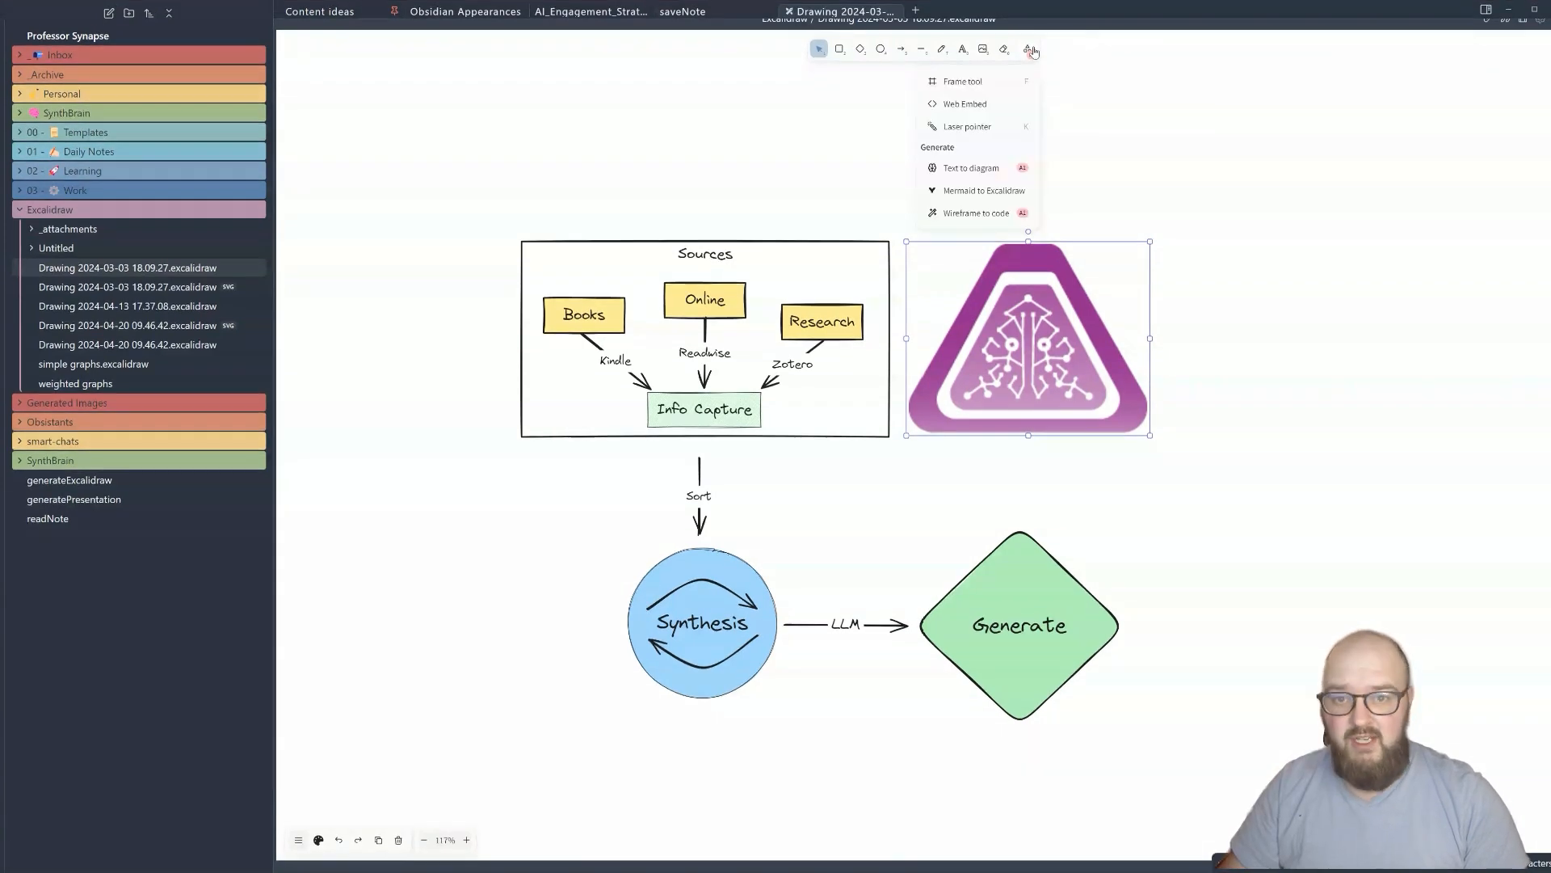
mouse_move(942, 158)
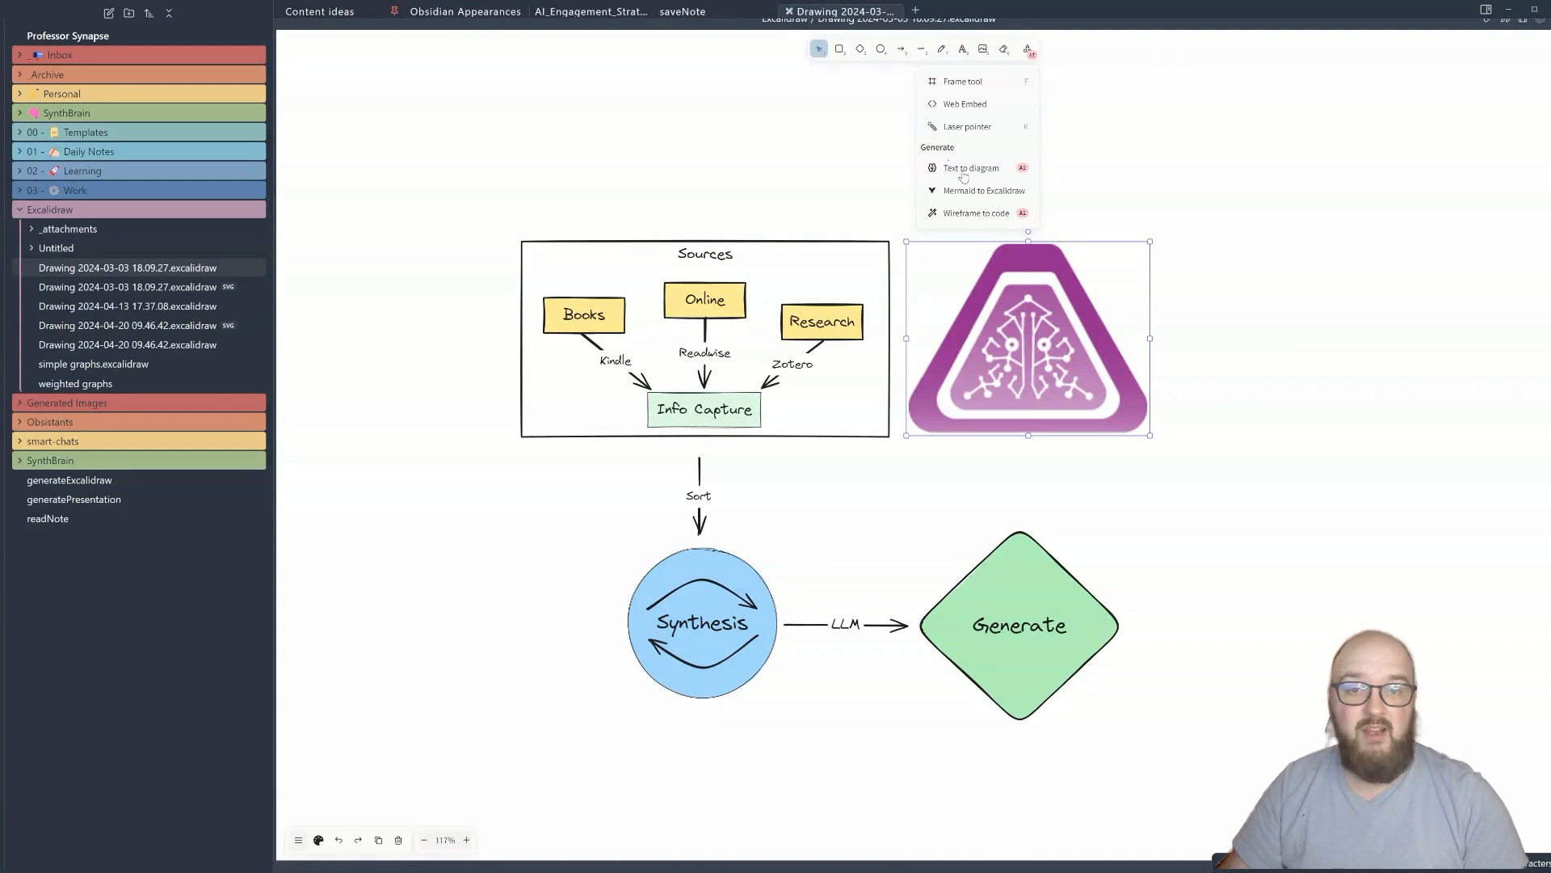
click(971, 167)
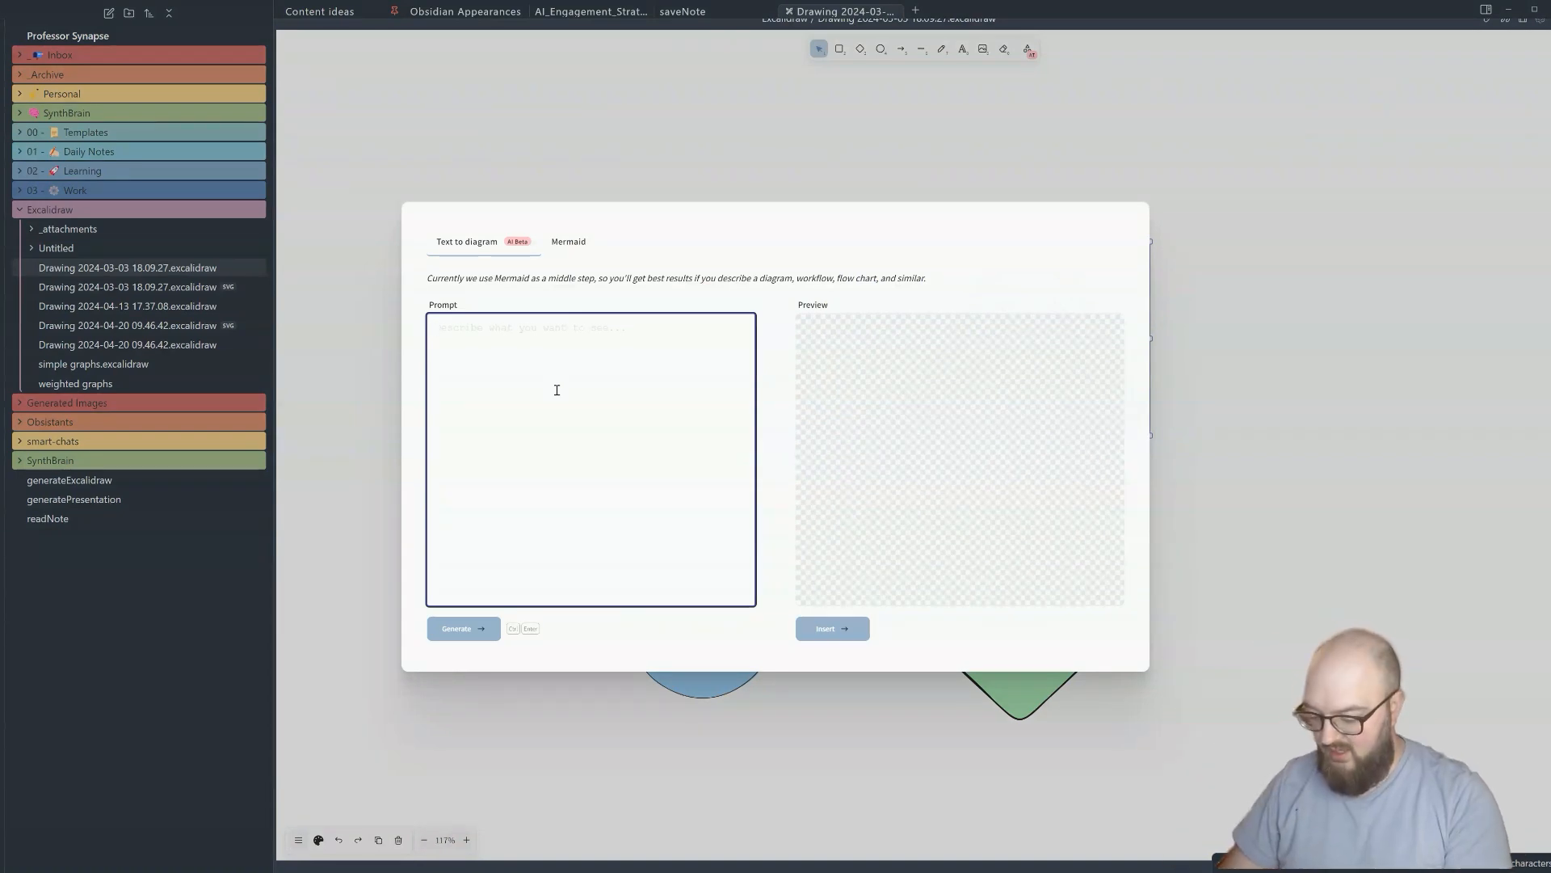
- Prompt for a peanut butter and jelly sandwich flowchart and generate the preview
text(making a peanut butter and h)
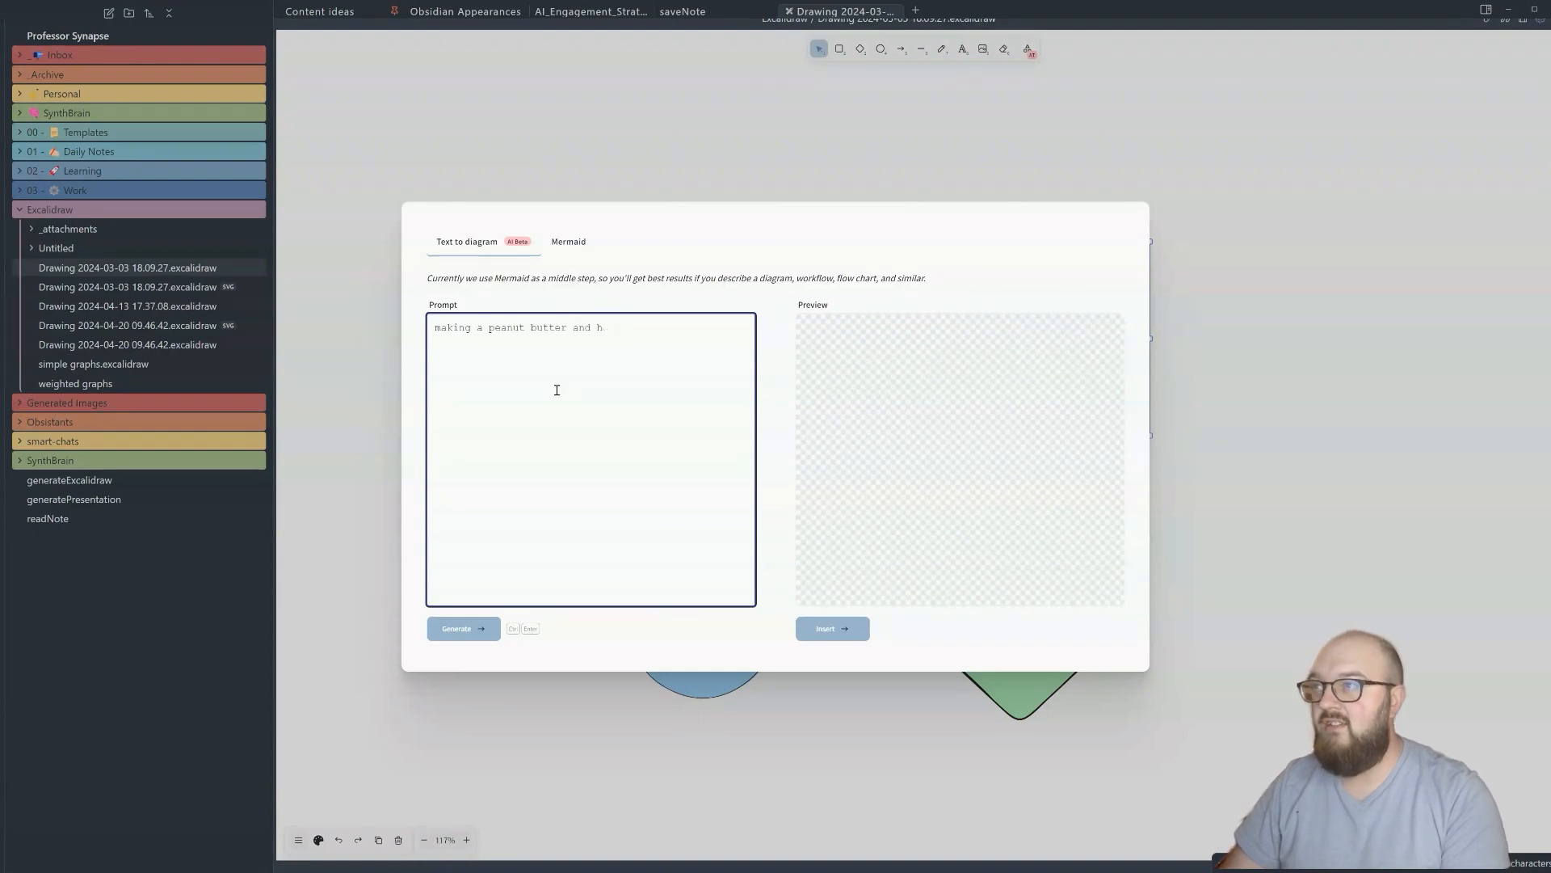
text(jelly sdand)
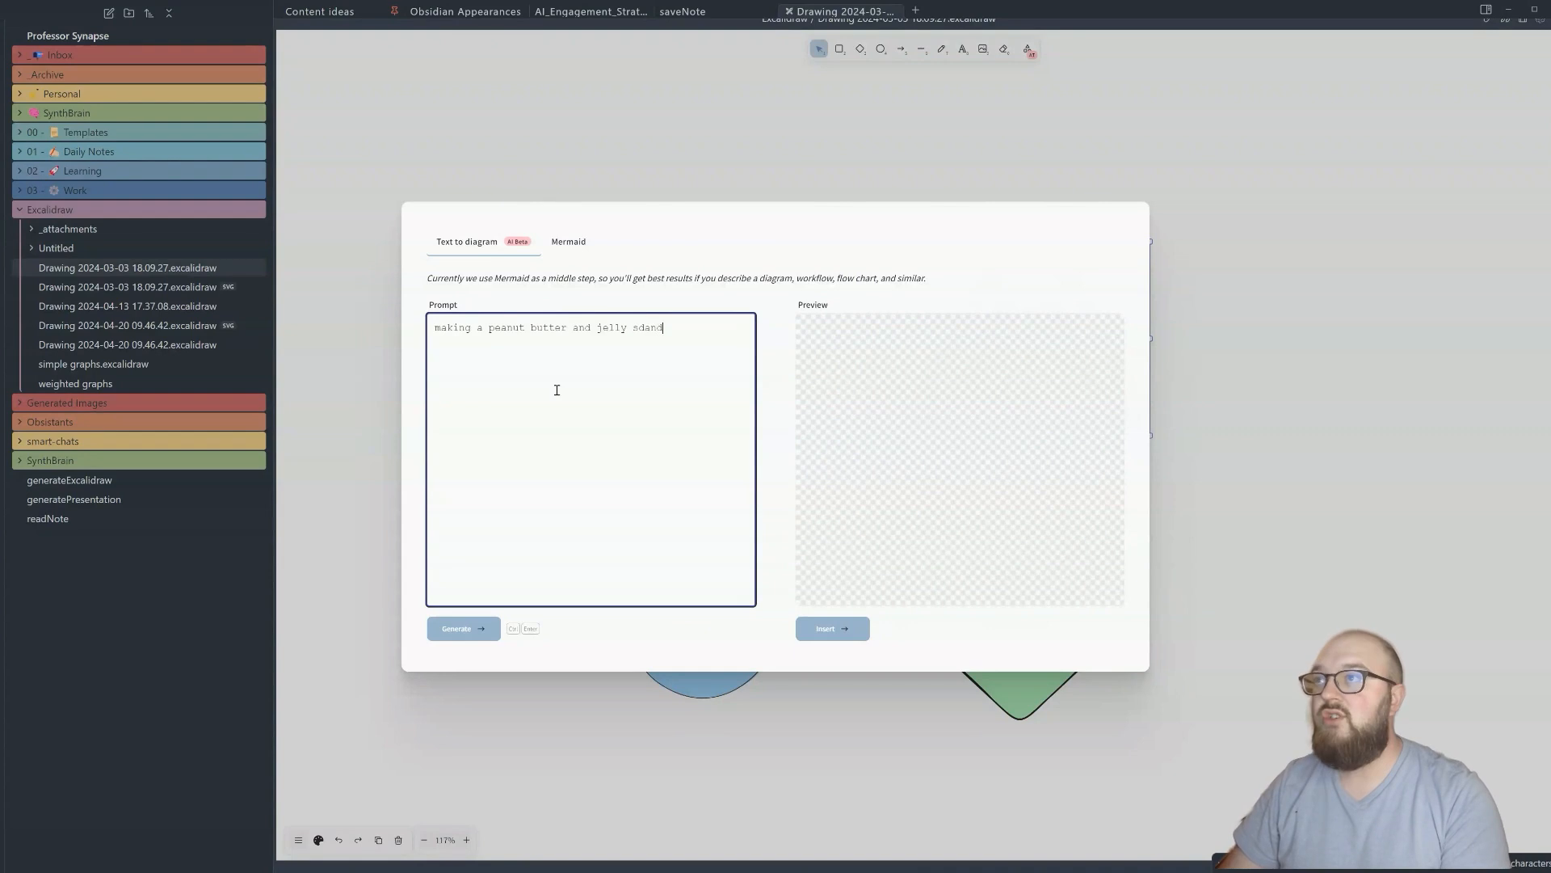
key(Backspace)
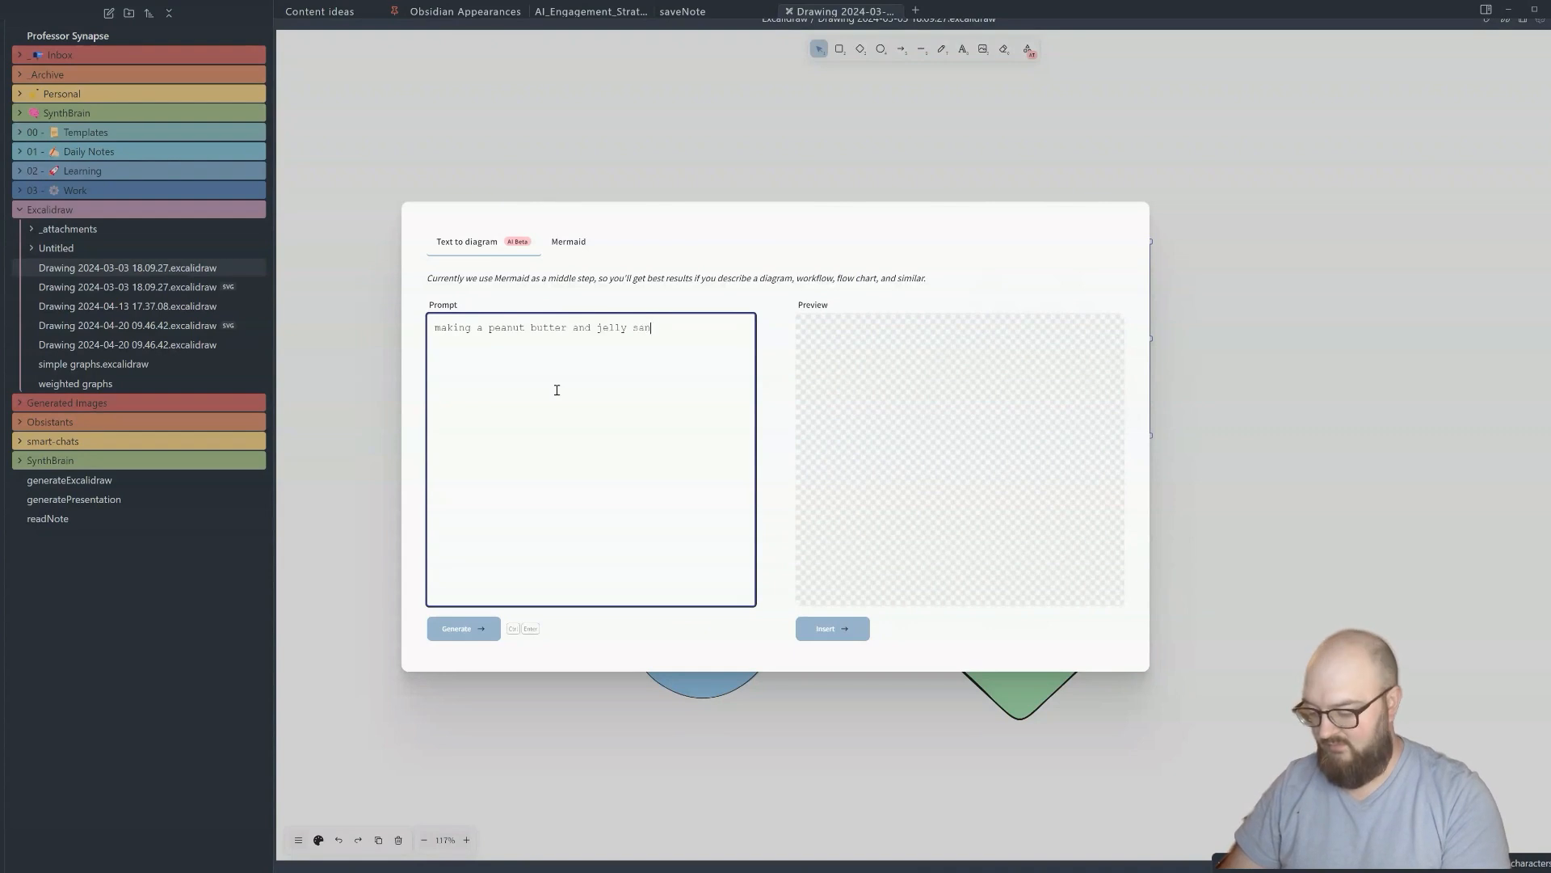
click(463, 628)
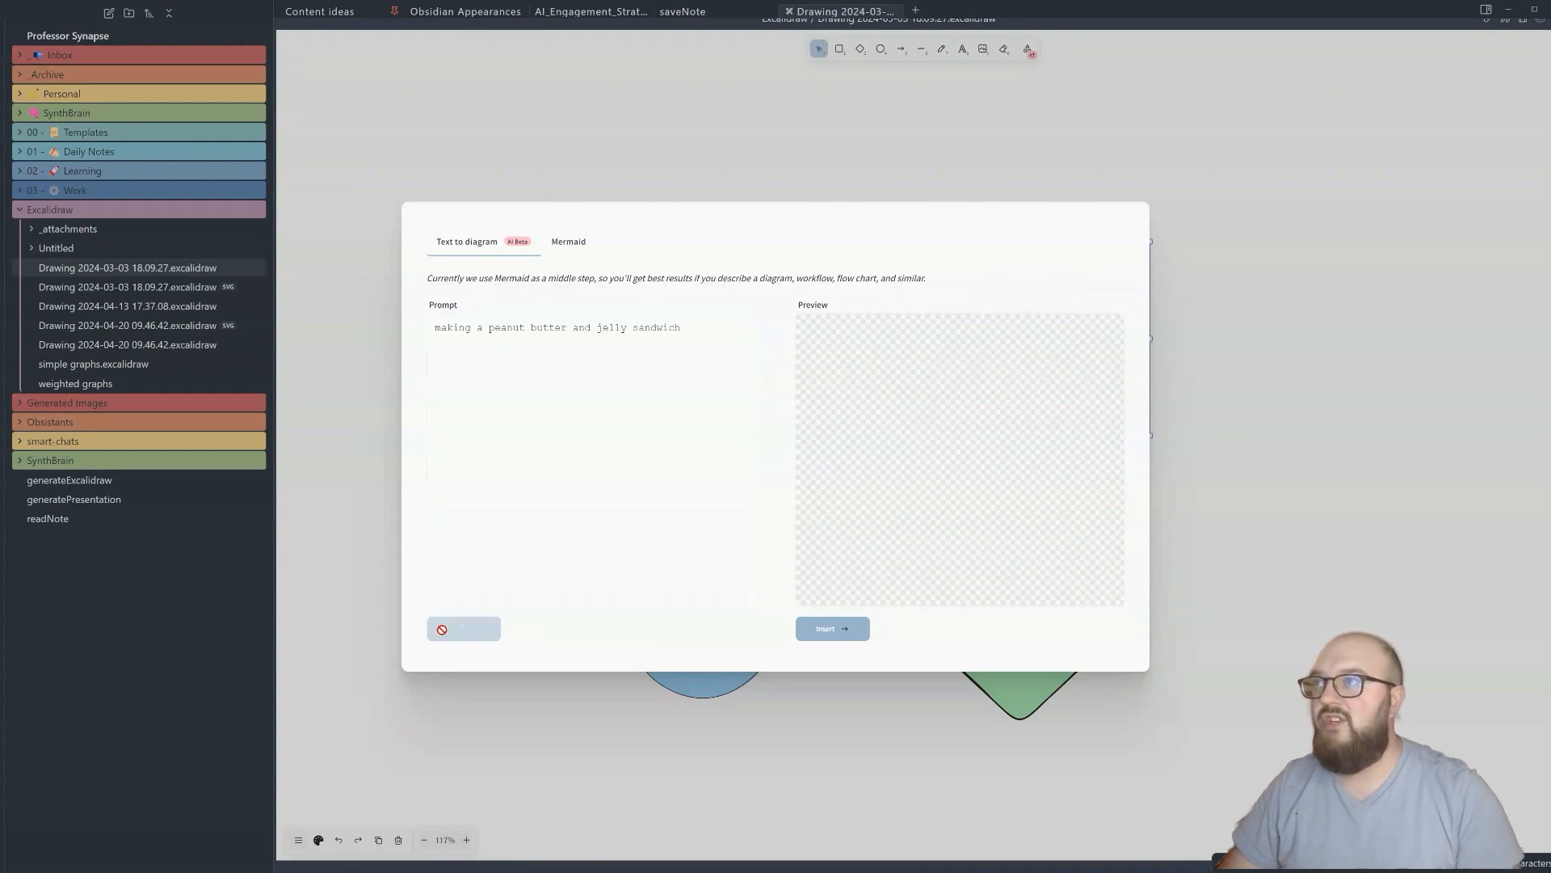
click(612, 433)
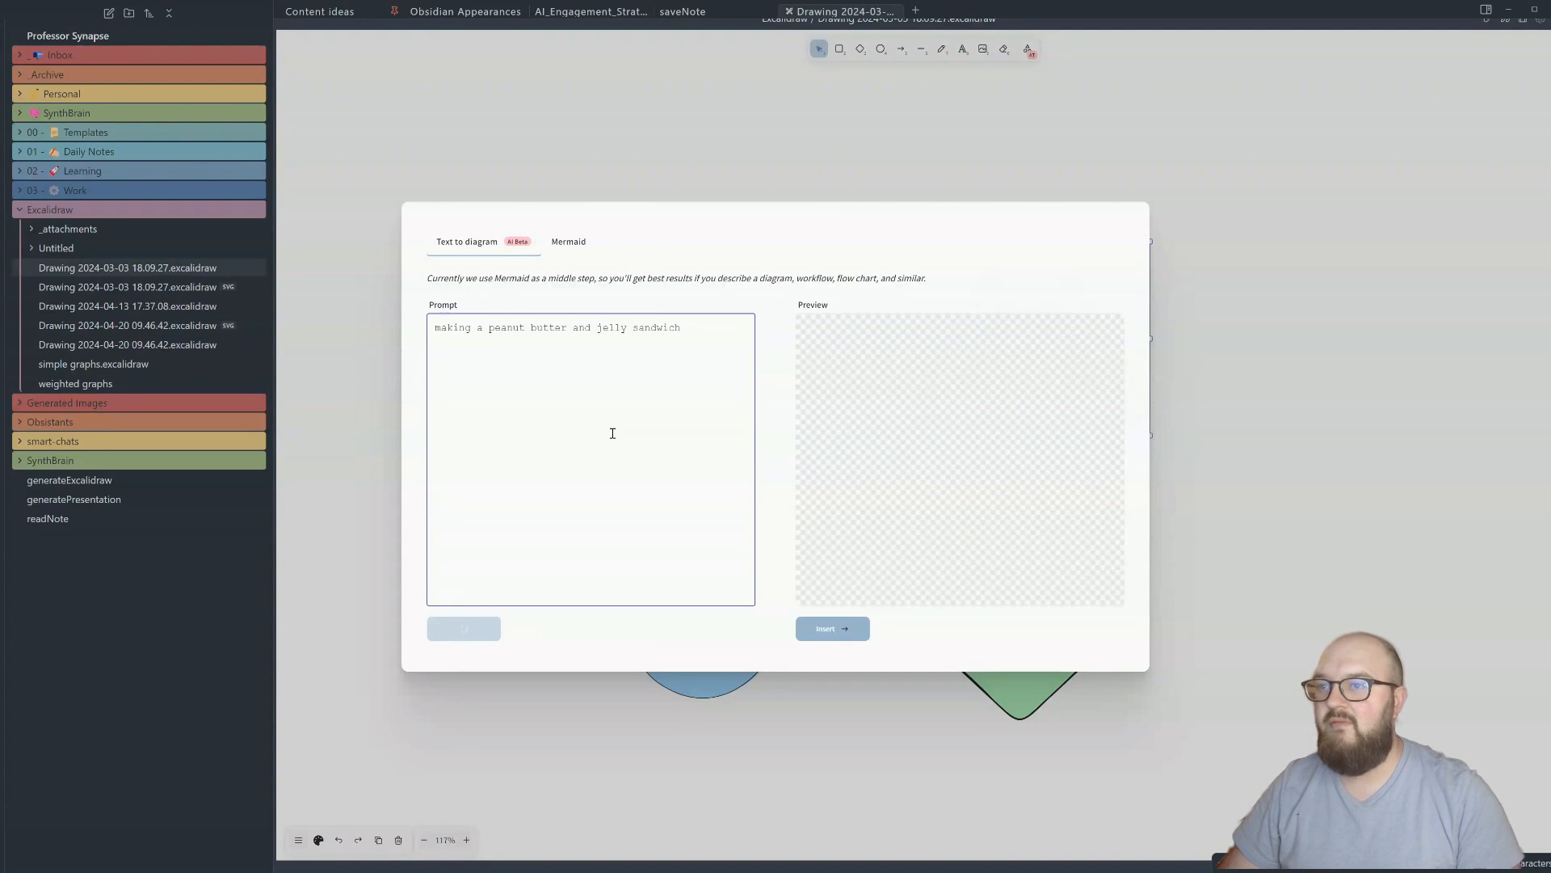
click(463, 628)
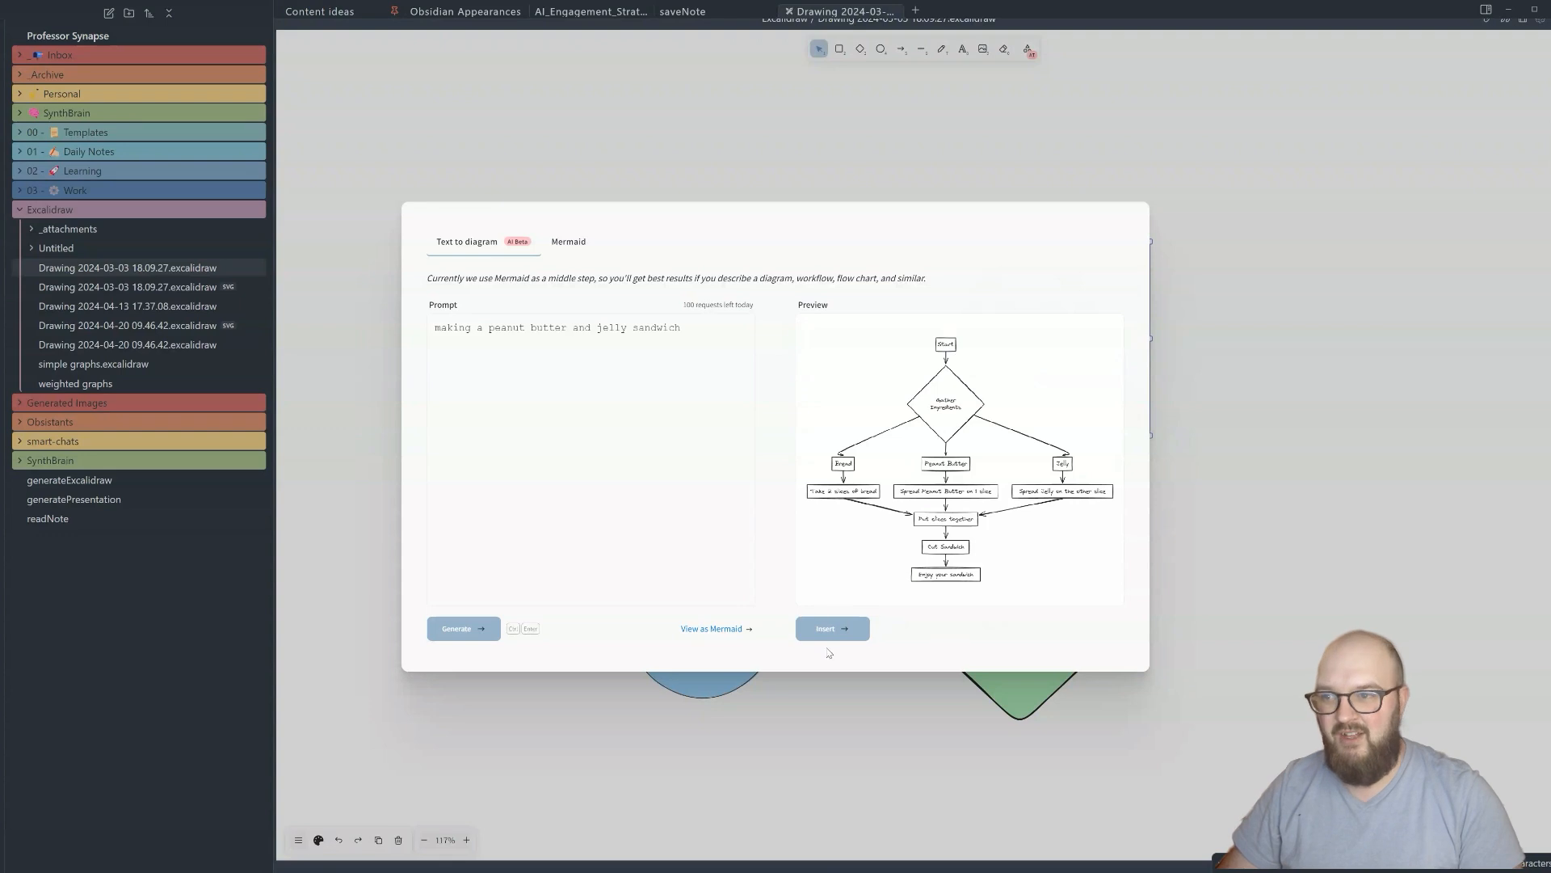
- Insert the generated sandwich flowchart and select the Gather Ingredients diamond for styling
click(832, 629)
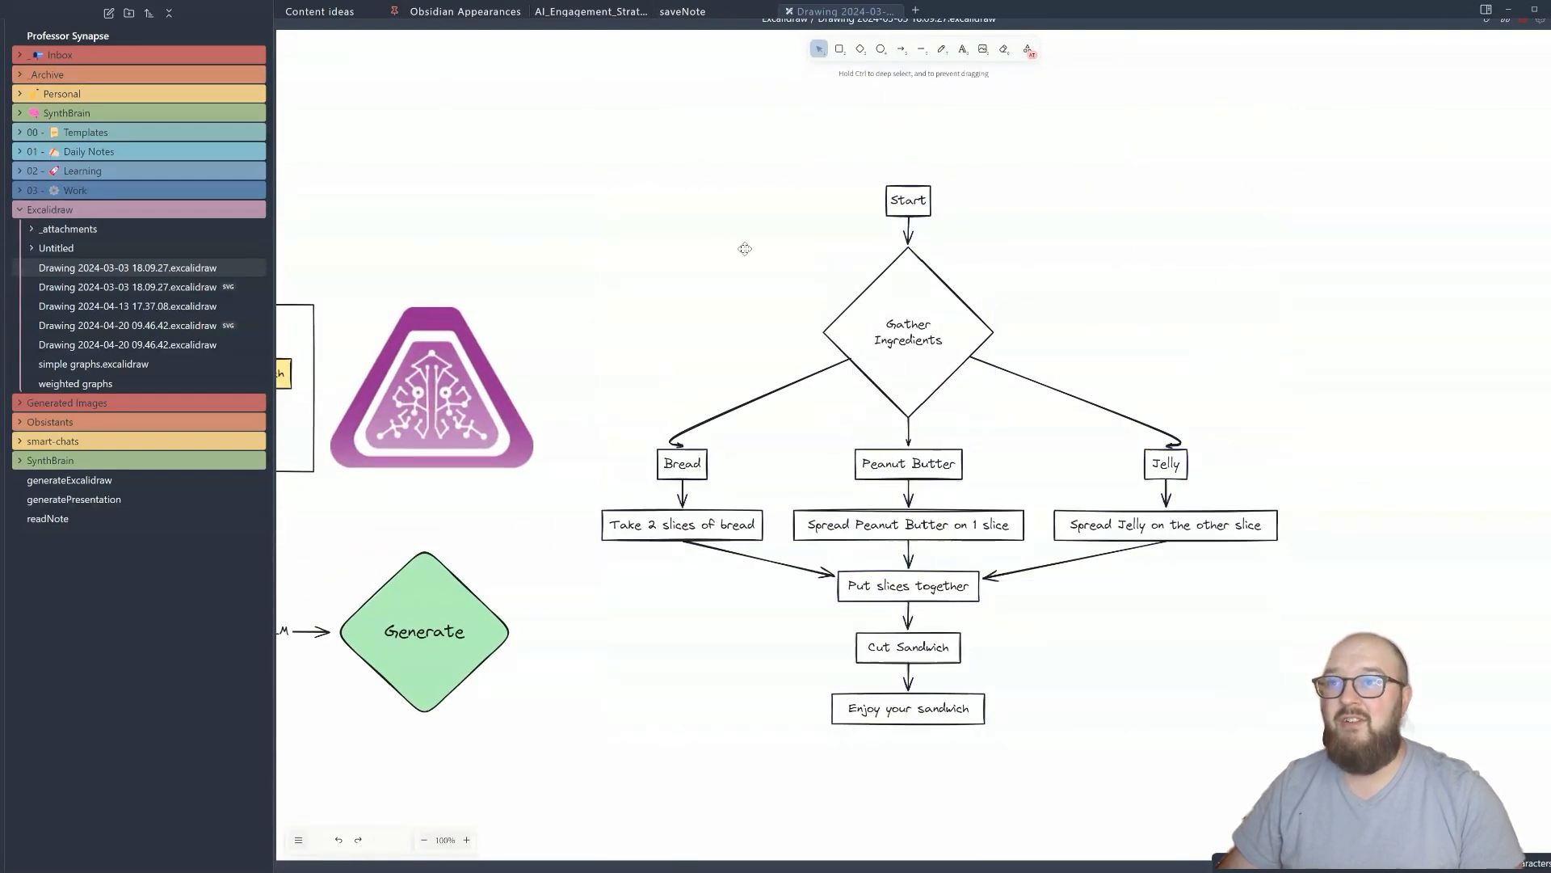
mouse_move(1087, 623)
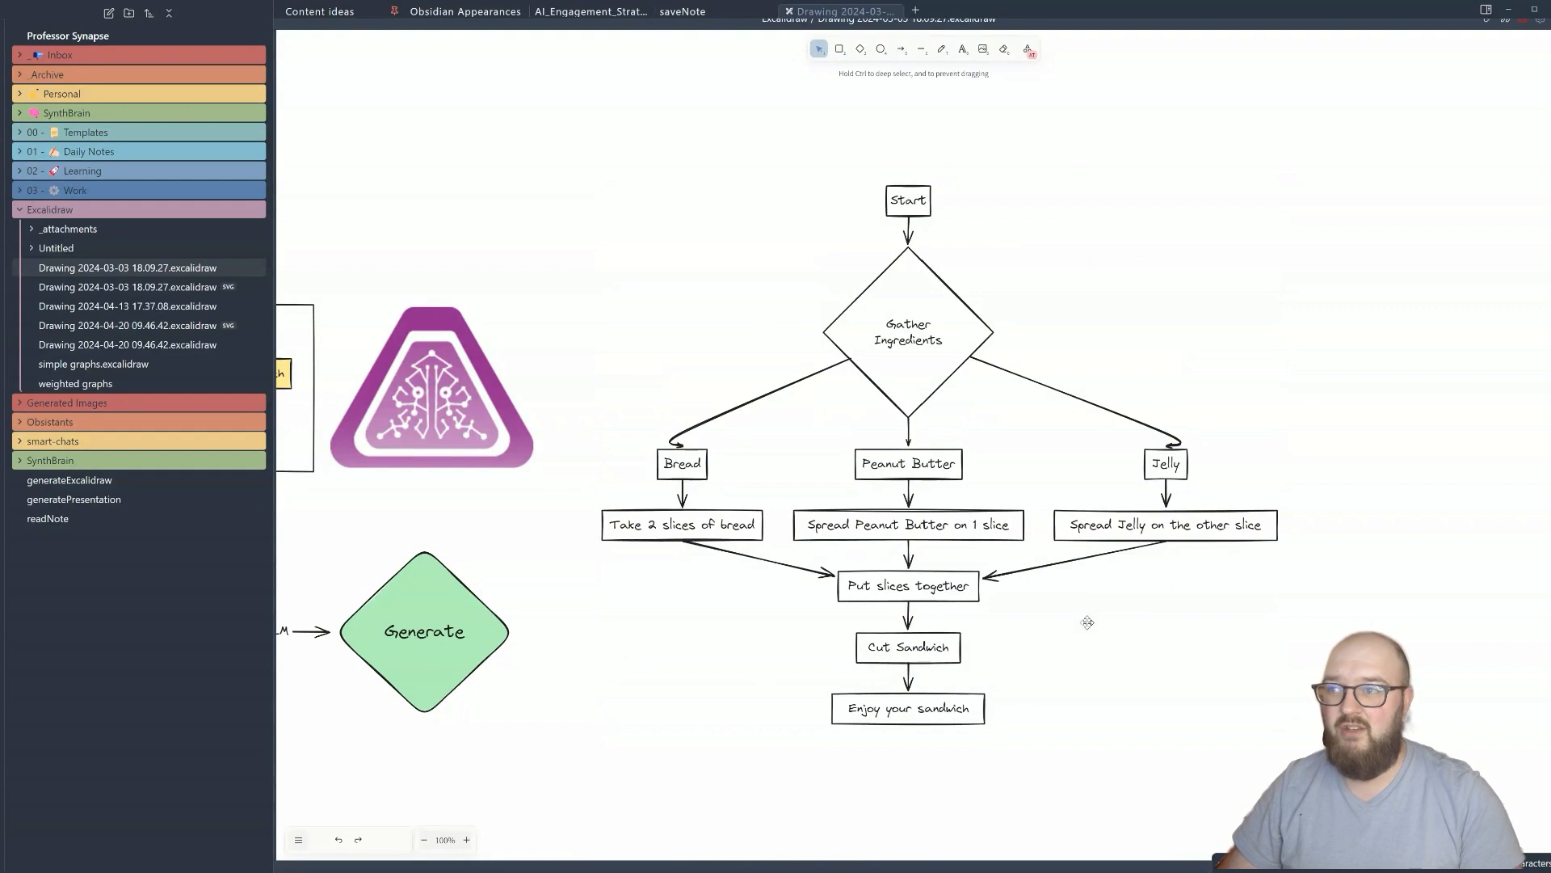
click(909, 340)
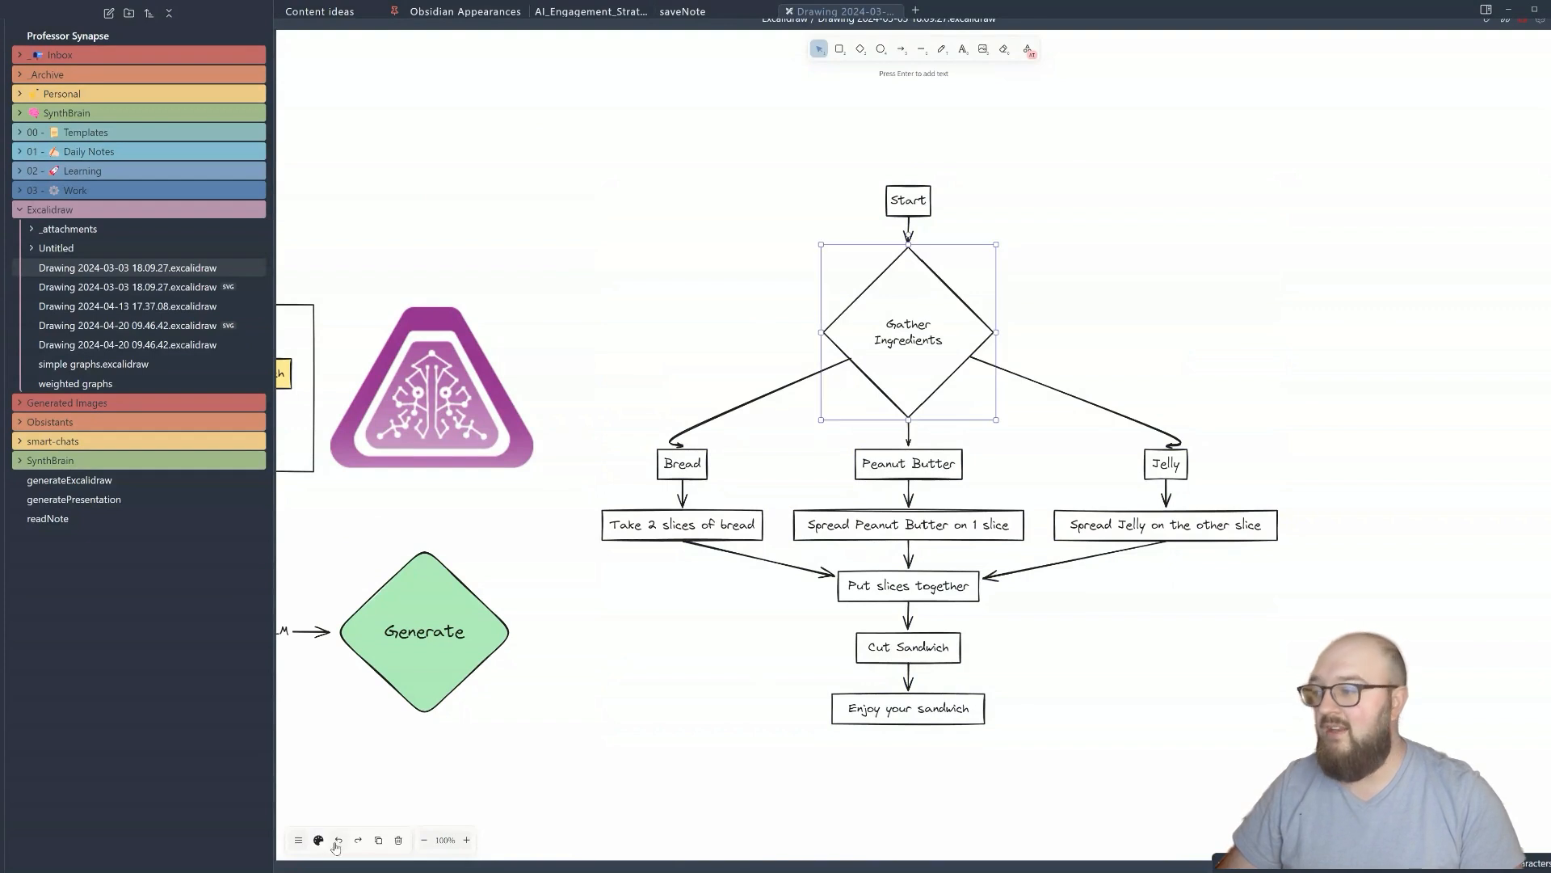
click(320, 840)
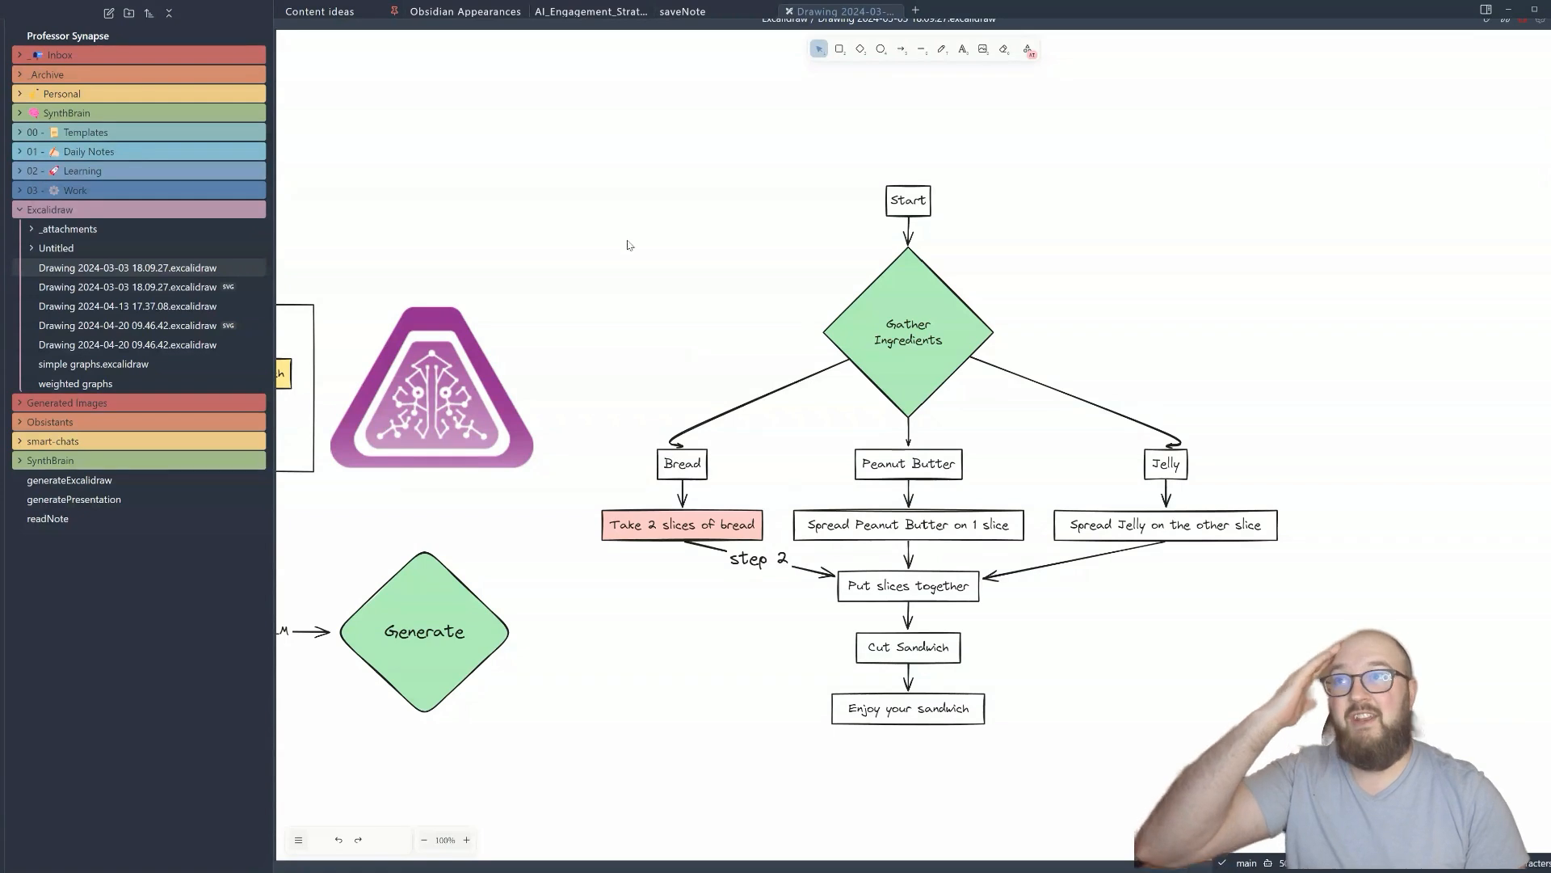
- Bring back the Text to diagram generator with the sandwich prompt still filled in
click(1030, 49)
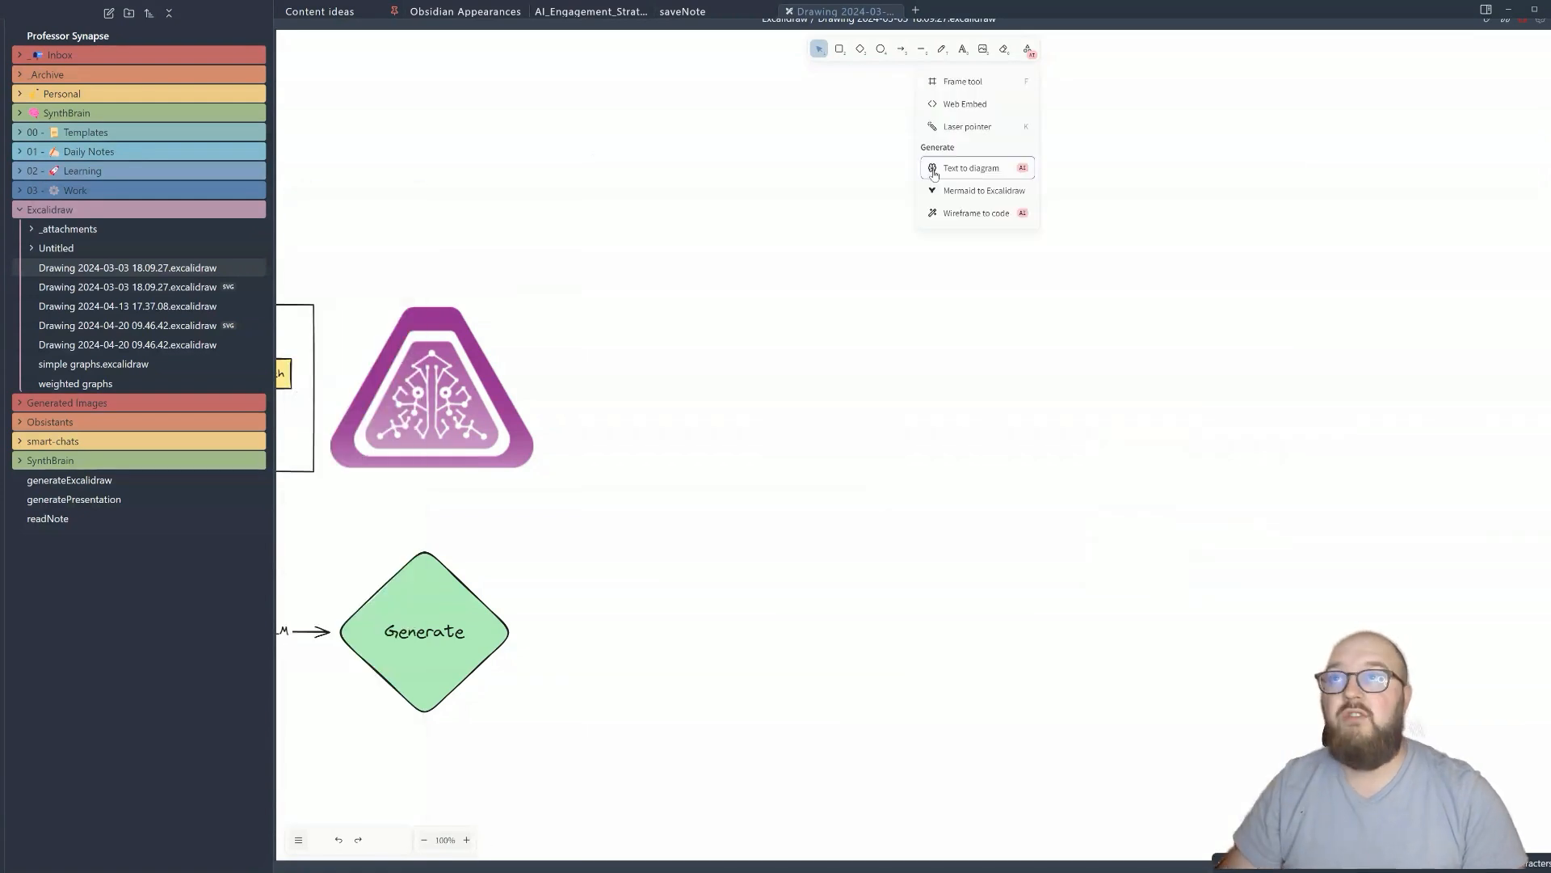
click(971, 168)
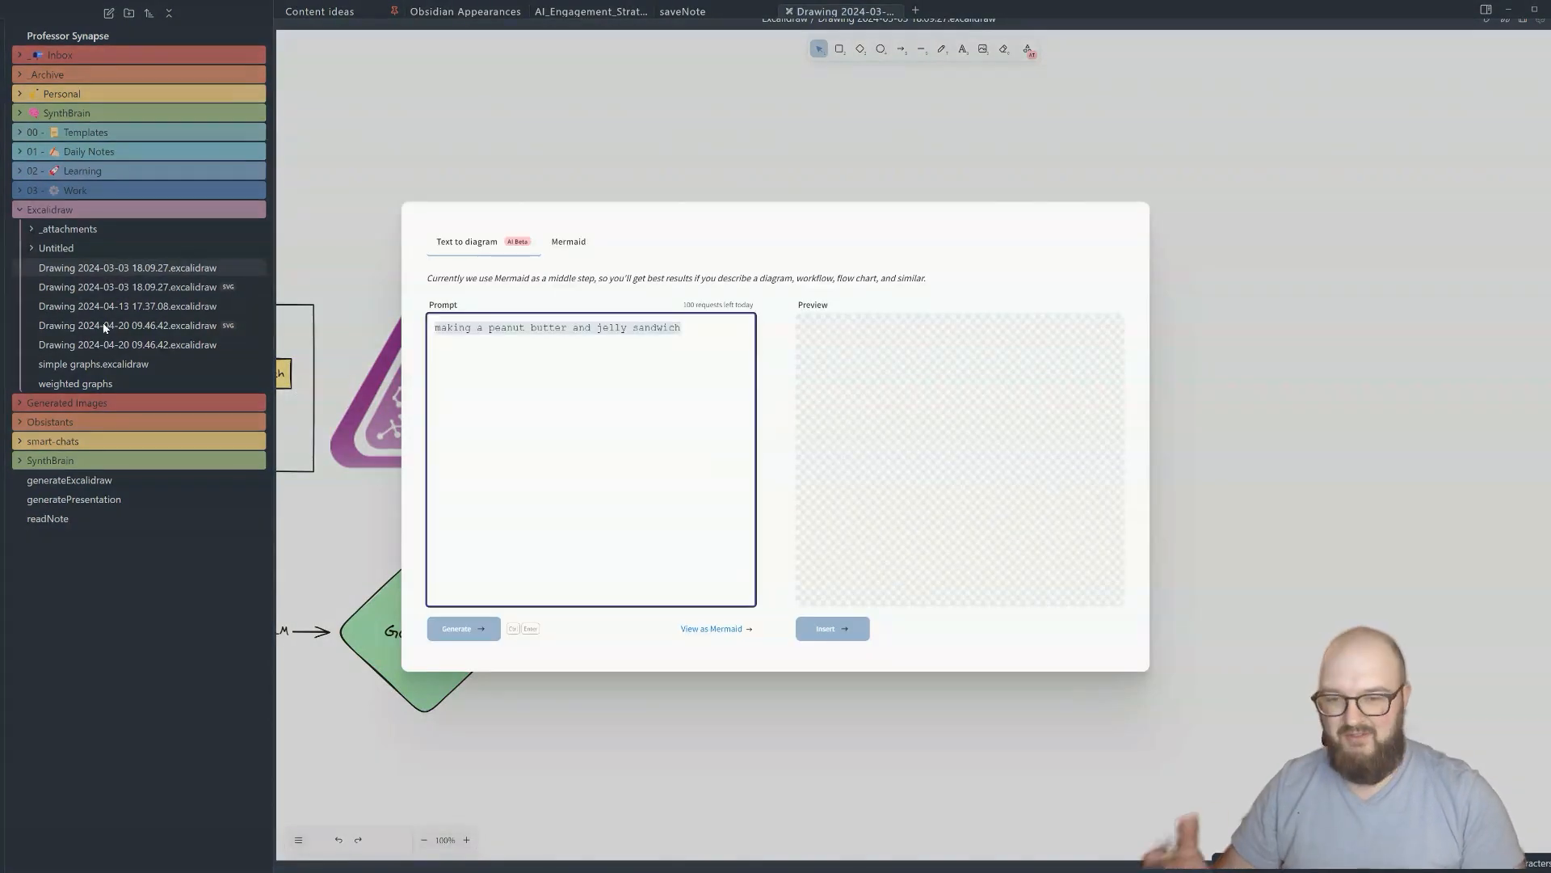